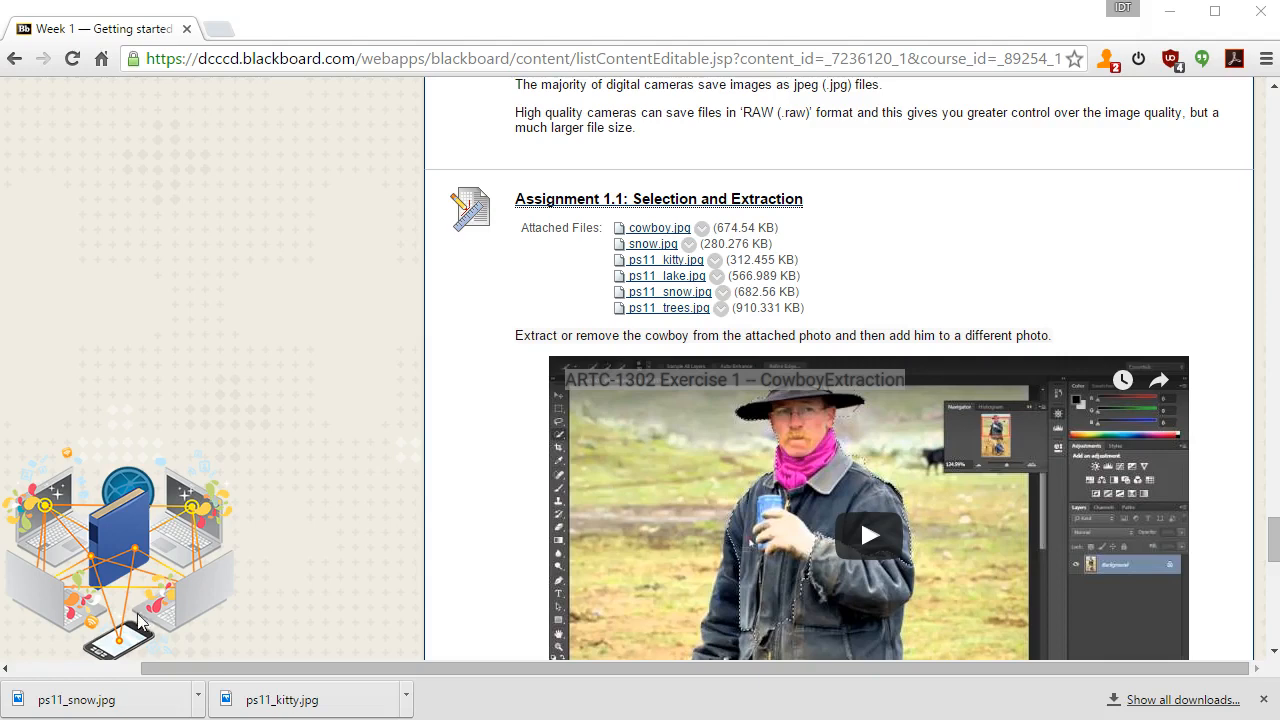
pyautogui.moveTo(672, 260)
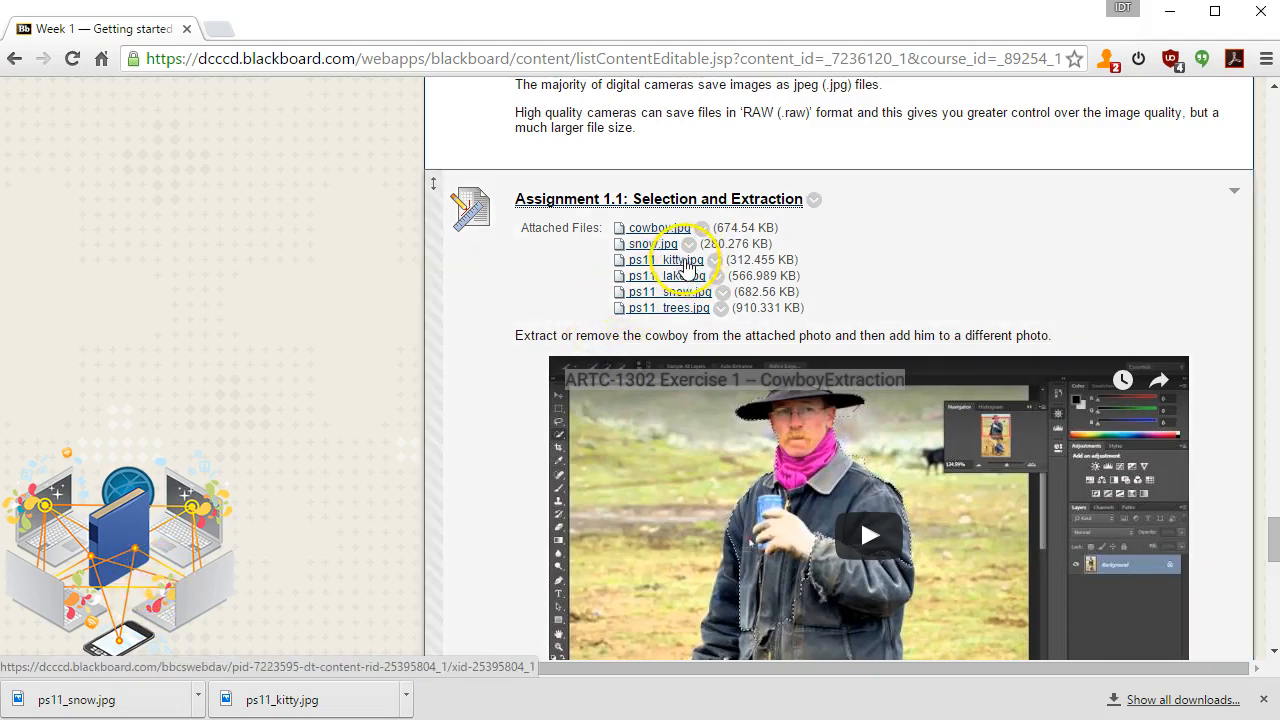
# Save the ps11_kitty.jpg link from Blackboard into the Desktop ARTC1302 folder
pyautogui.rightClick(672, 260)
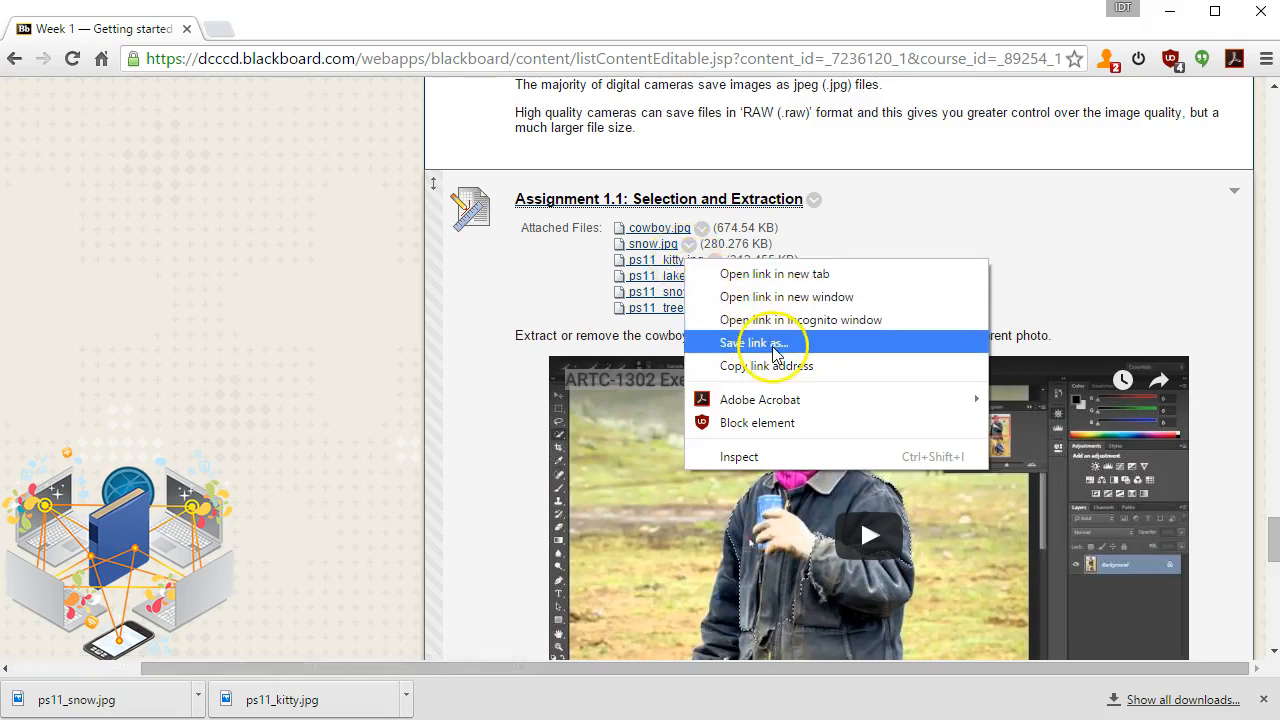
pyautogui.click(758, 344)
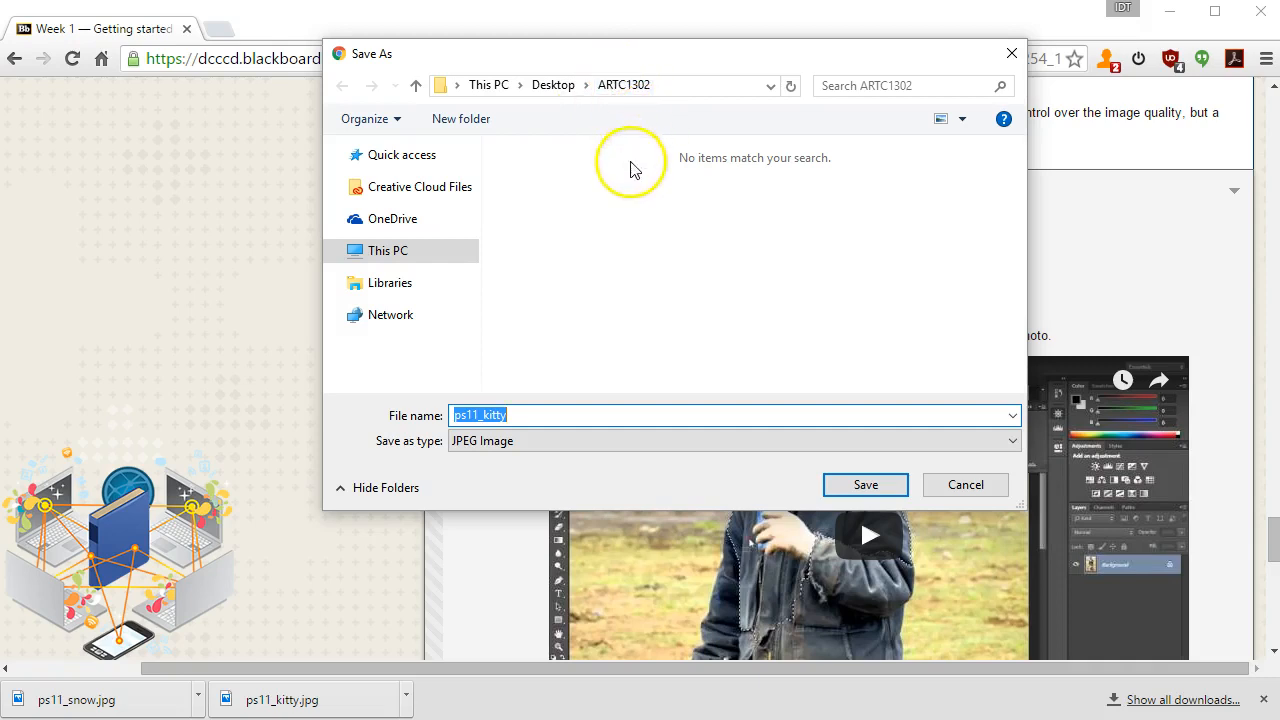
pyautogui.click(864, 484)
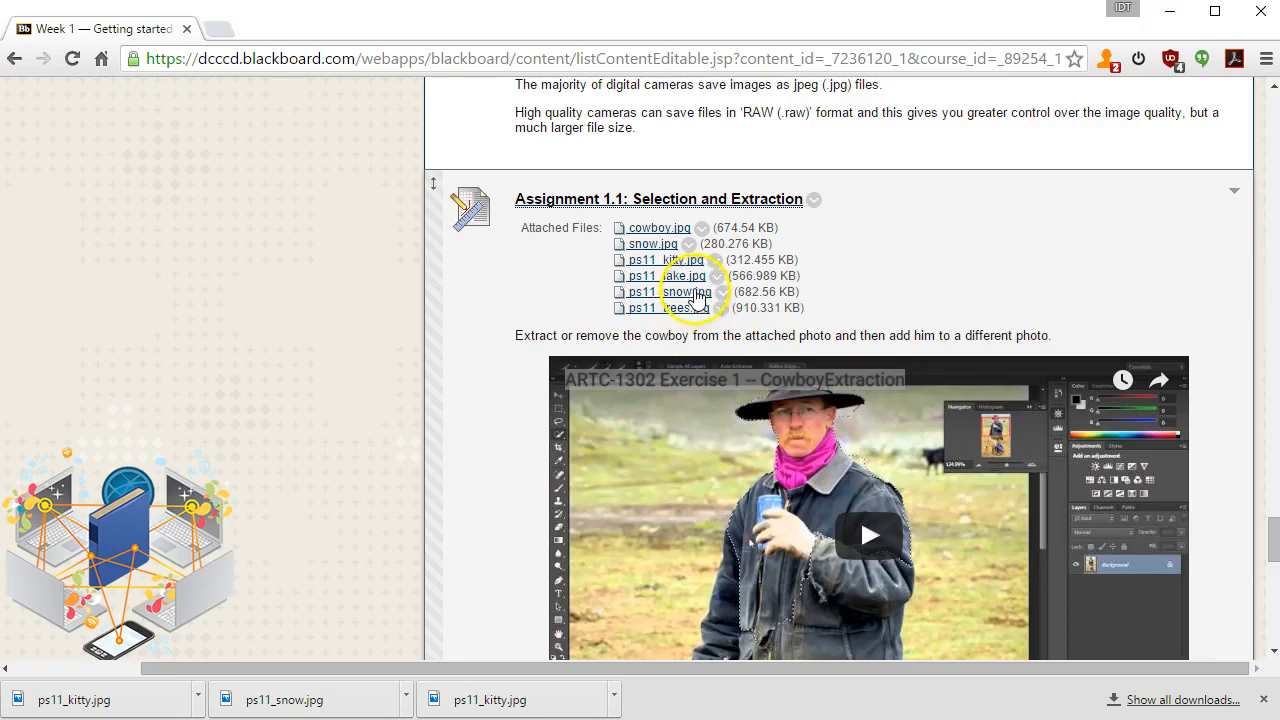
pyautogui.moveTo(684, 292)
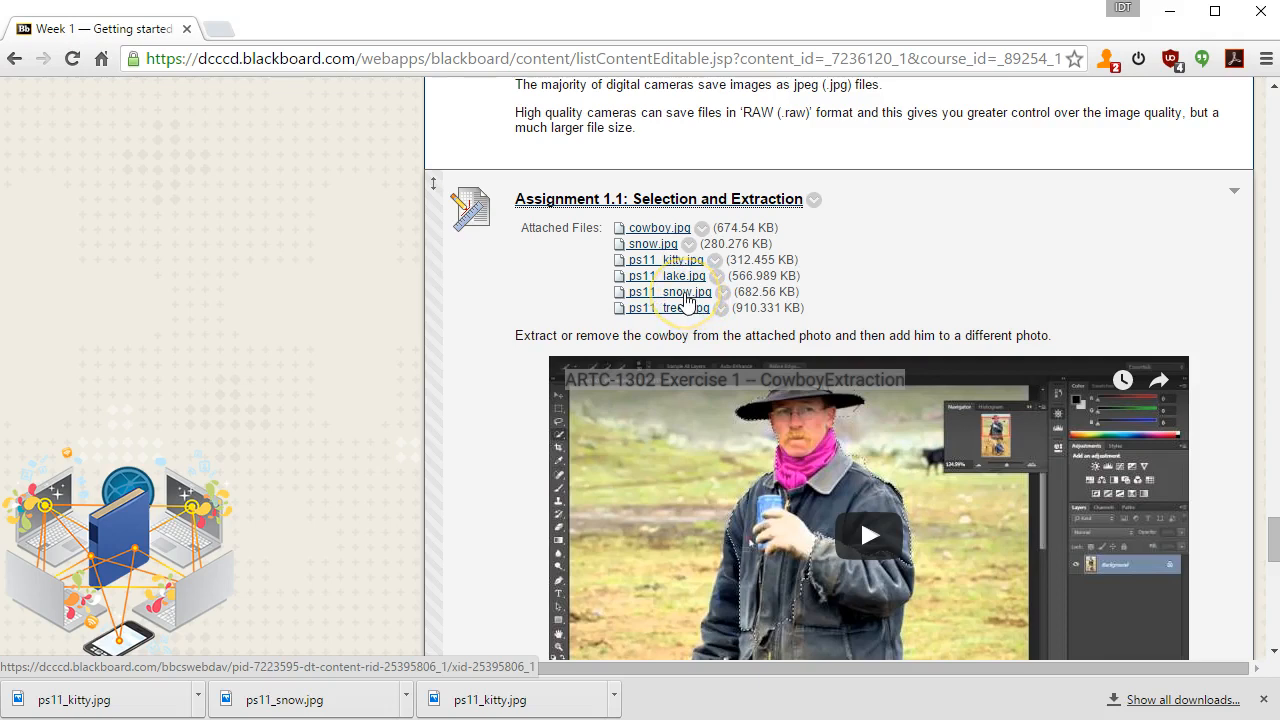
# Save the ps11_snow.jpg link into the same ARTC1302 folder
pyautogui.rightClick(670, 292)
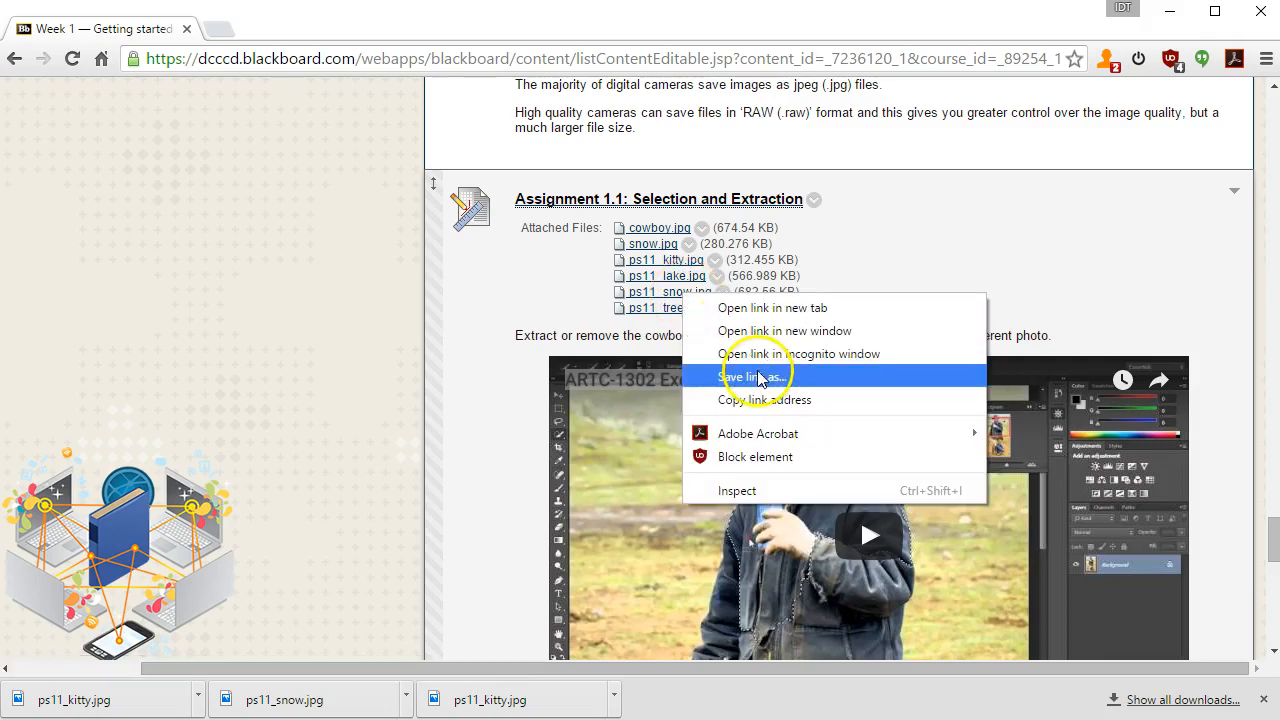
pyautogui.click(758, 376)
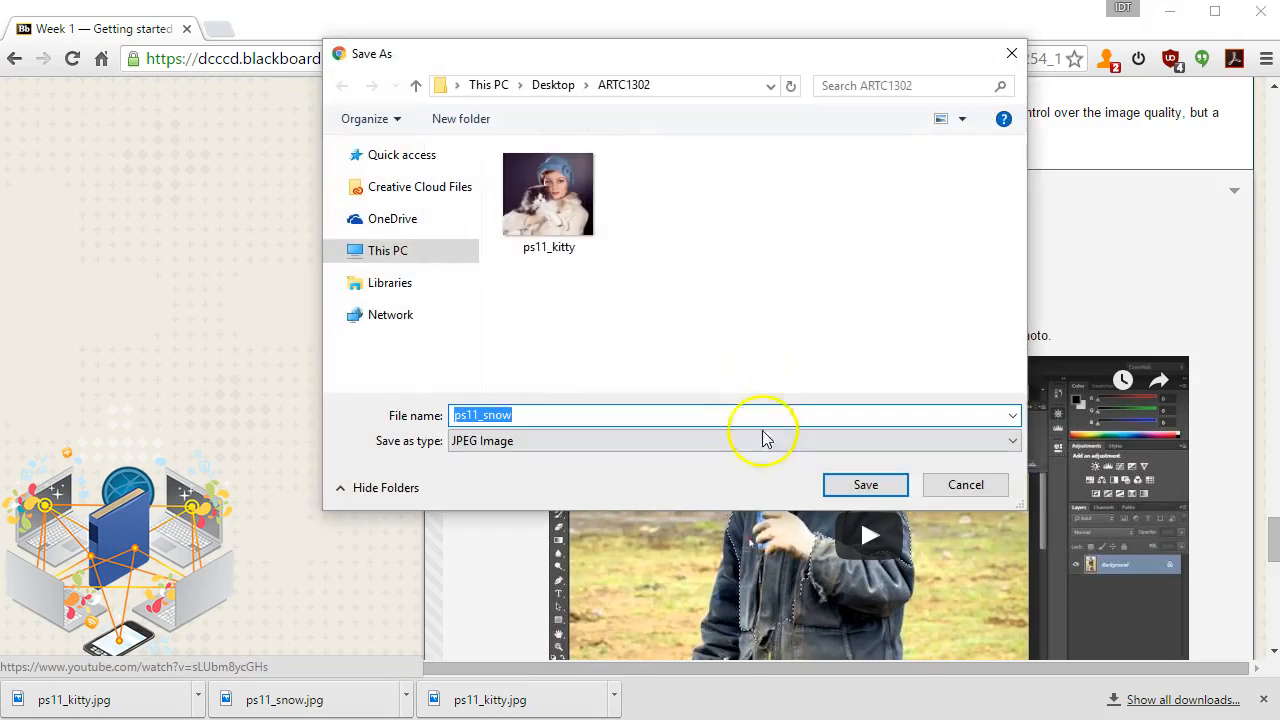
pyautogui.click(864, 484)
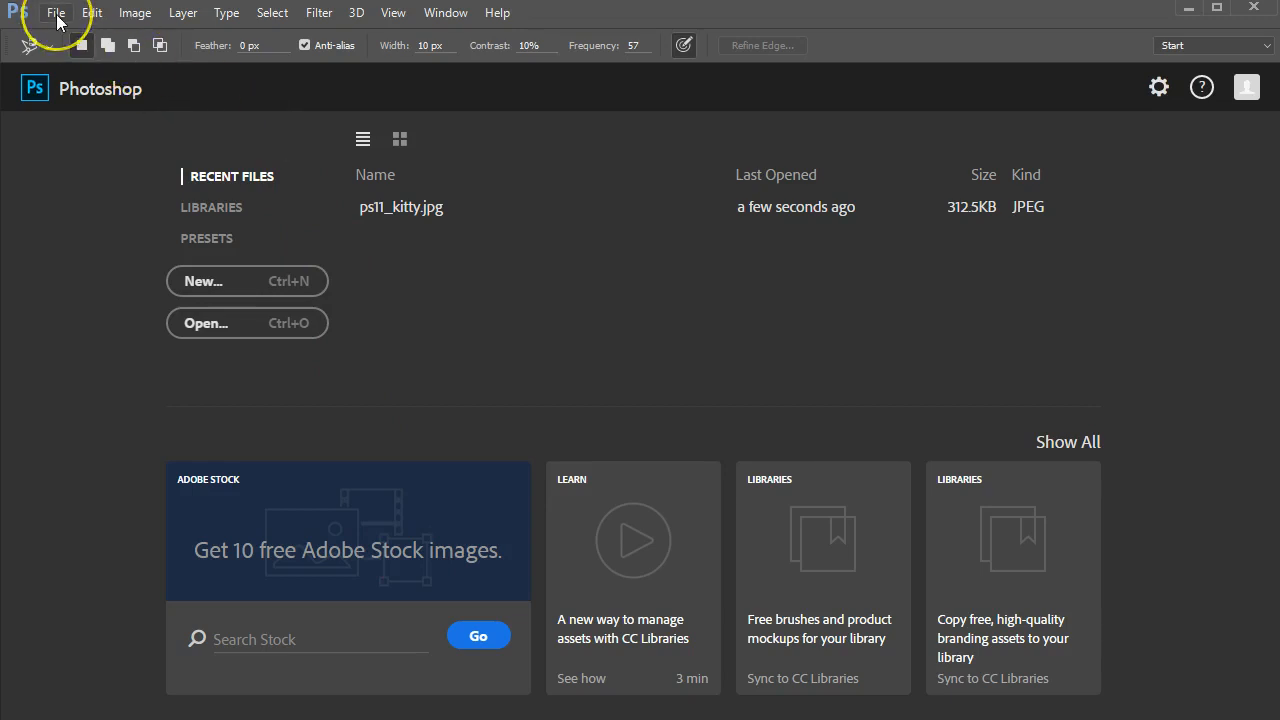
# Open ps11_snow.jpg from the ARTC1302 folder as a Photoshop document
pyautogui.click(56, 12)
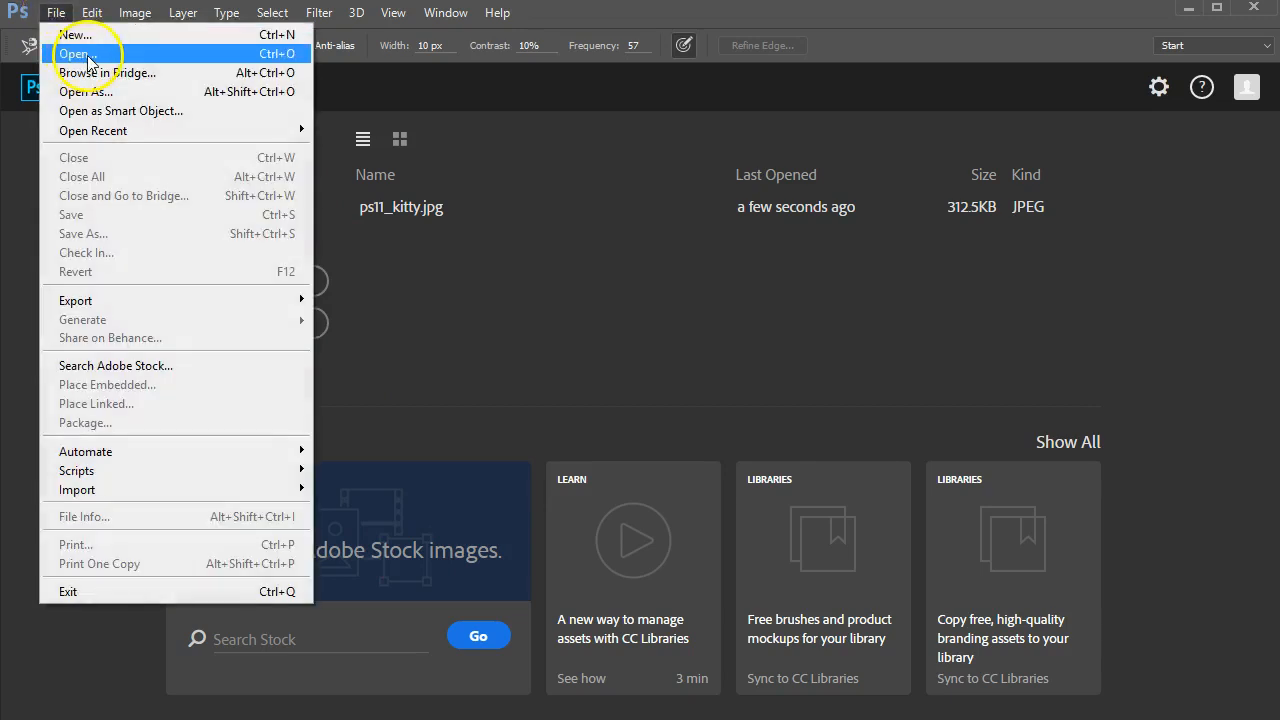
pyautogui.click(72, 52)
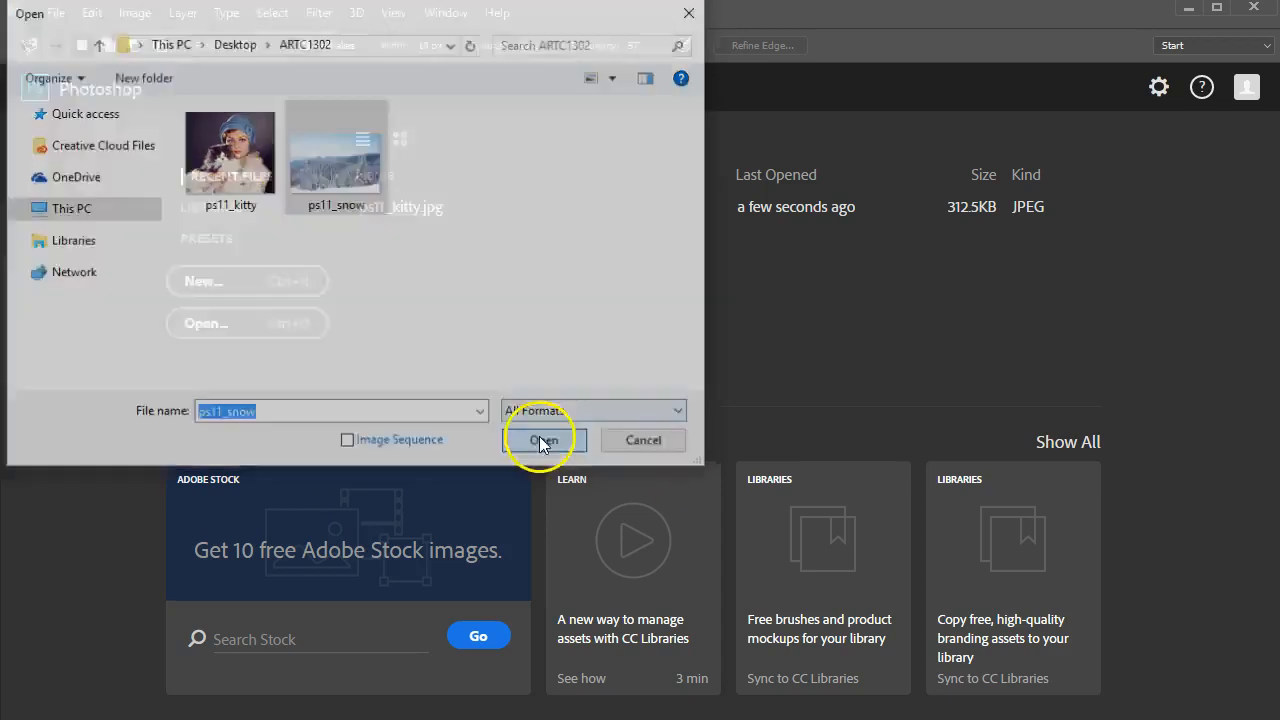
pyautogui.click(544, 440)
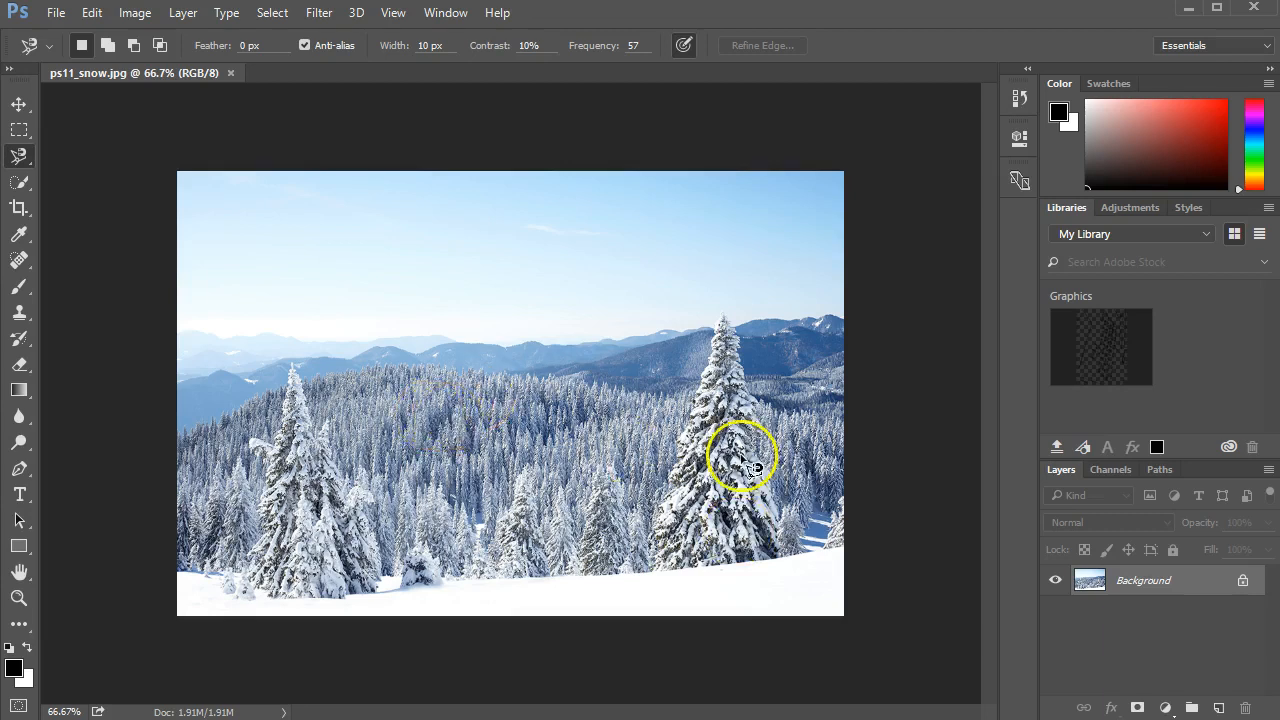
pyautogui.moveTo(456, 414)
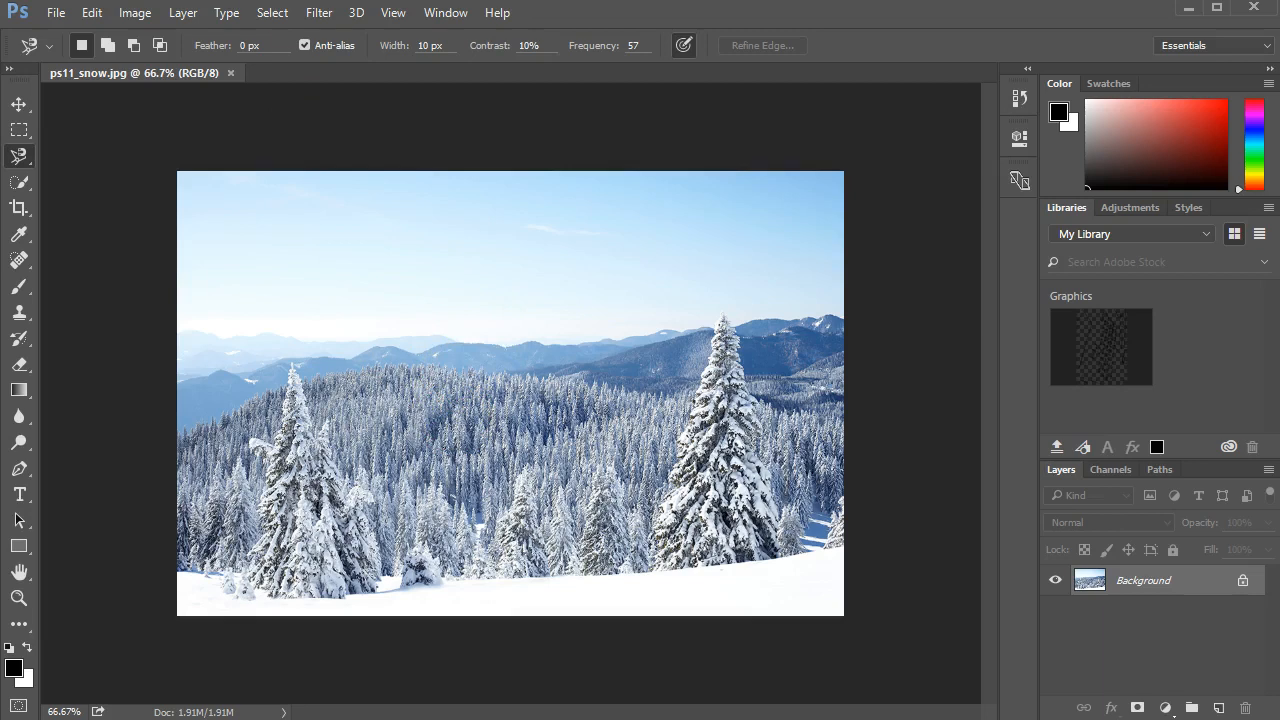
# Fit the snow photo to the window with View > Fit on Screen
pyautogui.click(392, 12)
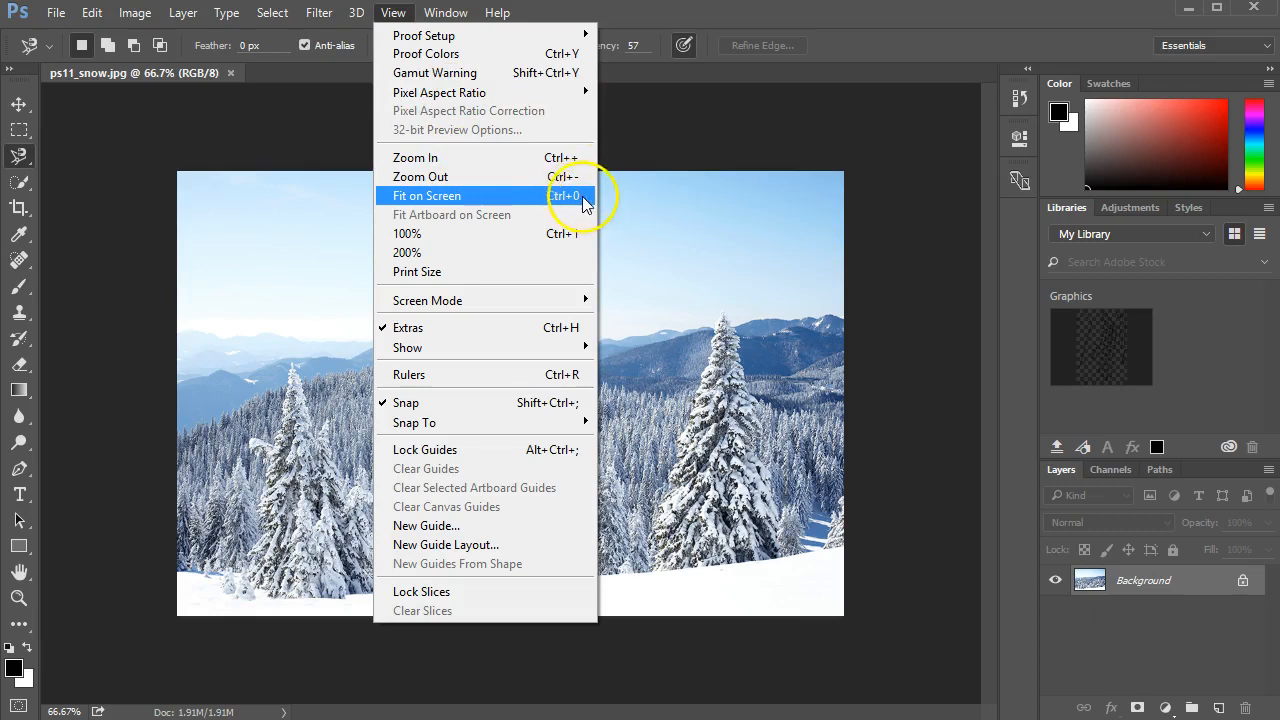
pyautogui.click(428, 196)
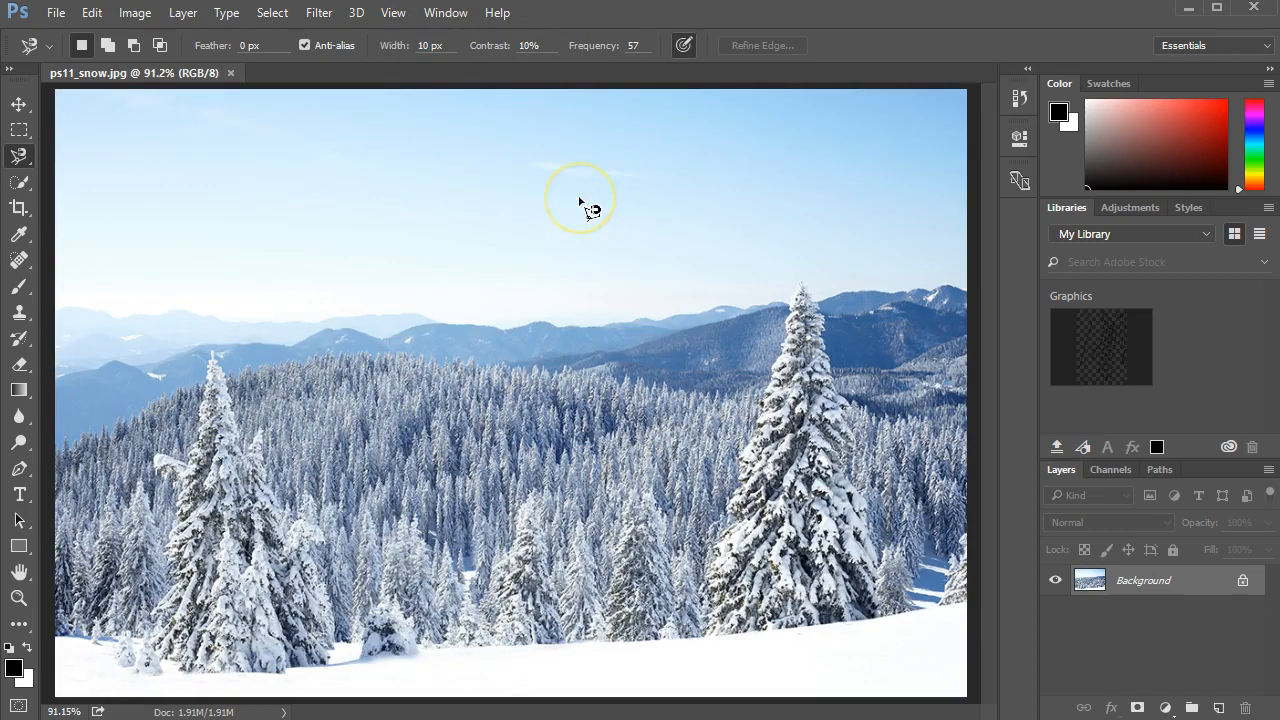
pyautogui.moveTo(280, 96)
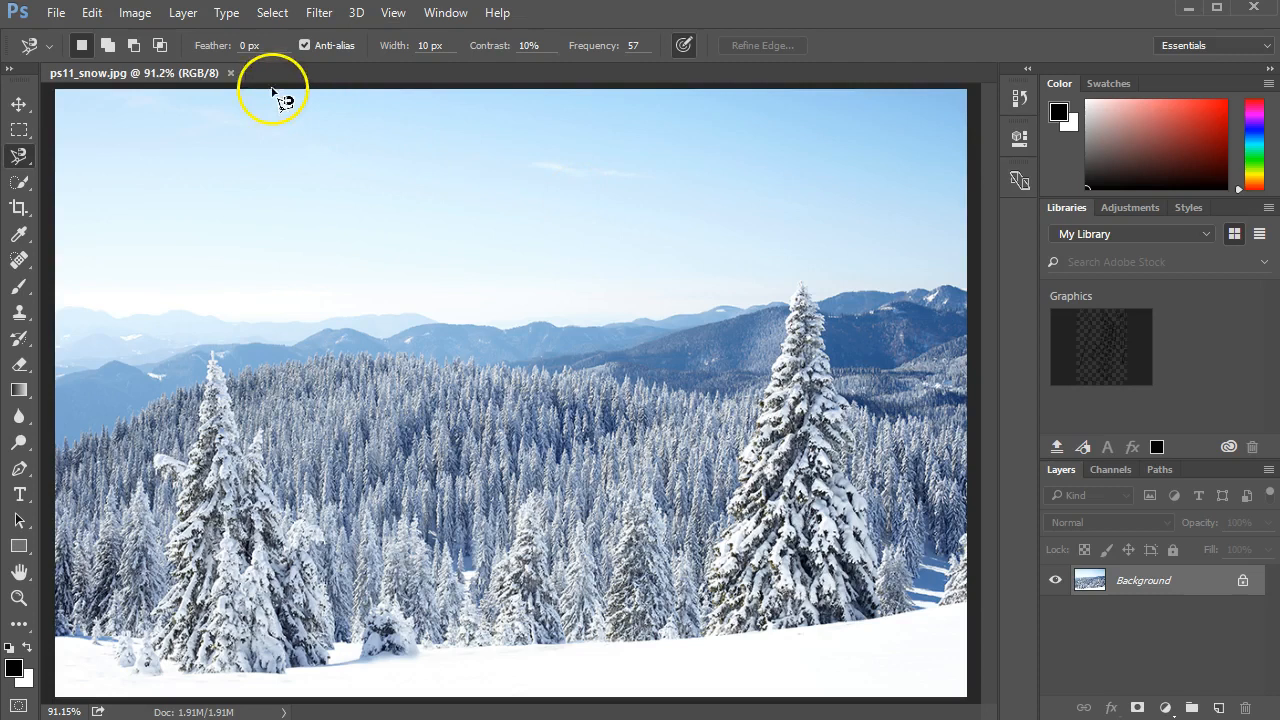
pyautogui.click(56, 12)
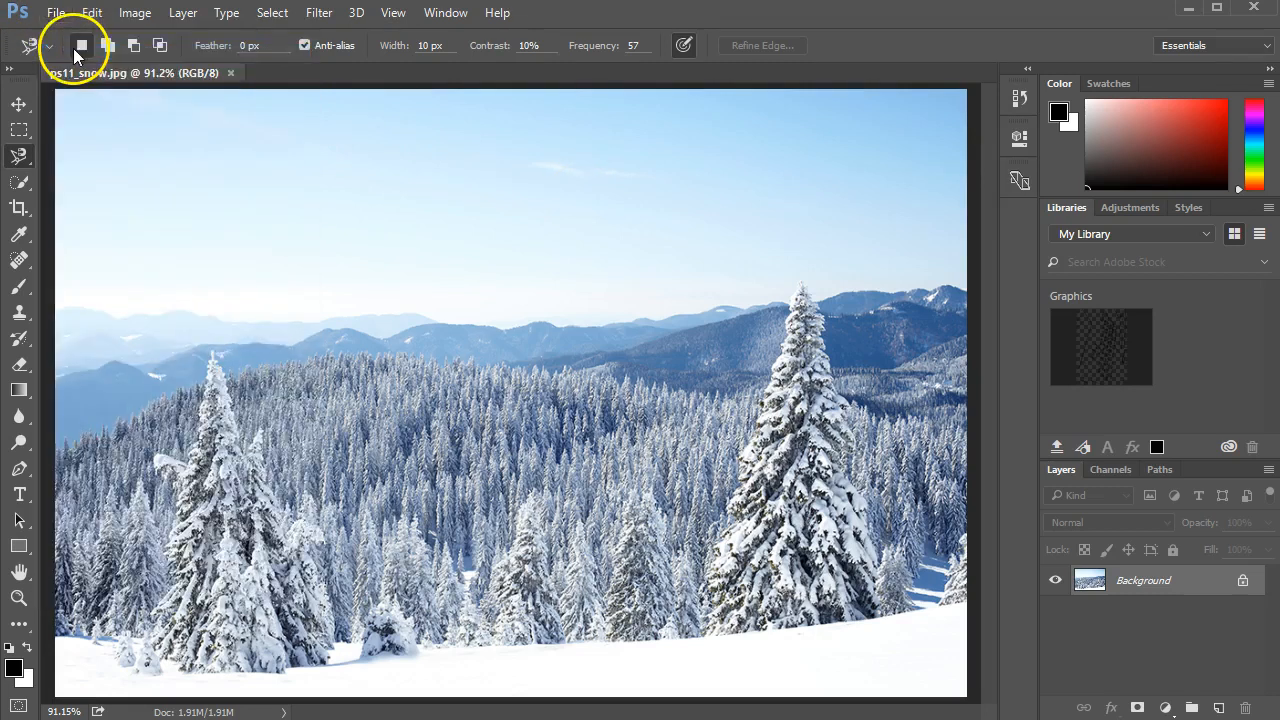
# Open ps11_kitty.jpg as a second document and fit it to the window
pyautogui.click(56, 12)
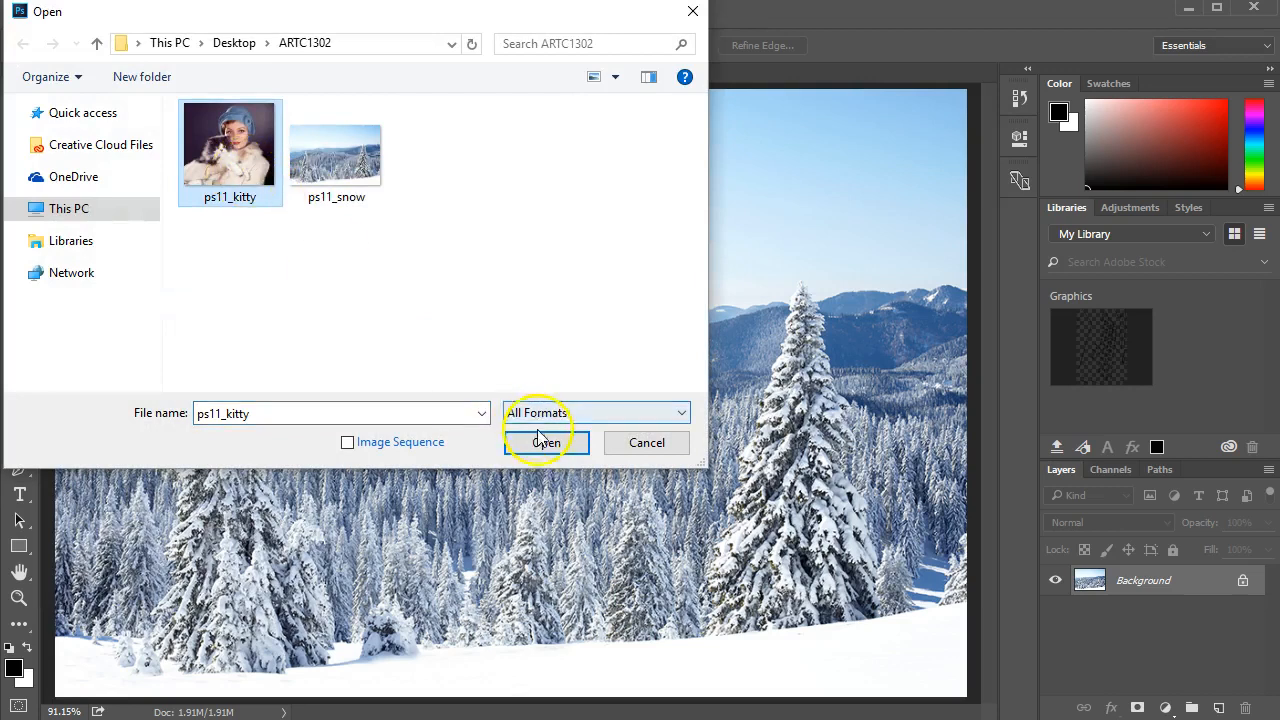
pyautogui.click(546, 442)
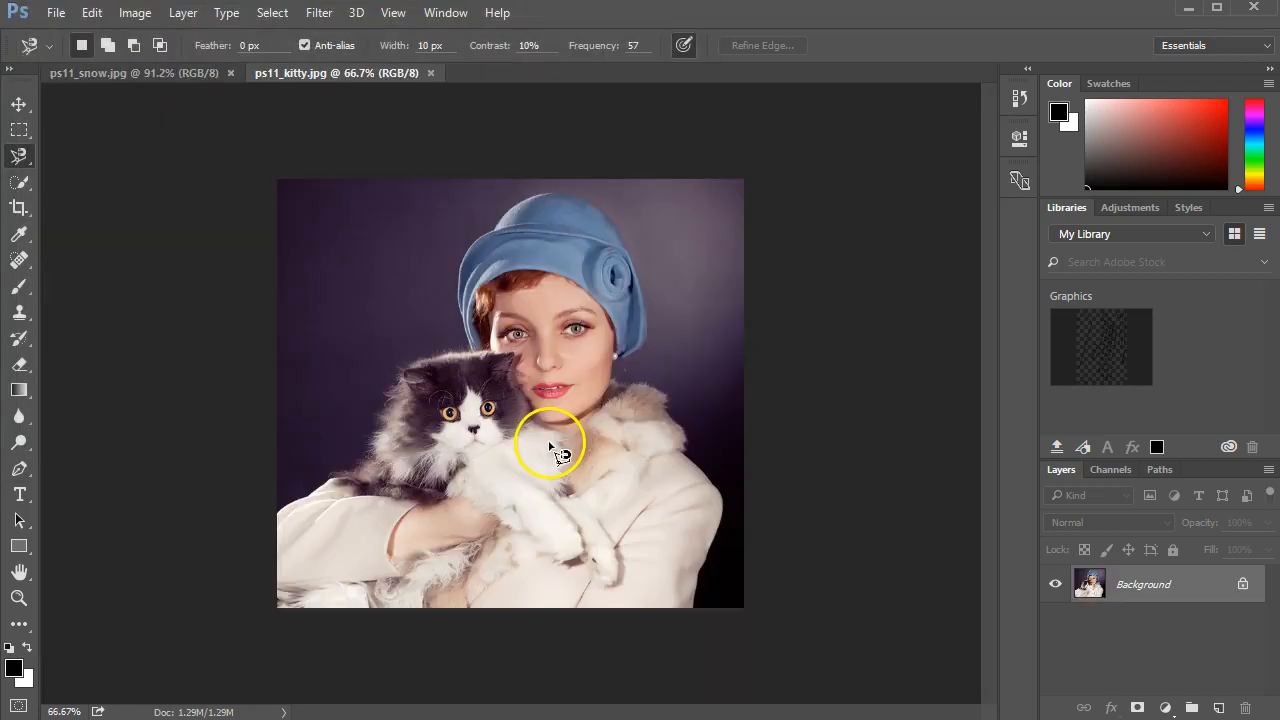
pyautogui.moveTo(404, 88)
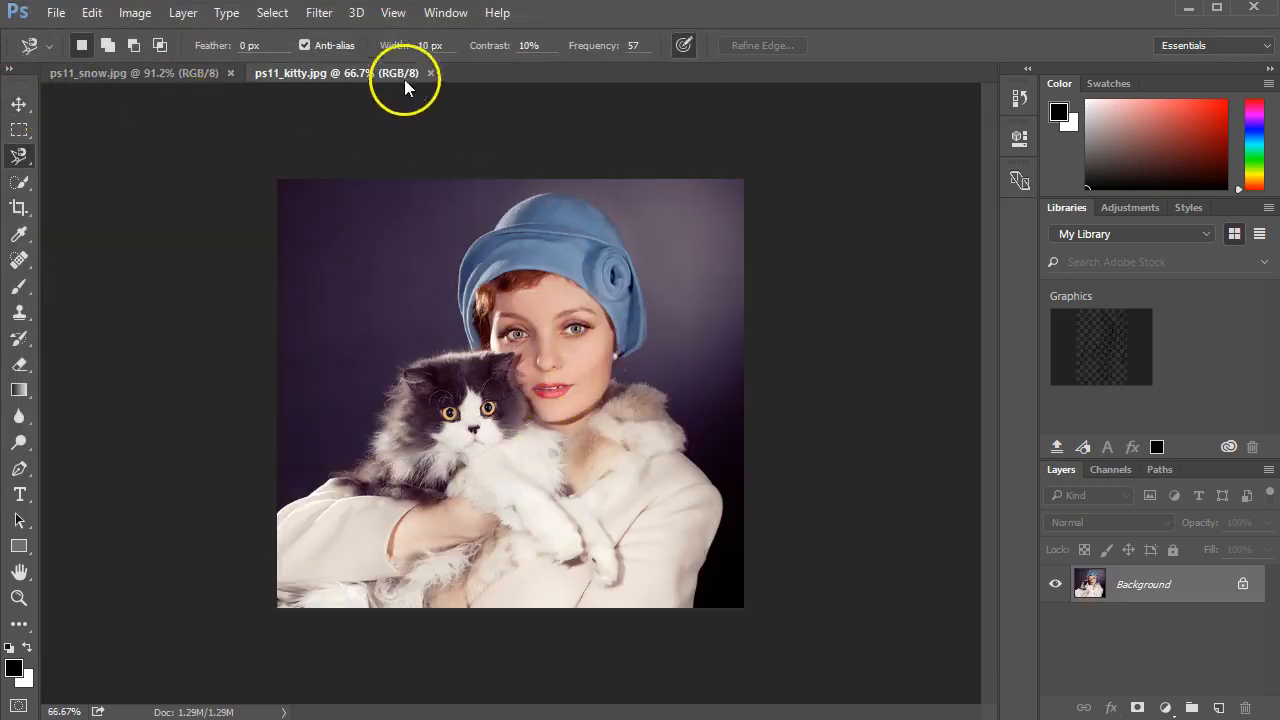
pyautogui.click(392, 12)
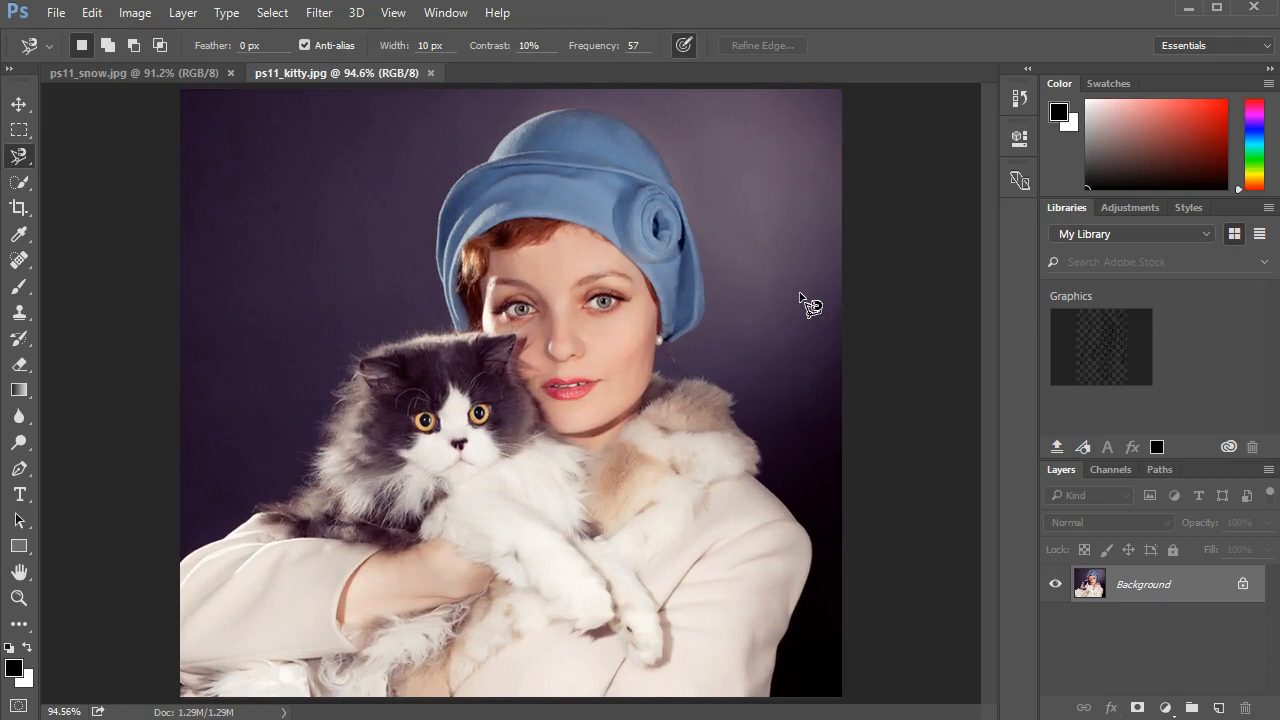
pyautogui.moveTo(604, 180)
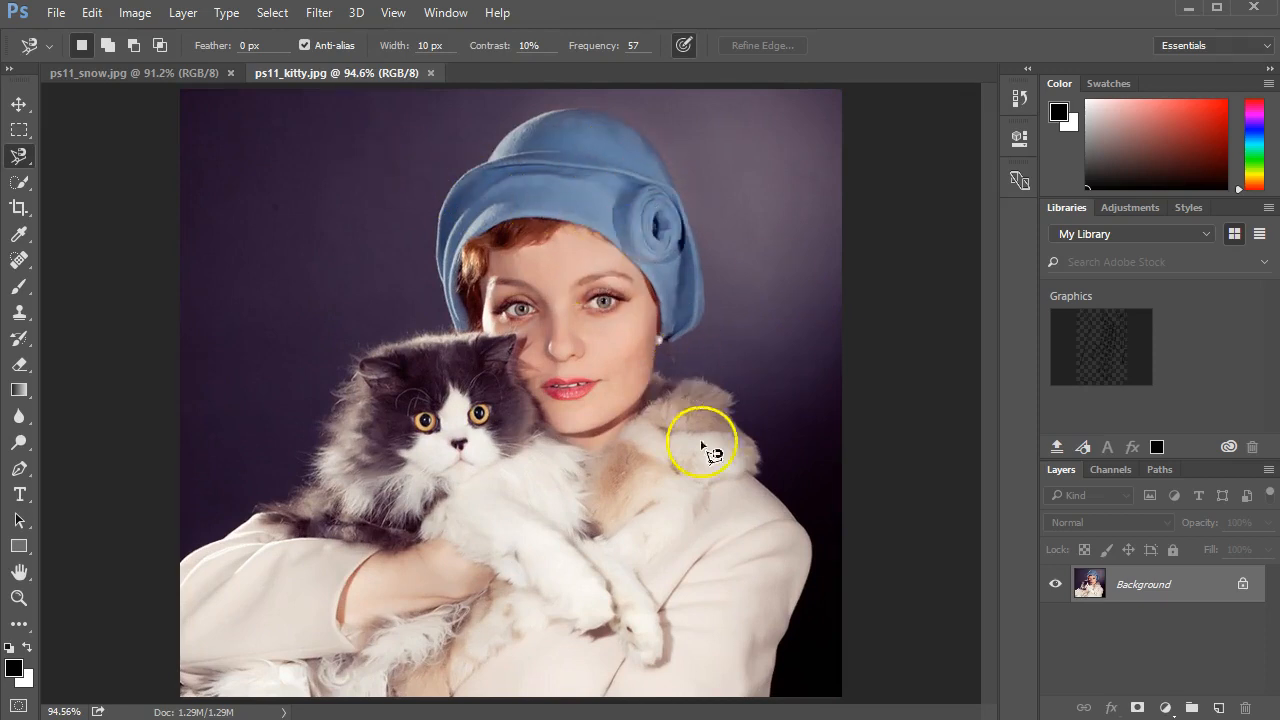
pyautogui.moveTo(528, 570)
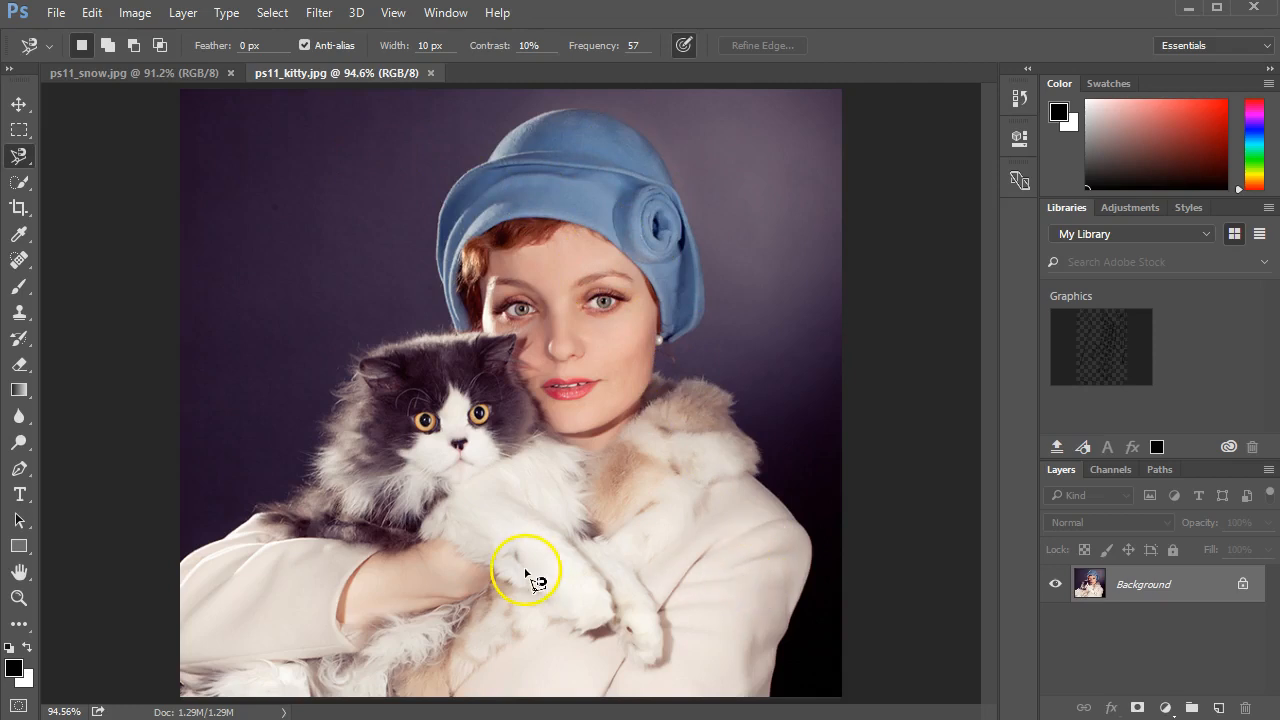
pyautogui.moveTo(340, 456)
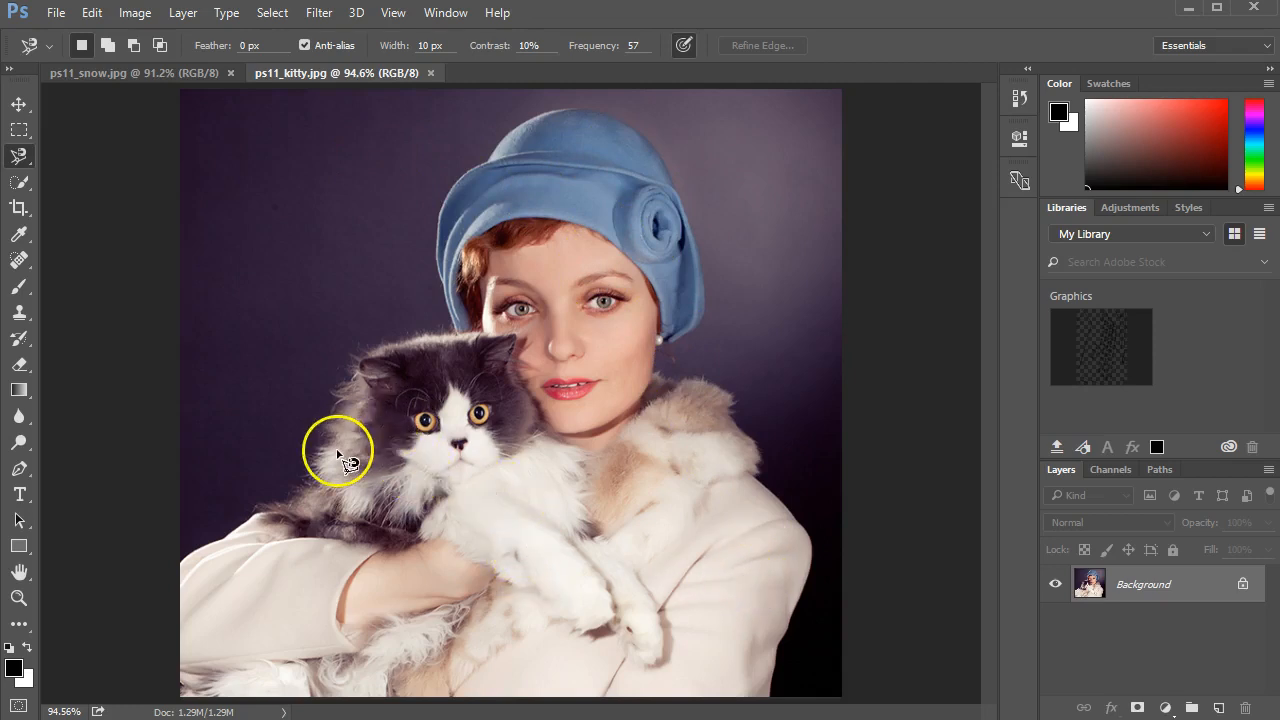
pyautogui.moveTo(332, 220)
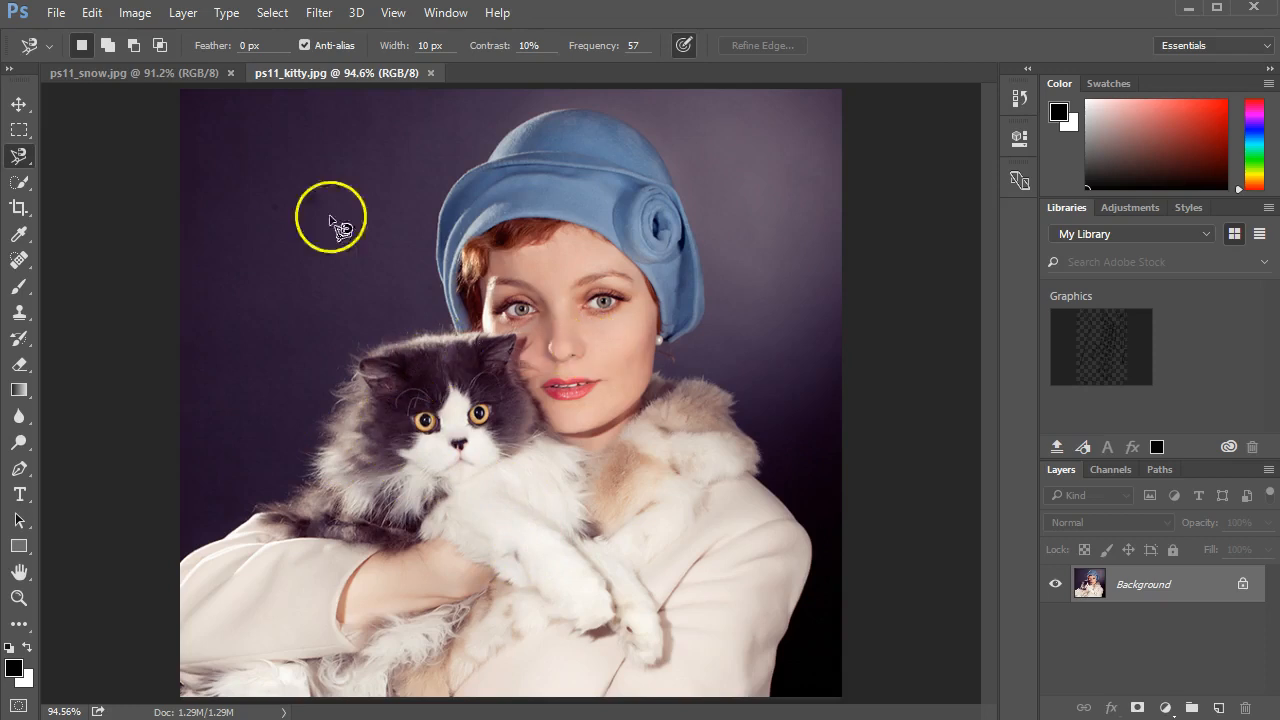
# Switch between the snow and kitty document tabs, leaving the kitty photo active
pyautogui.click(110, 72)
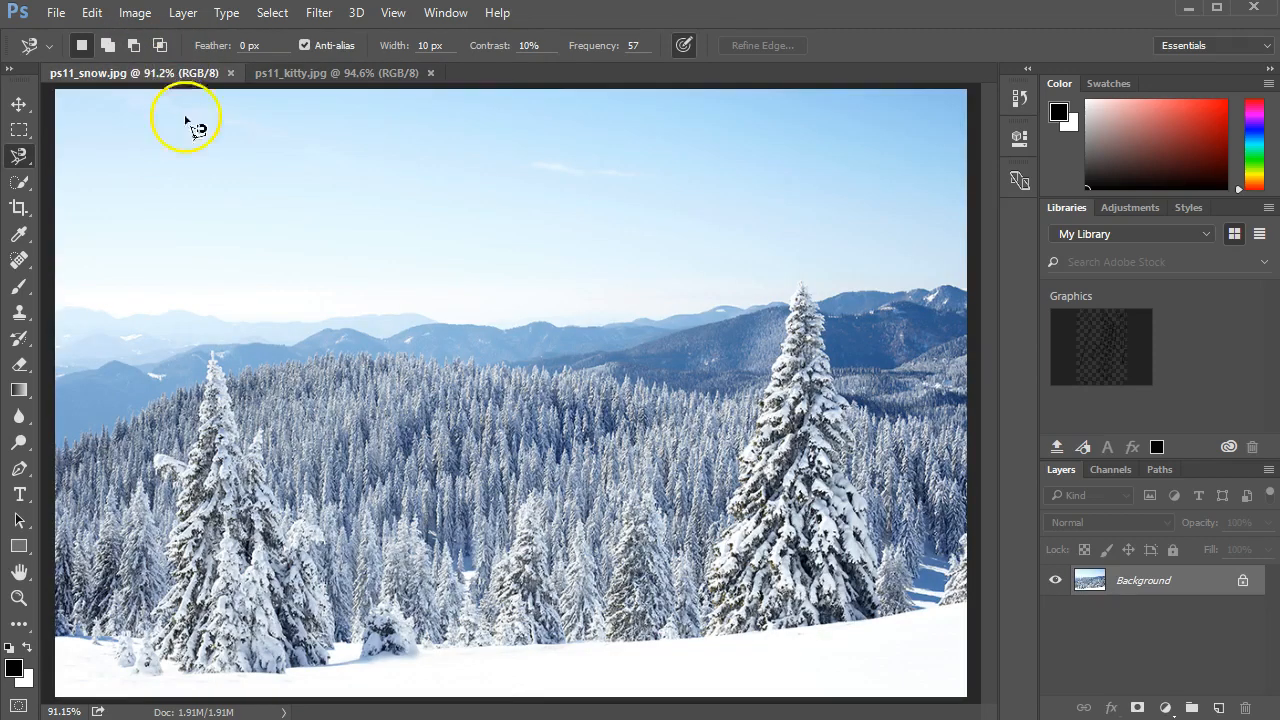
pyautogui.click(336, 72)
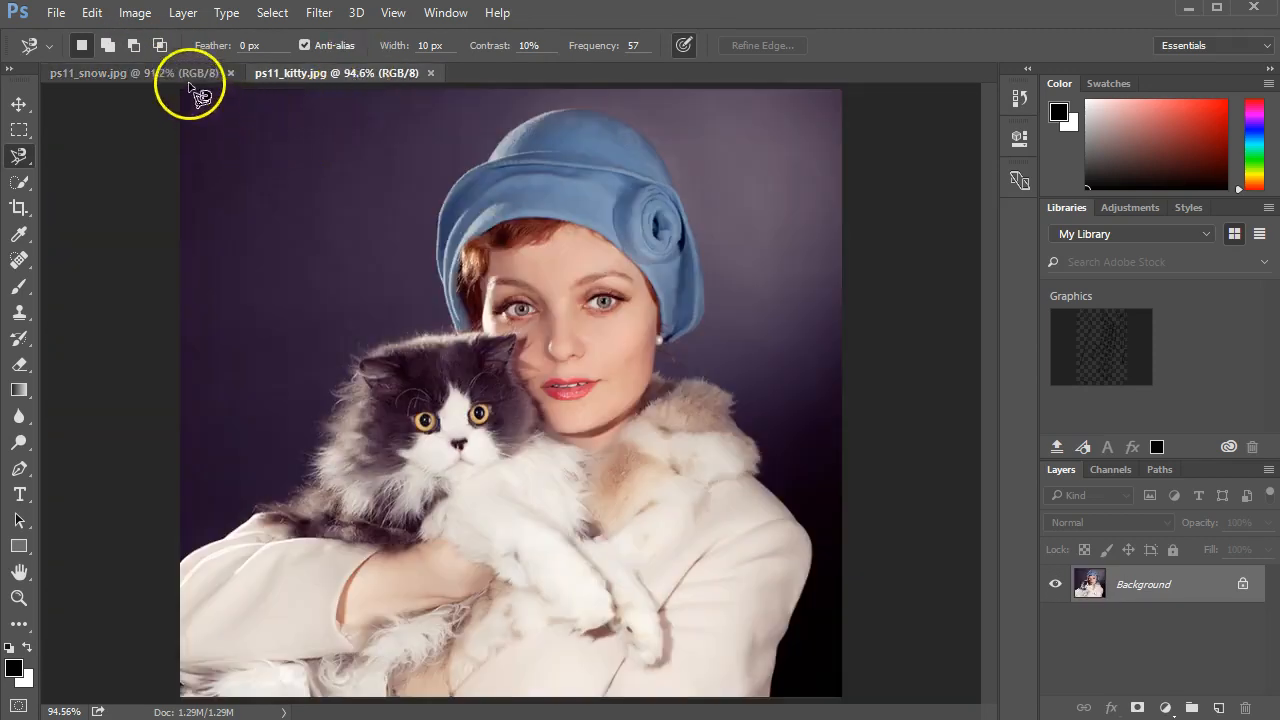
pyautogui.click(120, 72)
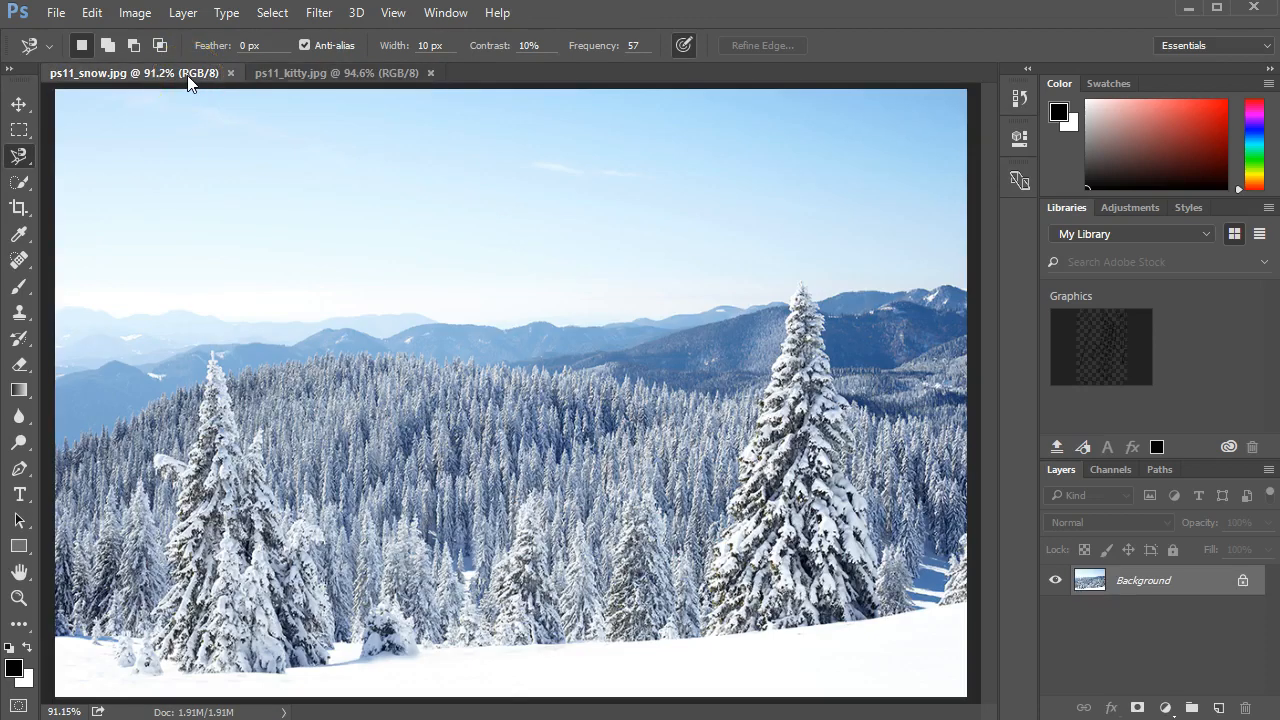
pyautogui.click(444, 12)
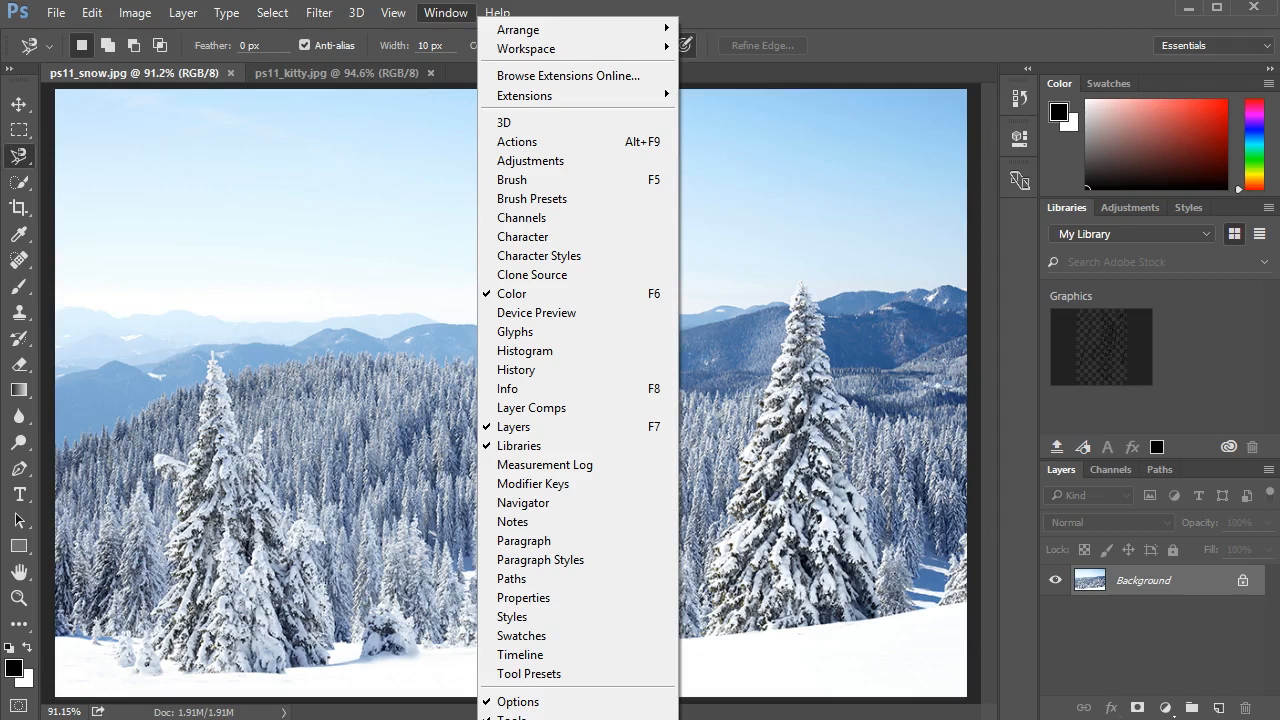
pyautogui.click(336, 72)
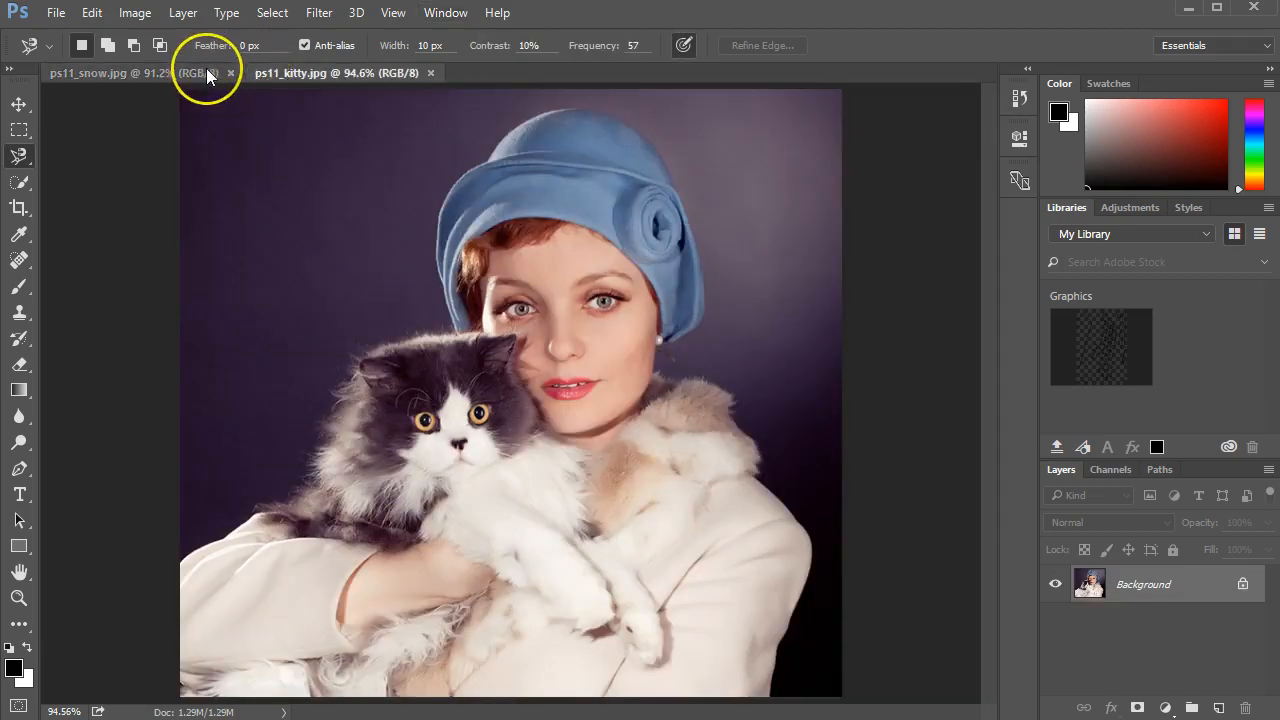
pyautogui.click(110, 72)
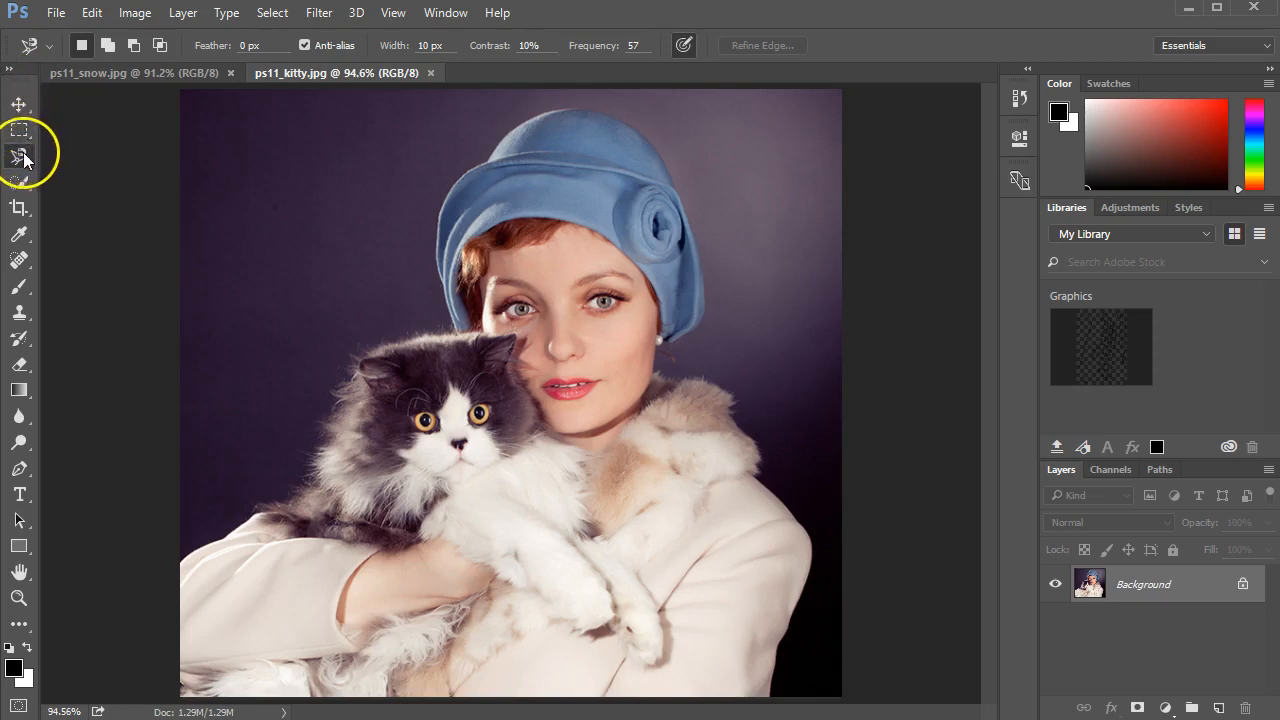
pyautogui.moveTo(22, 188)
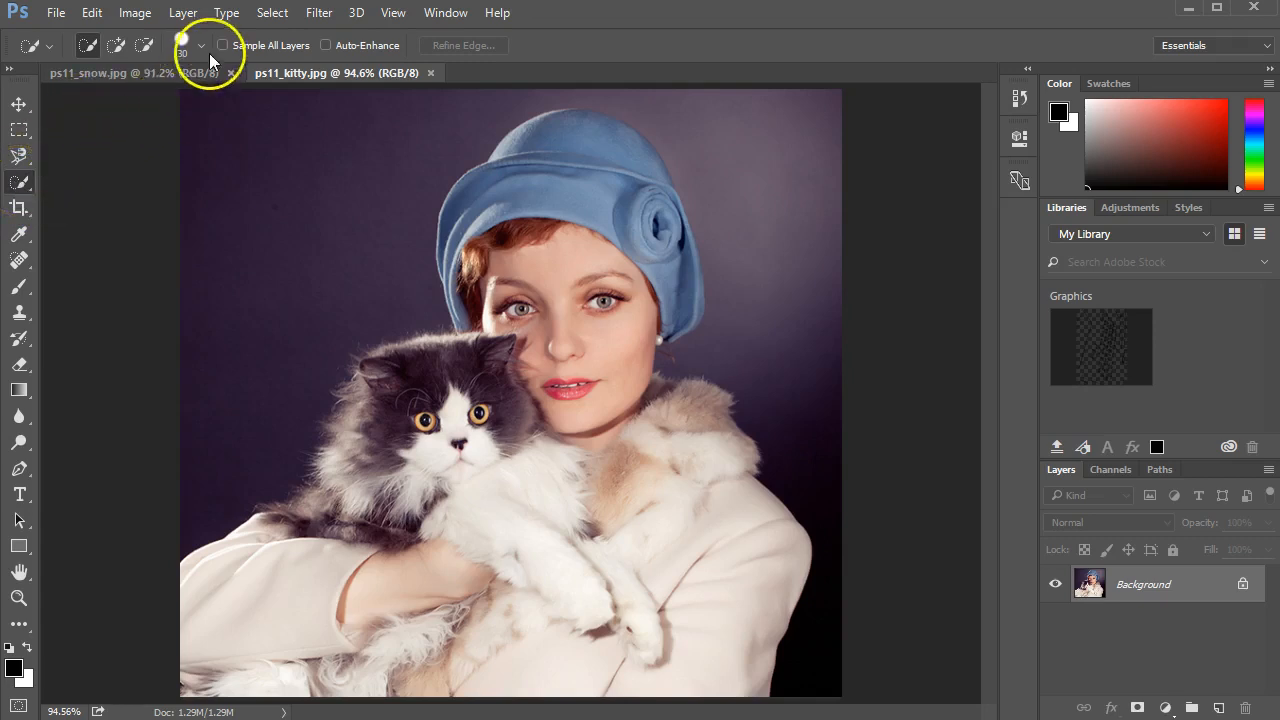
pyautogui.moveTo(484, 56)
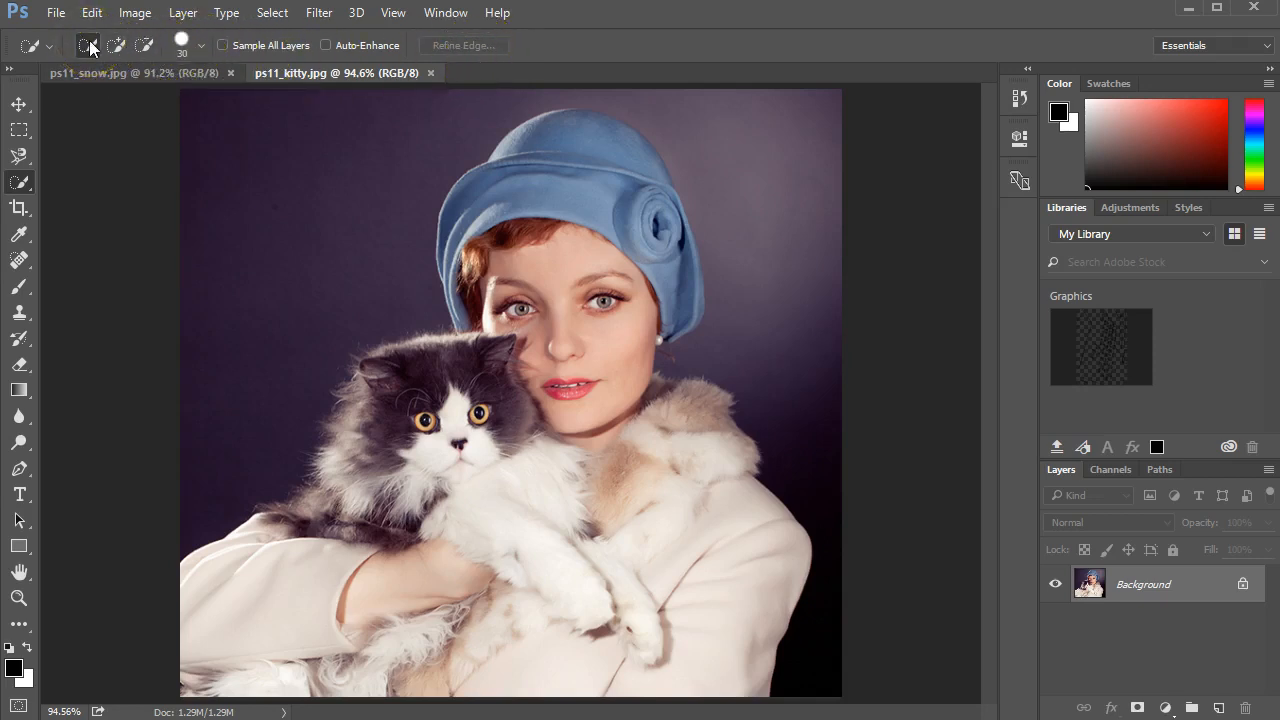
pyautogui.moveTo(88, 46)
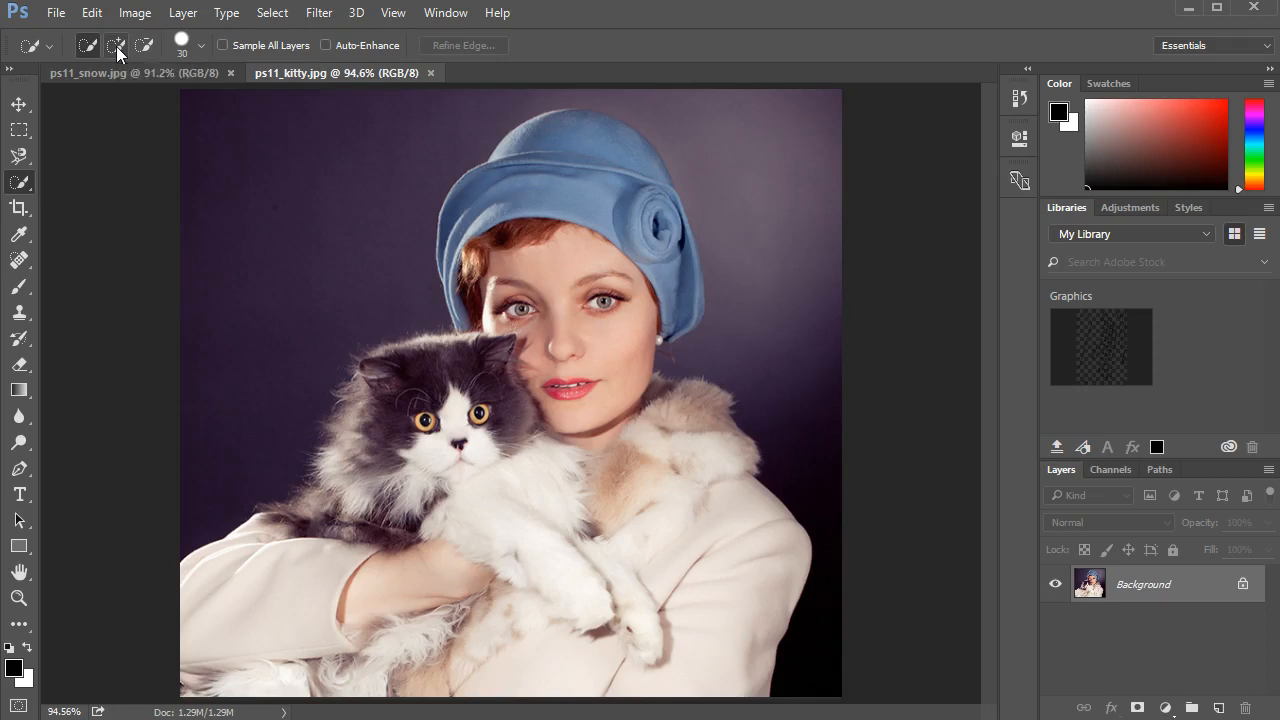
pyautogui.moveTo(148, 46)
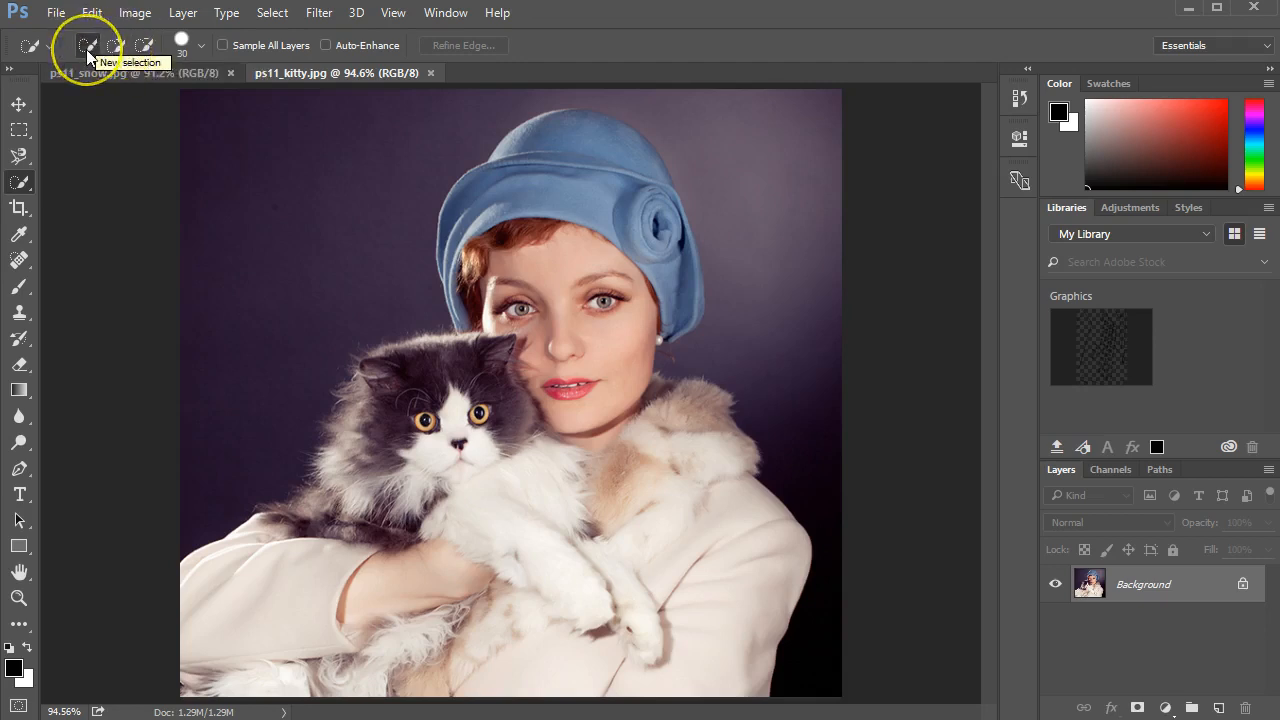
pyautogui.moveTo(318, 192)
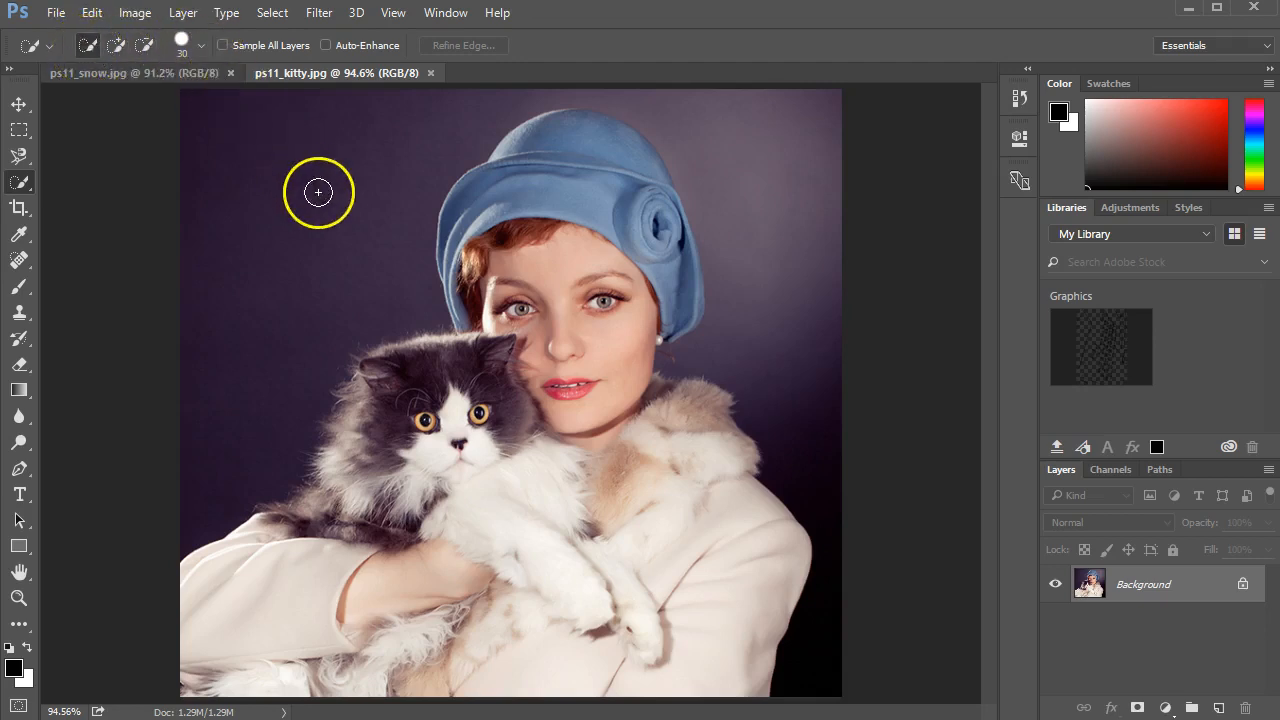
pyautogui.moveTo(330, 210)
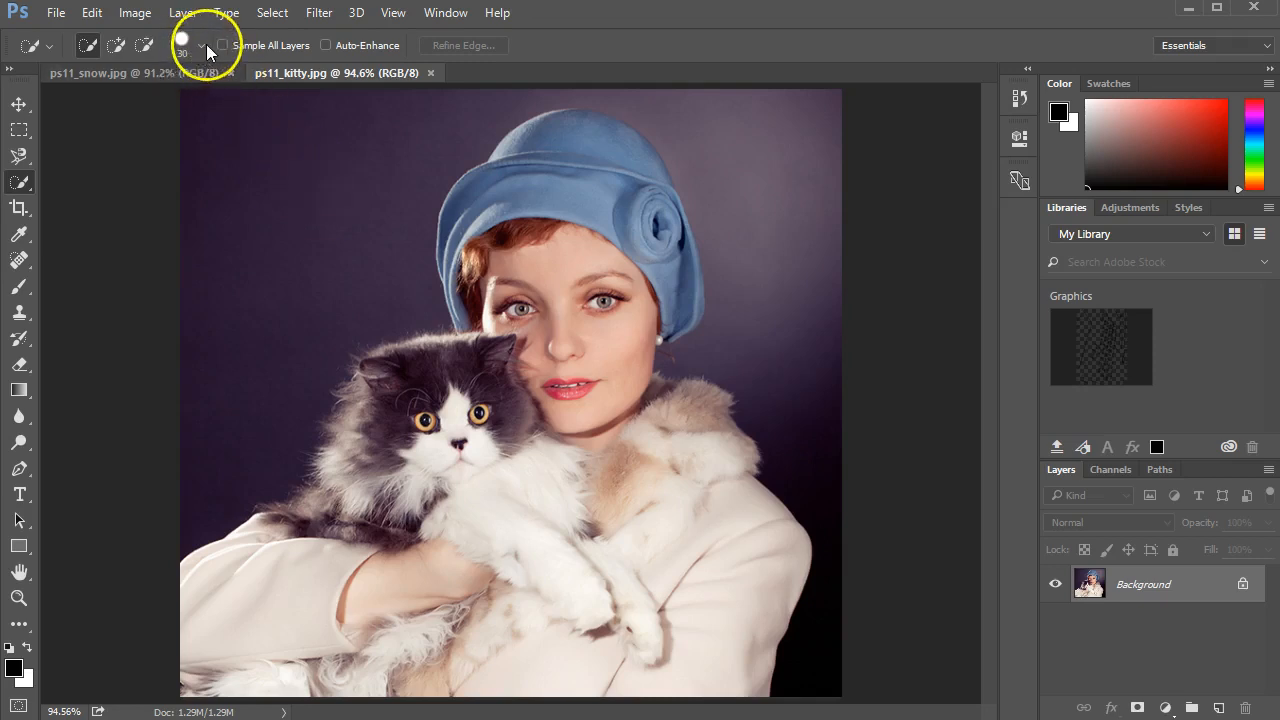
pyautogui.moveTo(318, 216)
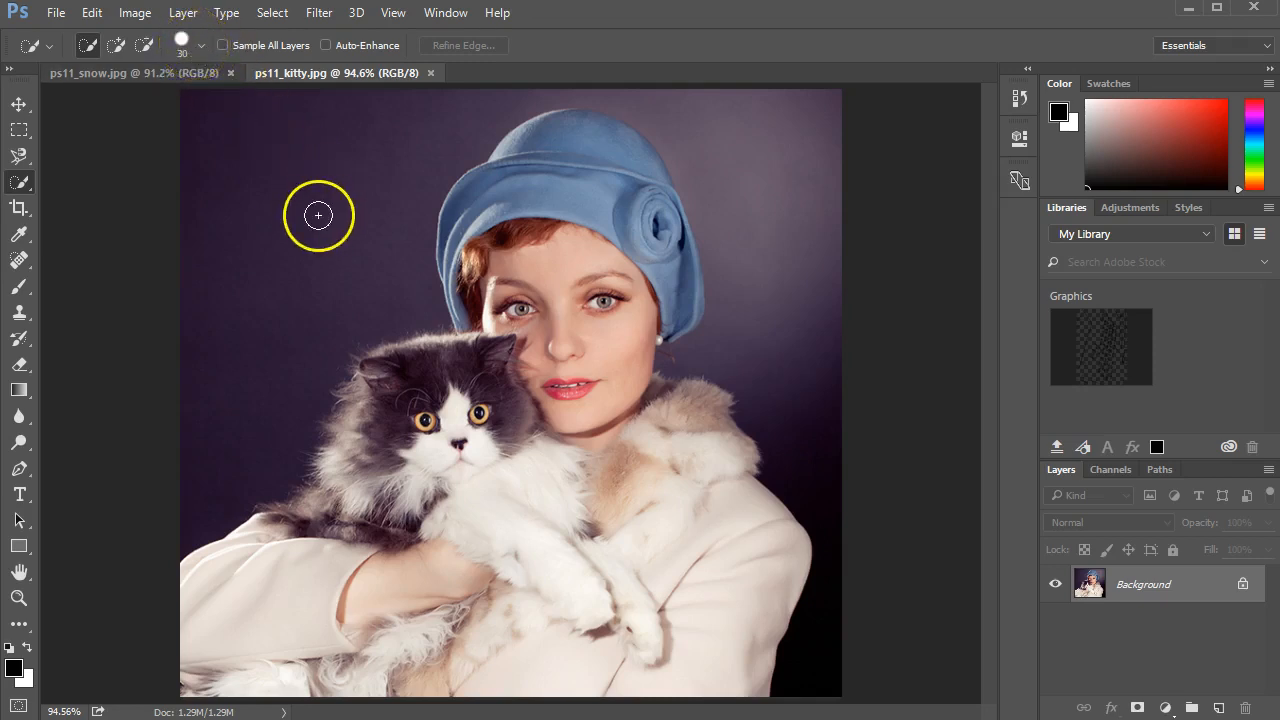
# Lower the Quick Selection brush size from 30 px to about 15 px
pyautogui.click(200, 44)
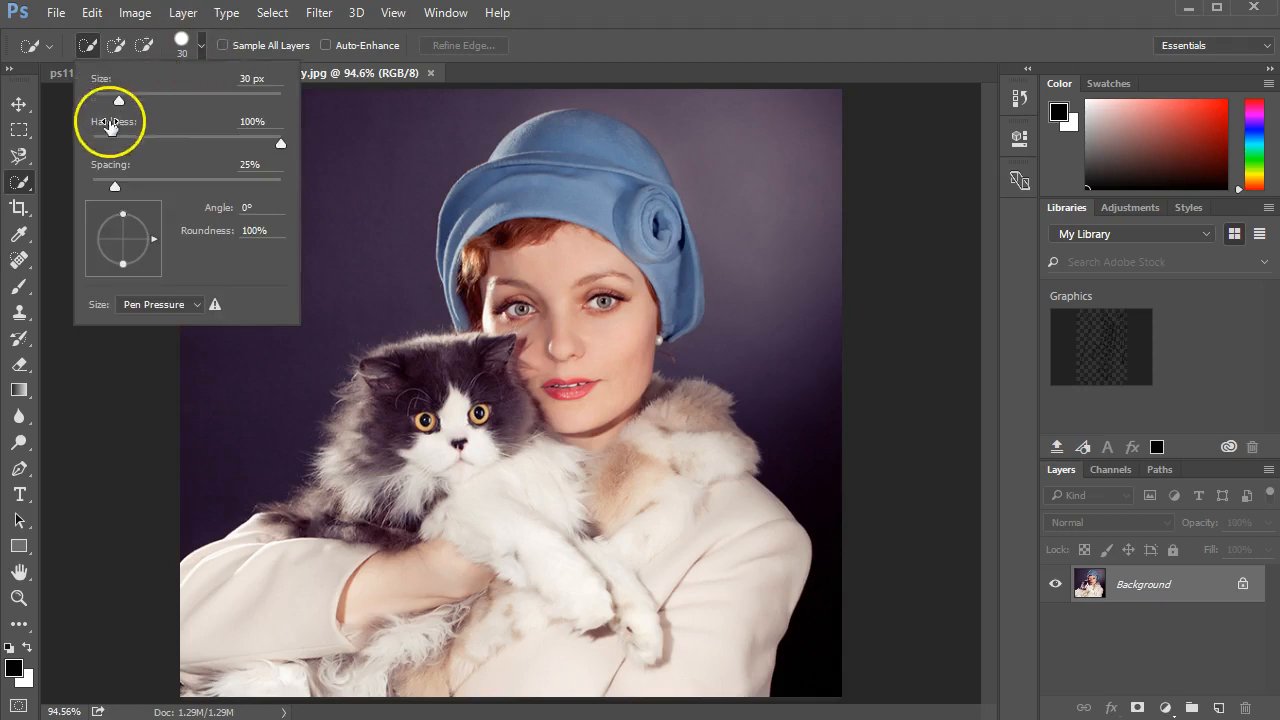
pyautogui.moveTo(116, 104)
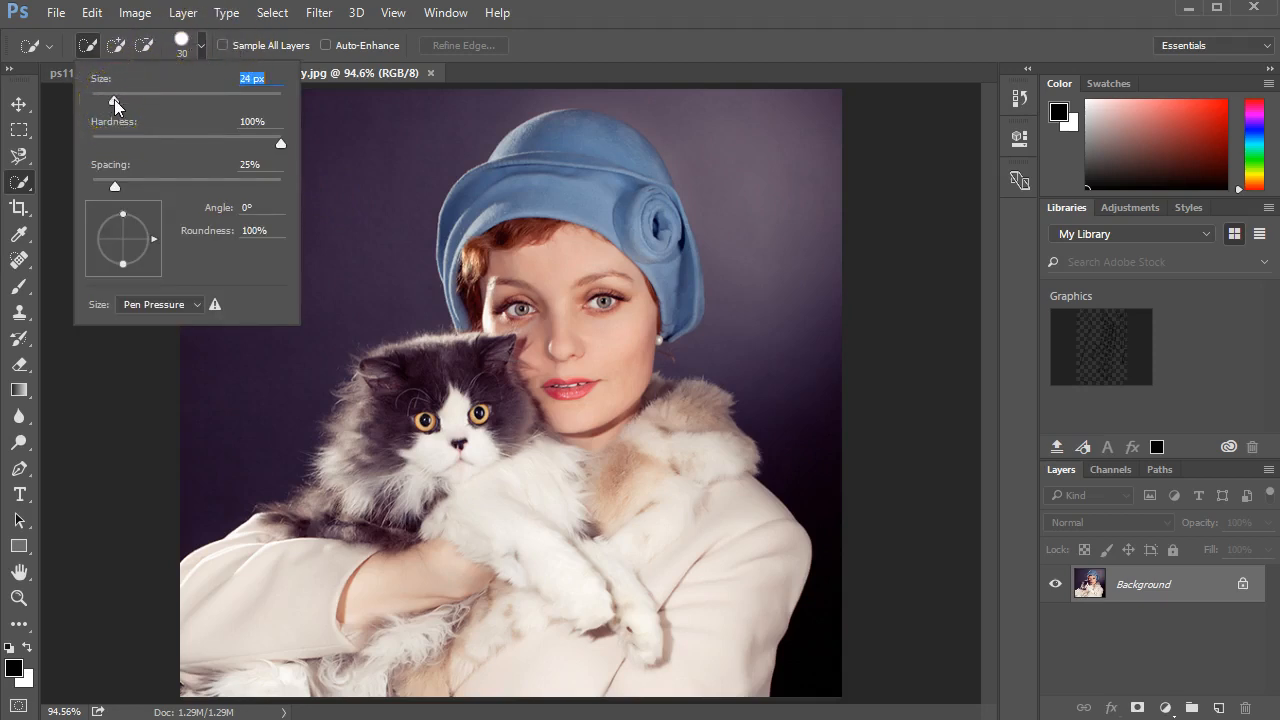
pyautogui.moveTo(150, 104); pyautogui.dragTo(108, 104)
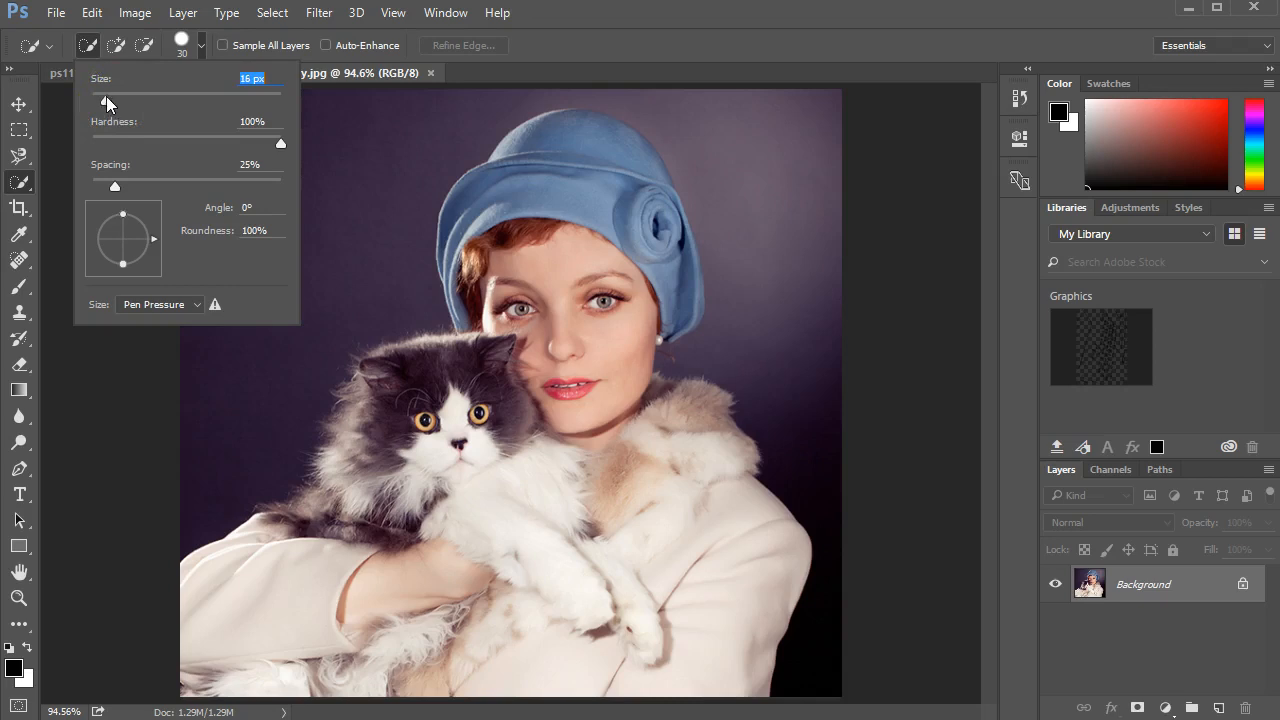
pyautogui.moveTo(108, 100); pyautogui.dragTo(104, 100)
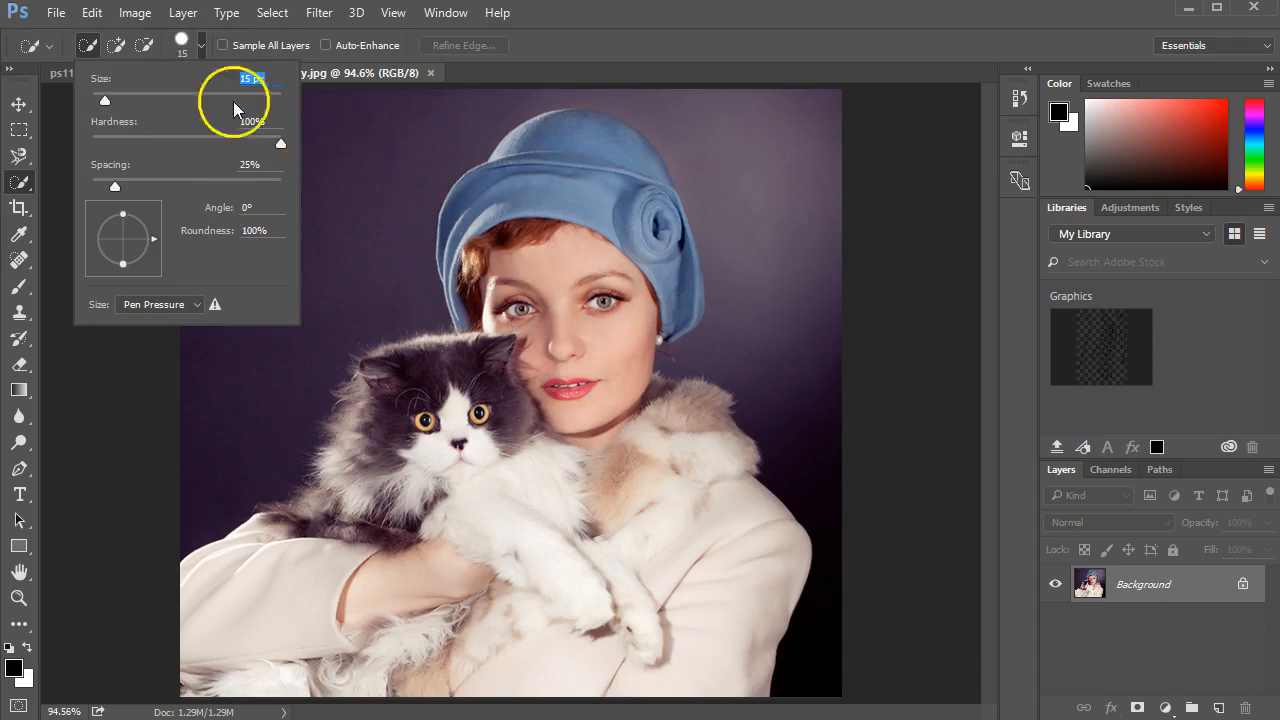
pyautogui.moveTo(720, 168)
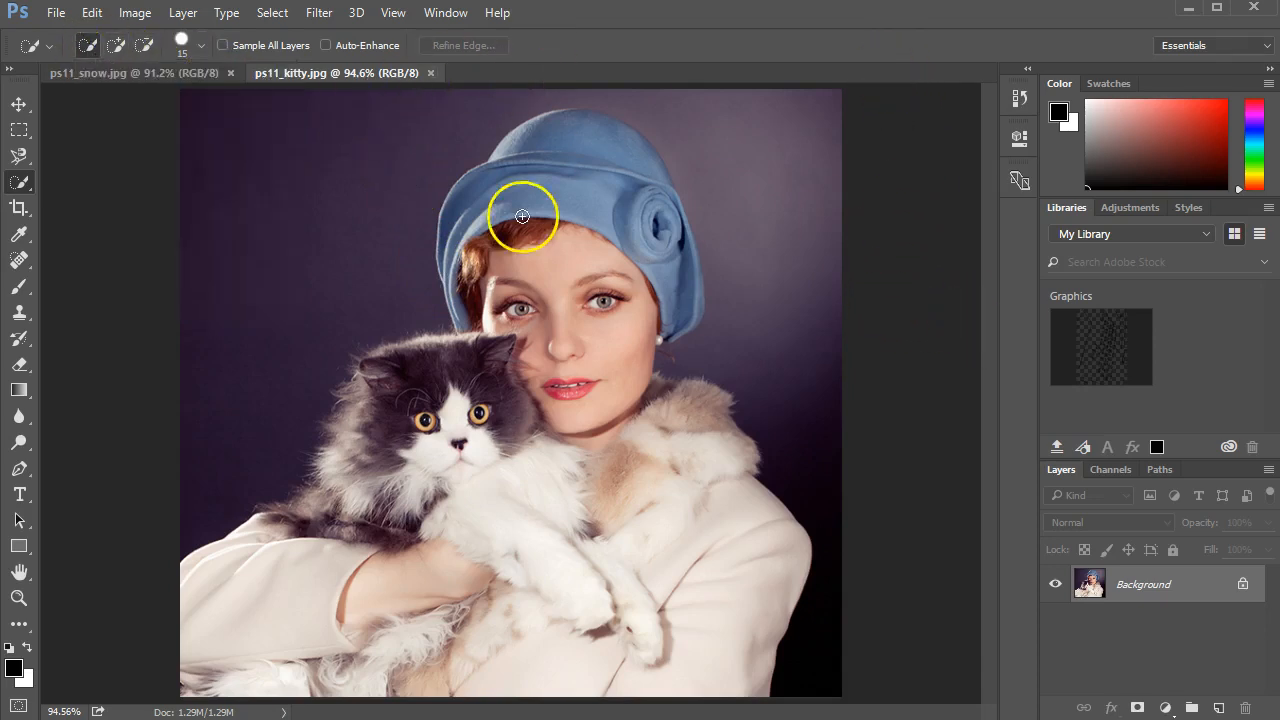
pyautogui.moveTo(576, 168)
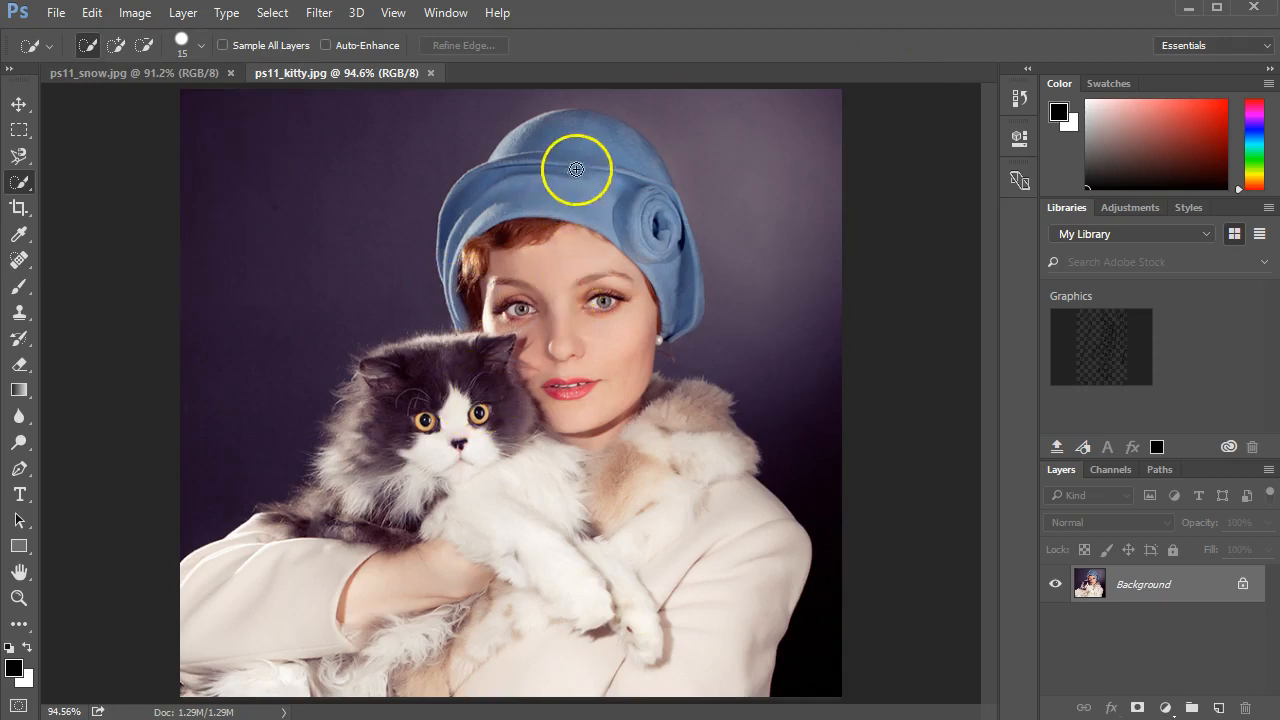
pyautogui.moveTo(560, 136)
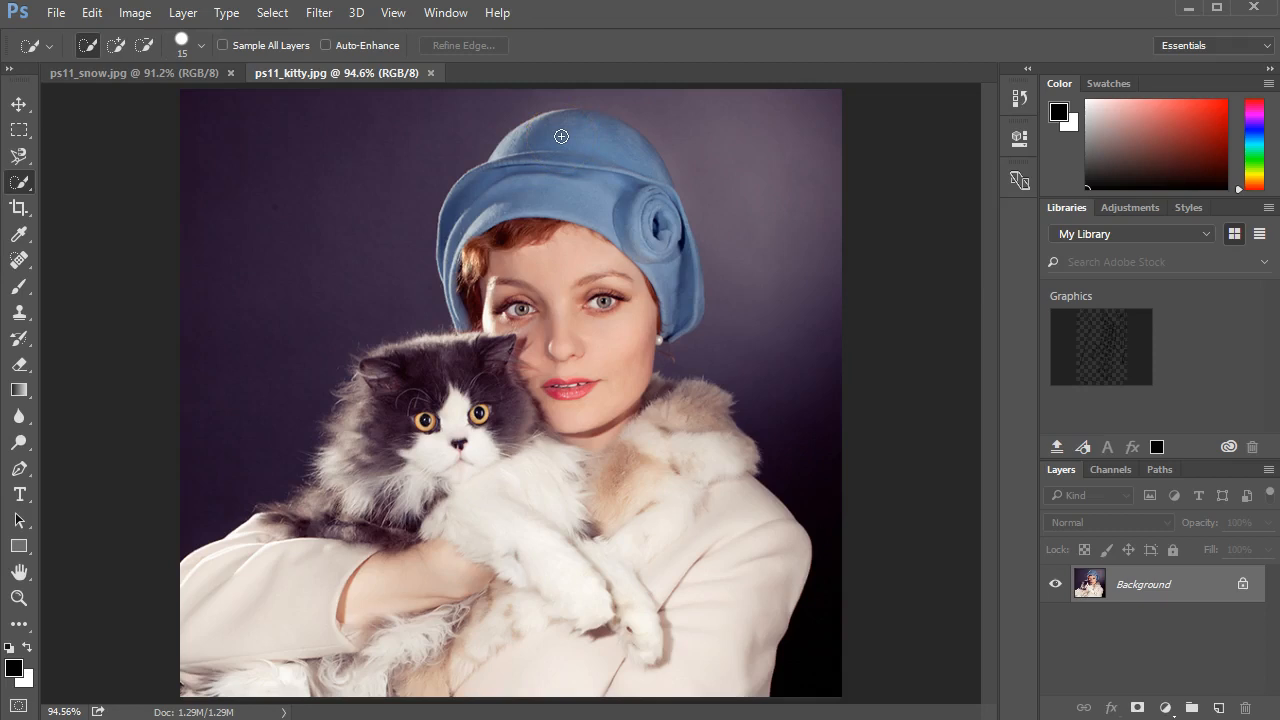
# Paint a quick selection over the woman and cat, tweaking the brush size
pyautogui.moveTo(560, 136); pyautogui.dragTo(520, 592)
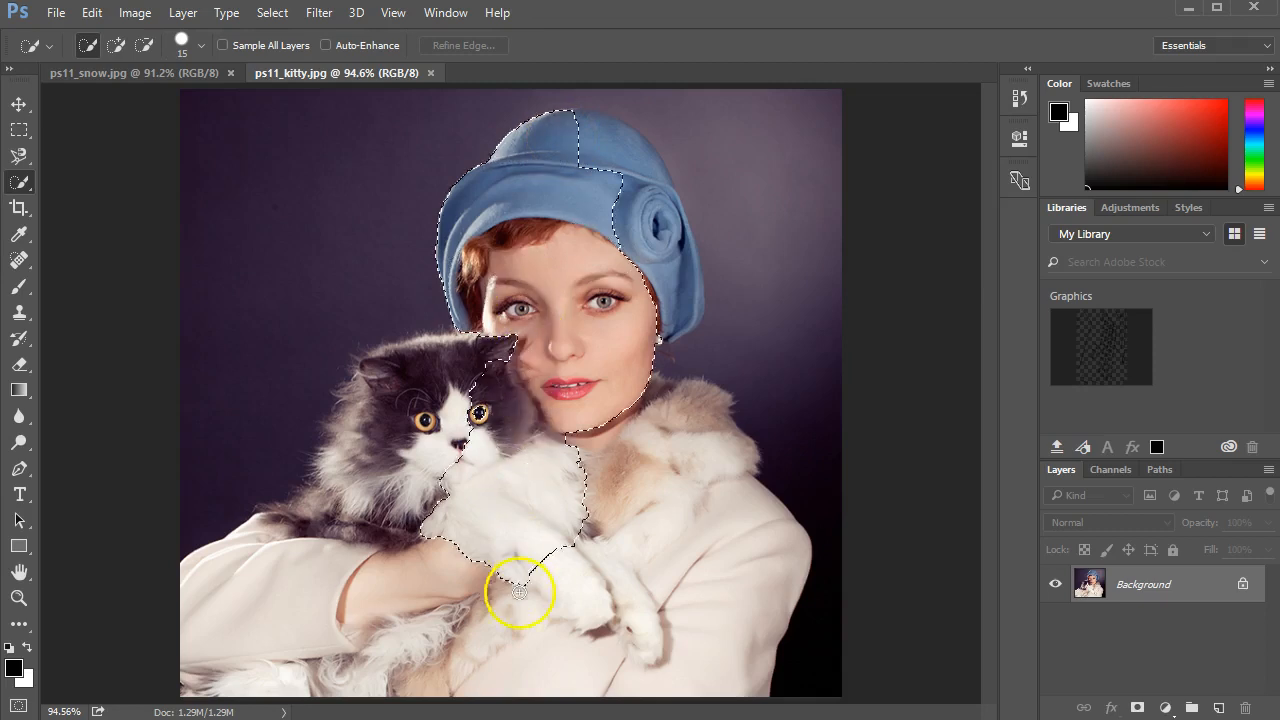
pyautogui.moveTo(520, 592); pyautogui.dragTo(450, 624)
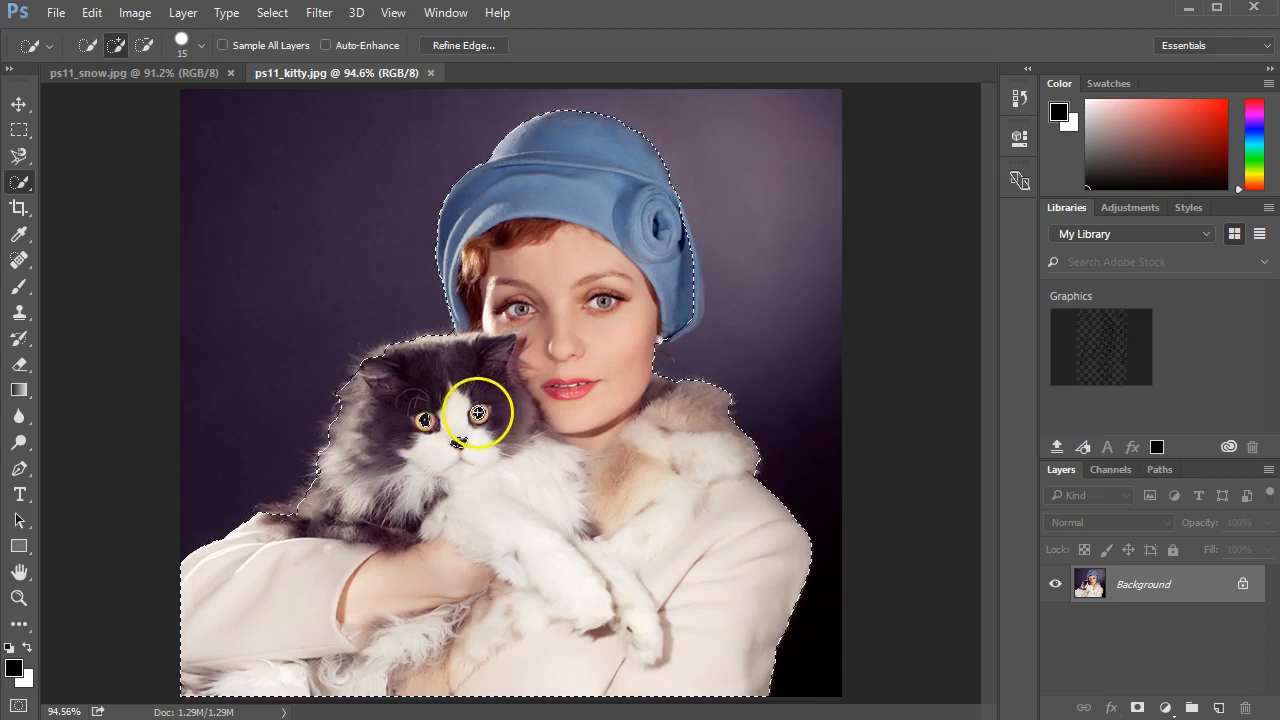
pyautogui.moveTo(424, 420)
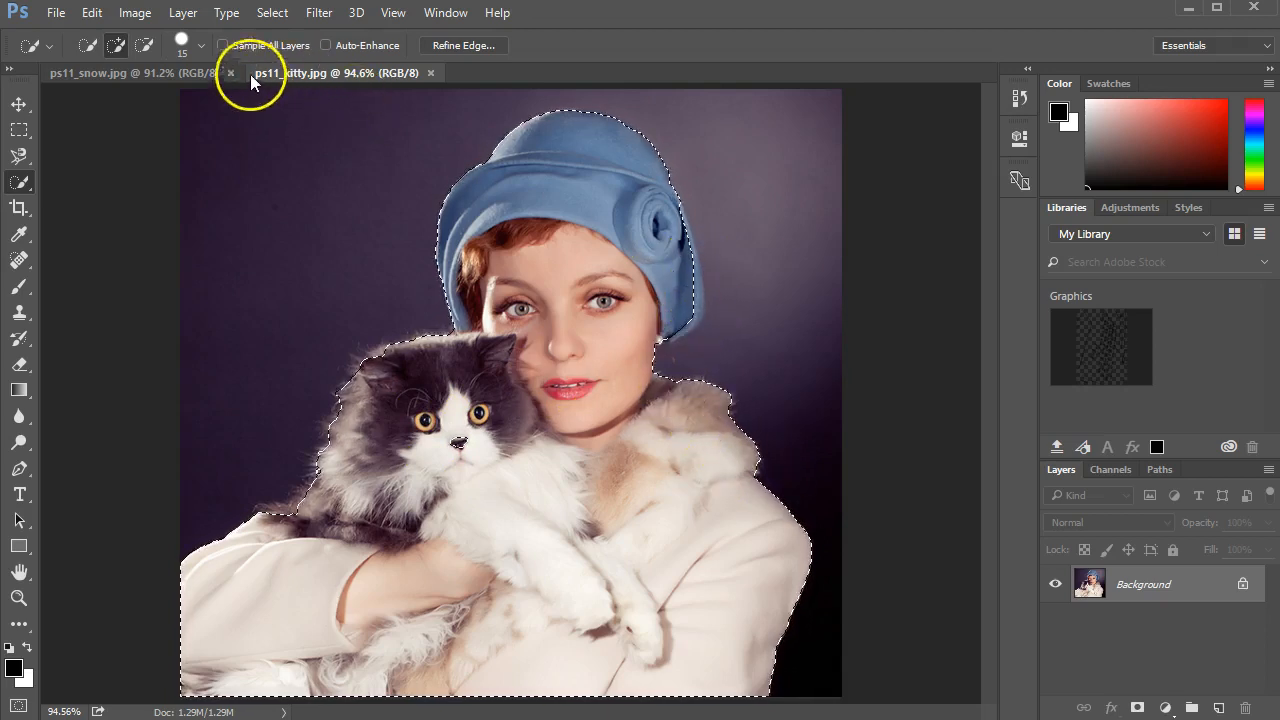
pyautogui.click(200, 44)
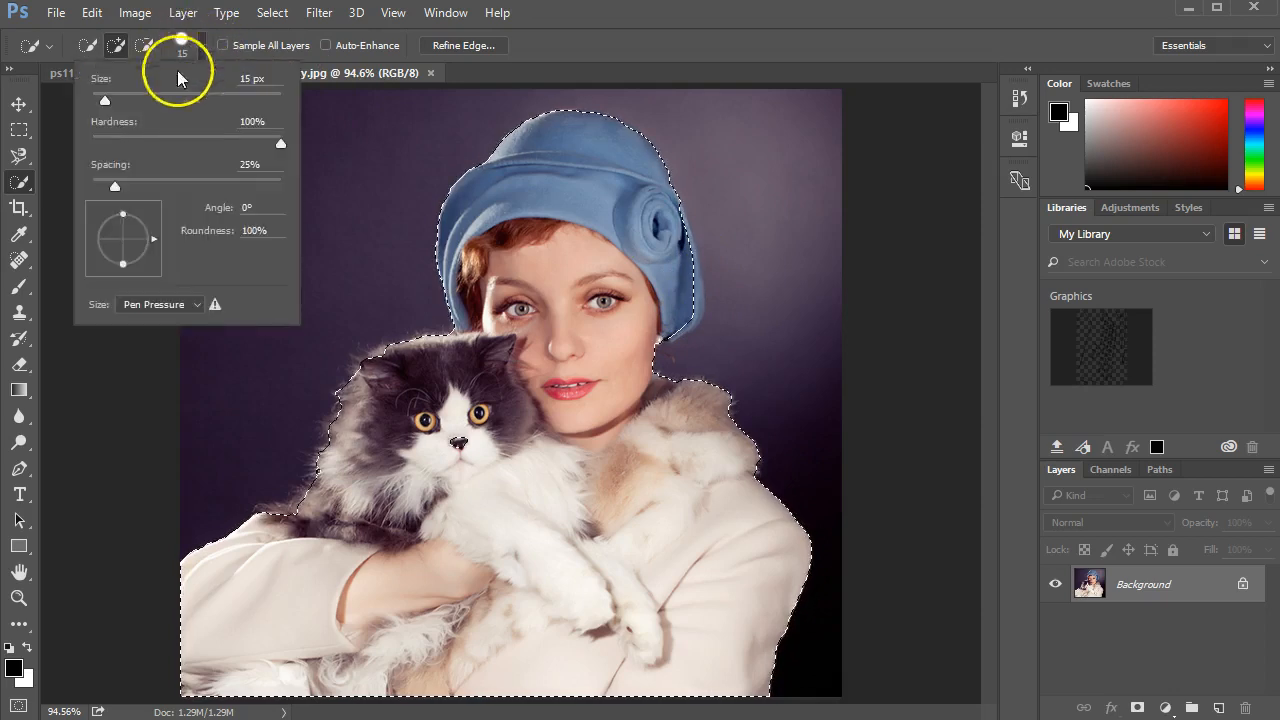
pyautogui.moveTo(104, 100); pyautogui.dragTo(96, 100)
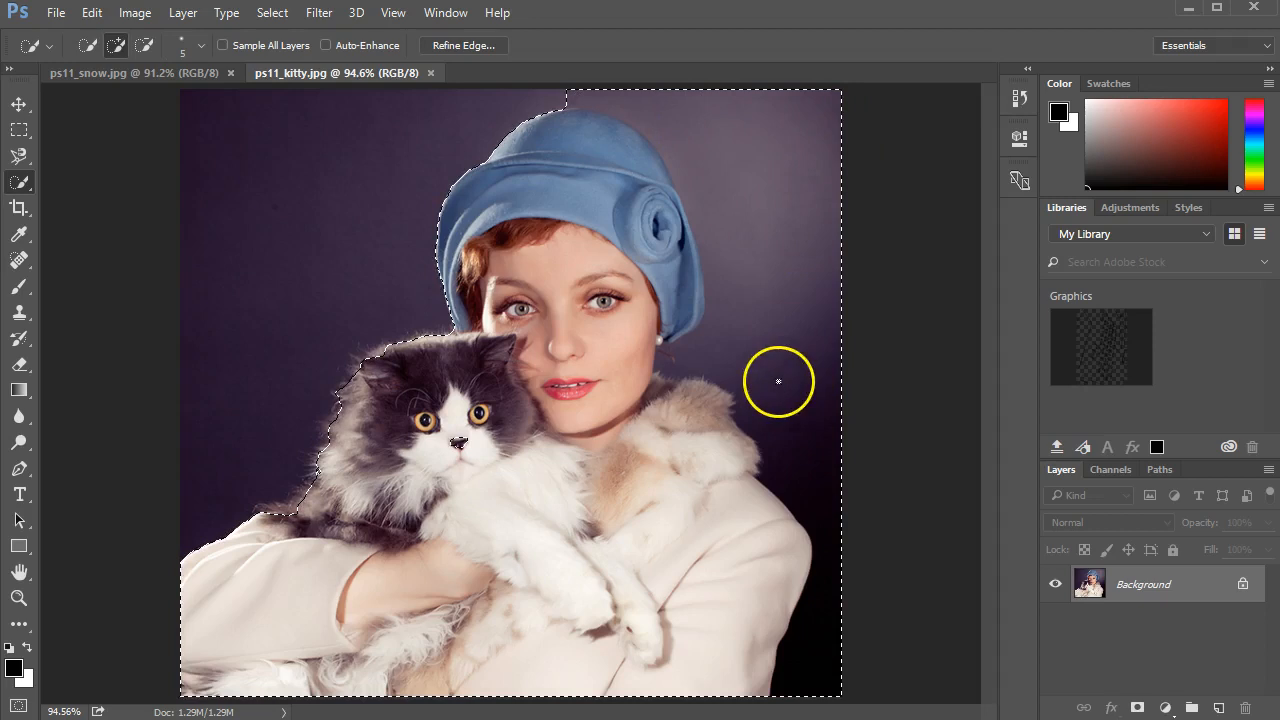
pyautogui.moveTo(92, 12)
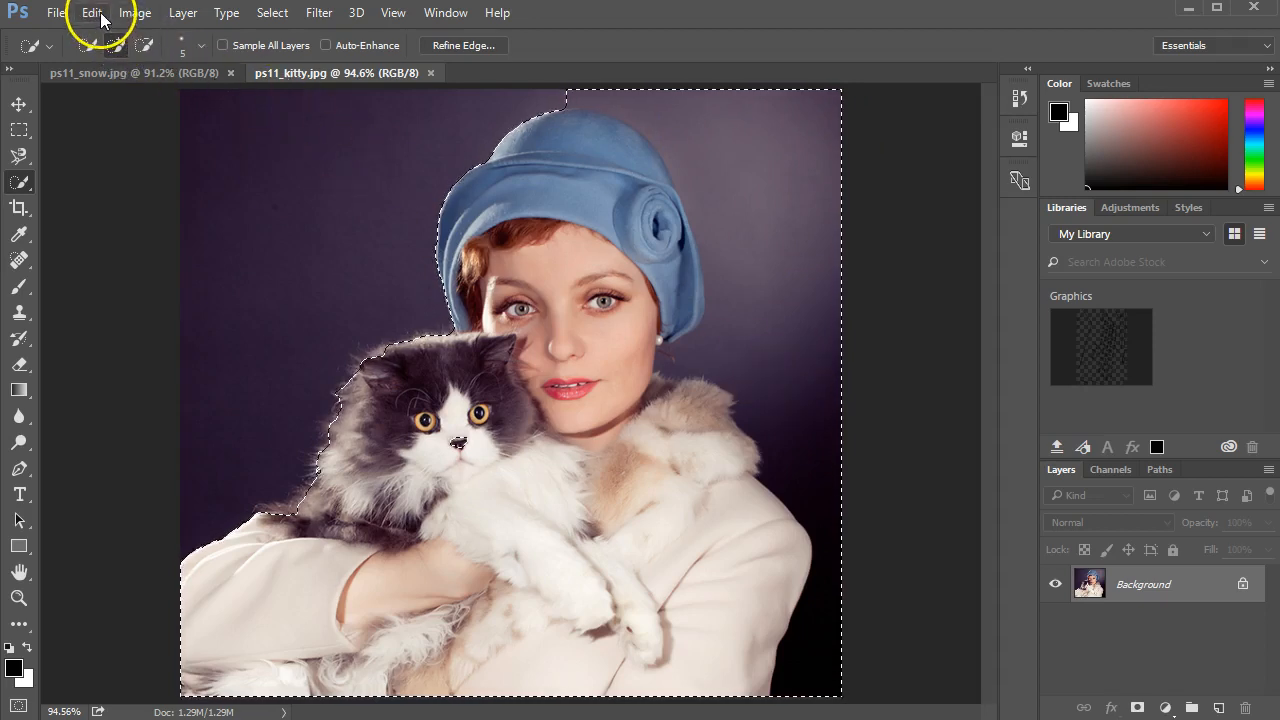
# Undo the last two selection additions to drop the background spill on the right
pyautogui.click(92, 12)
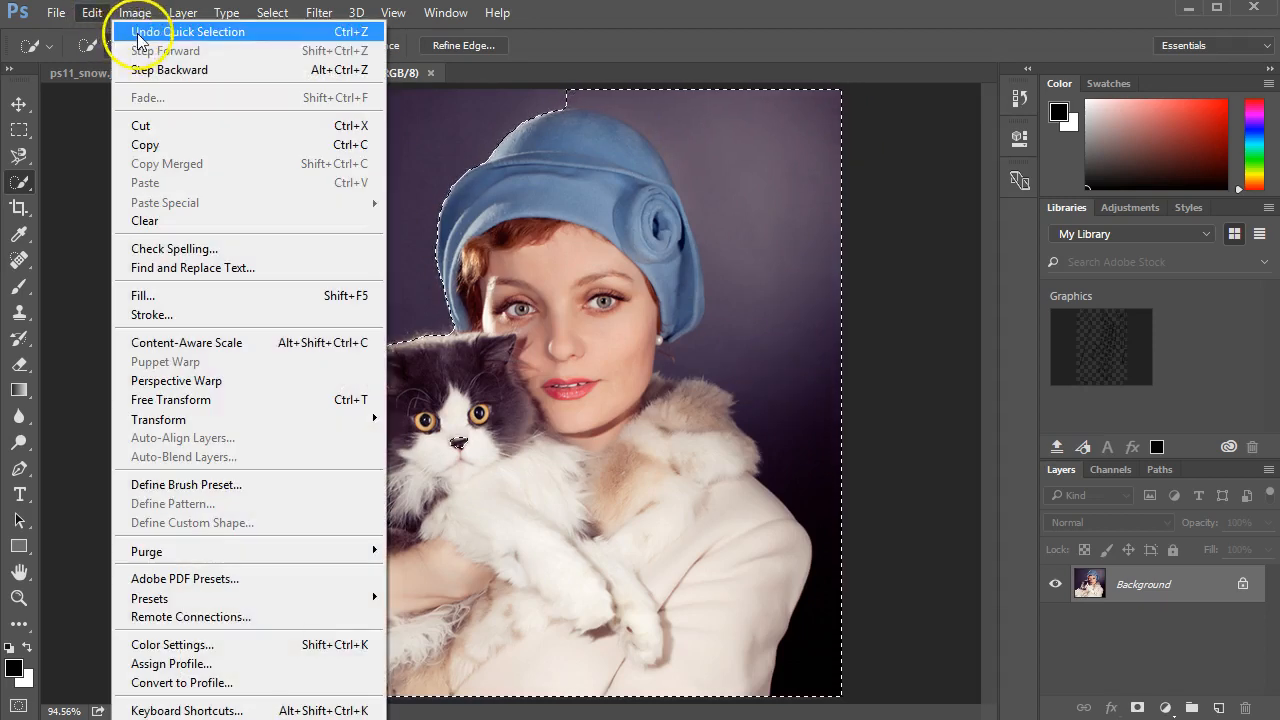
pyautogui.click(192, 32)
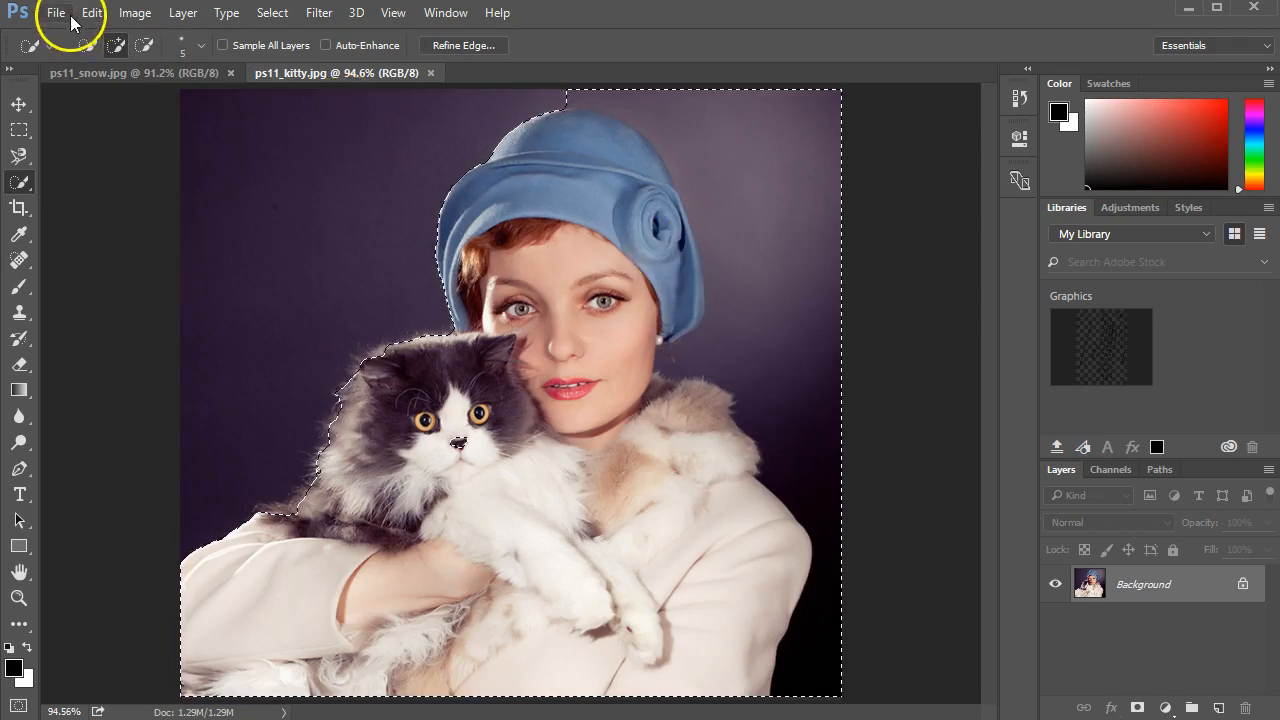
pyautogui.click(92, 12)
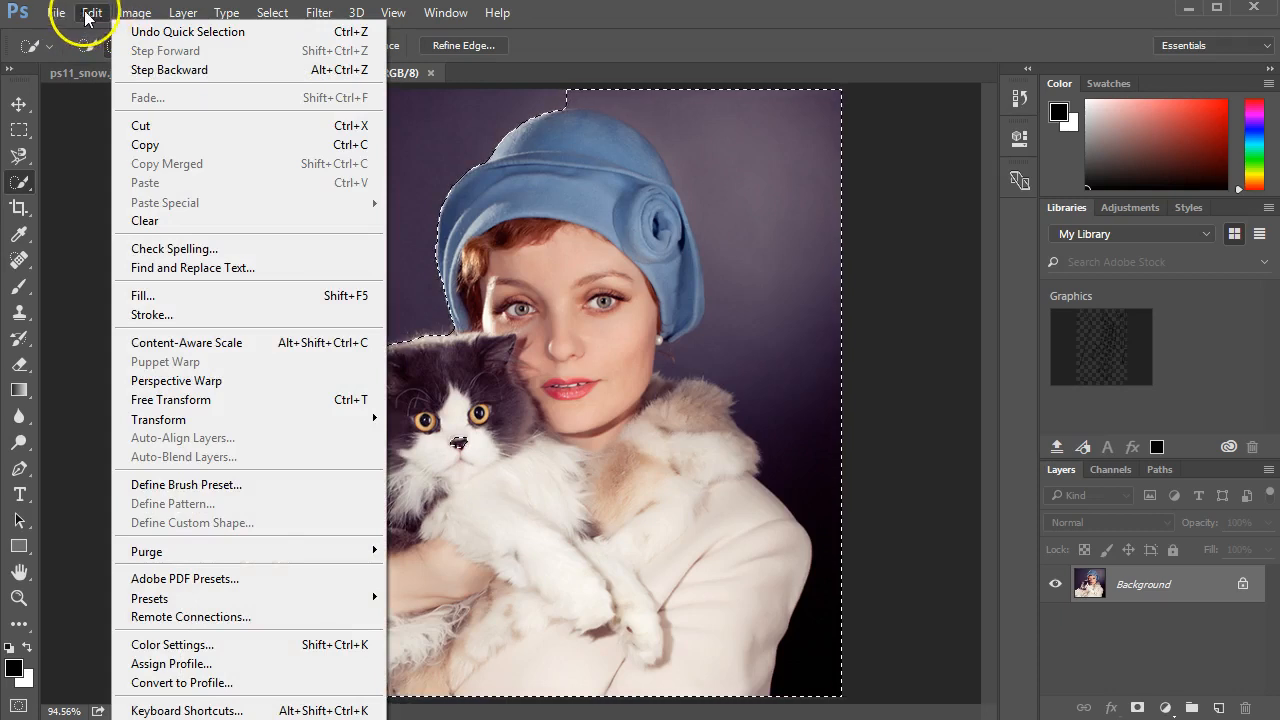
pyautogui.click(660, 276)
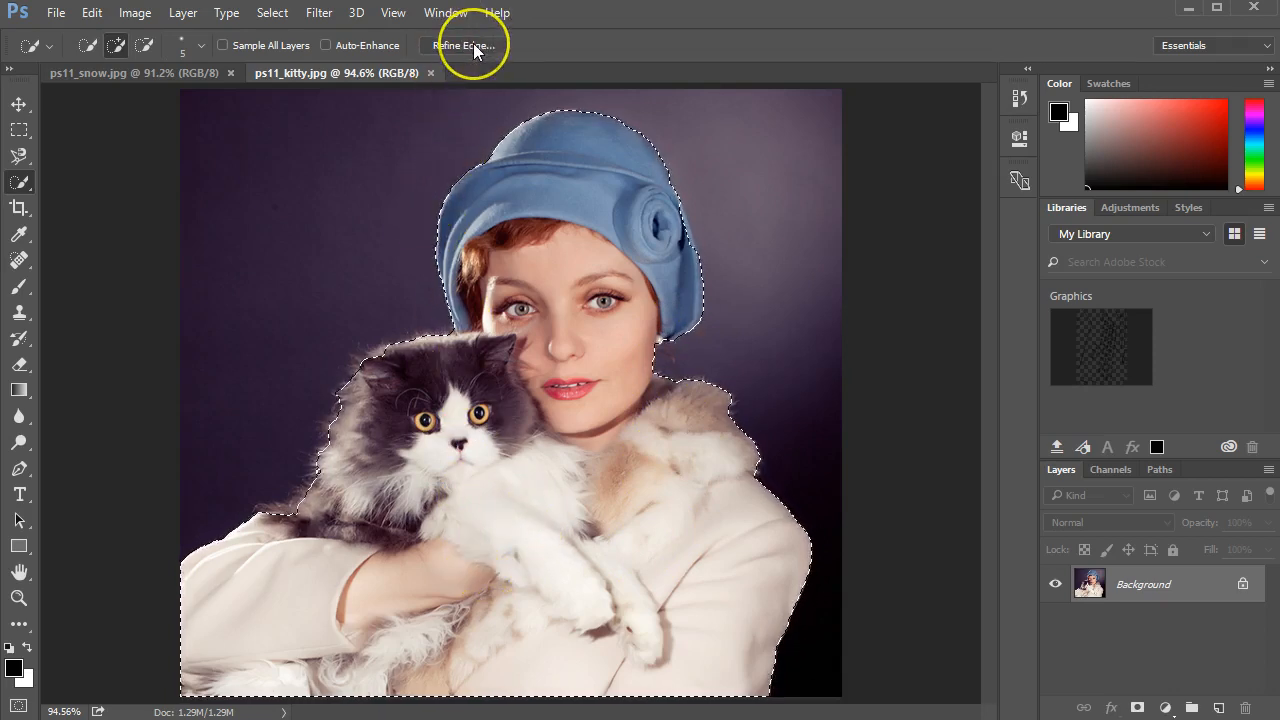
pyautogui.click(460, 44)
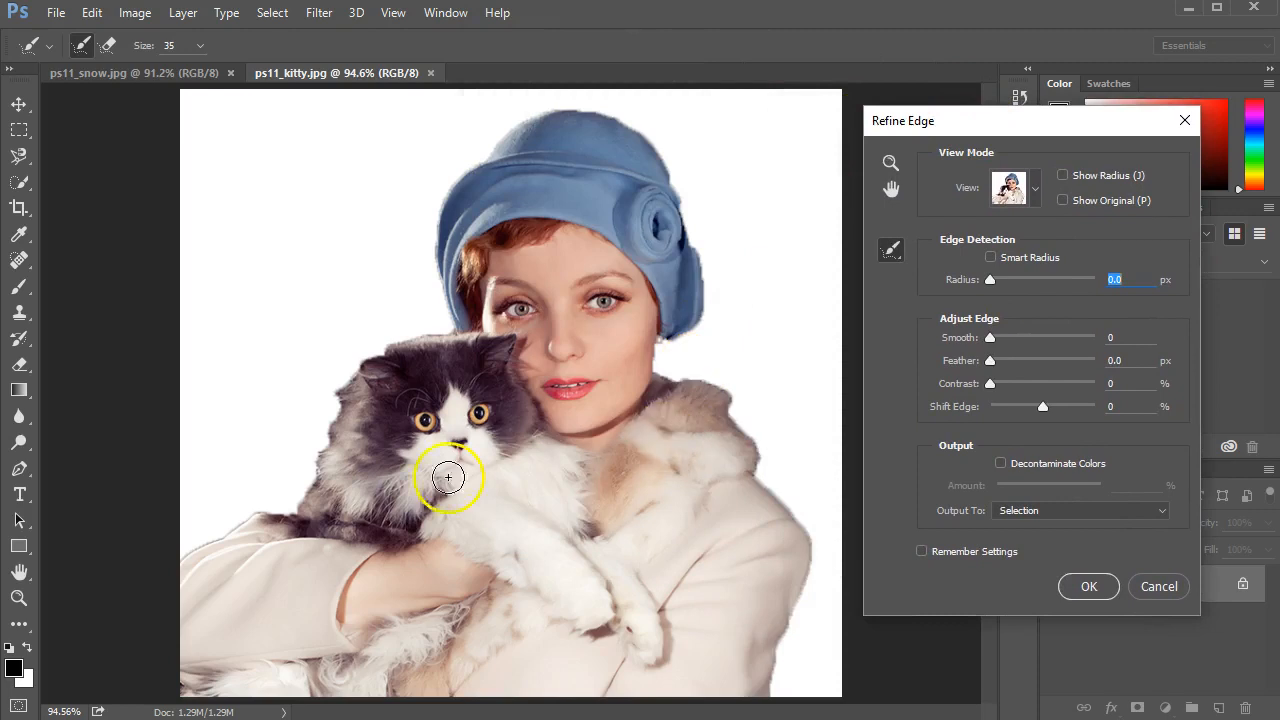
pyautogui.moveTo(448, 478); pyautogui.dragTo(448, 624)
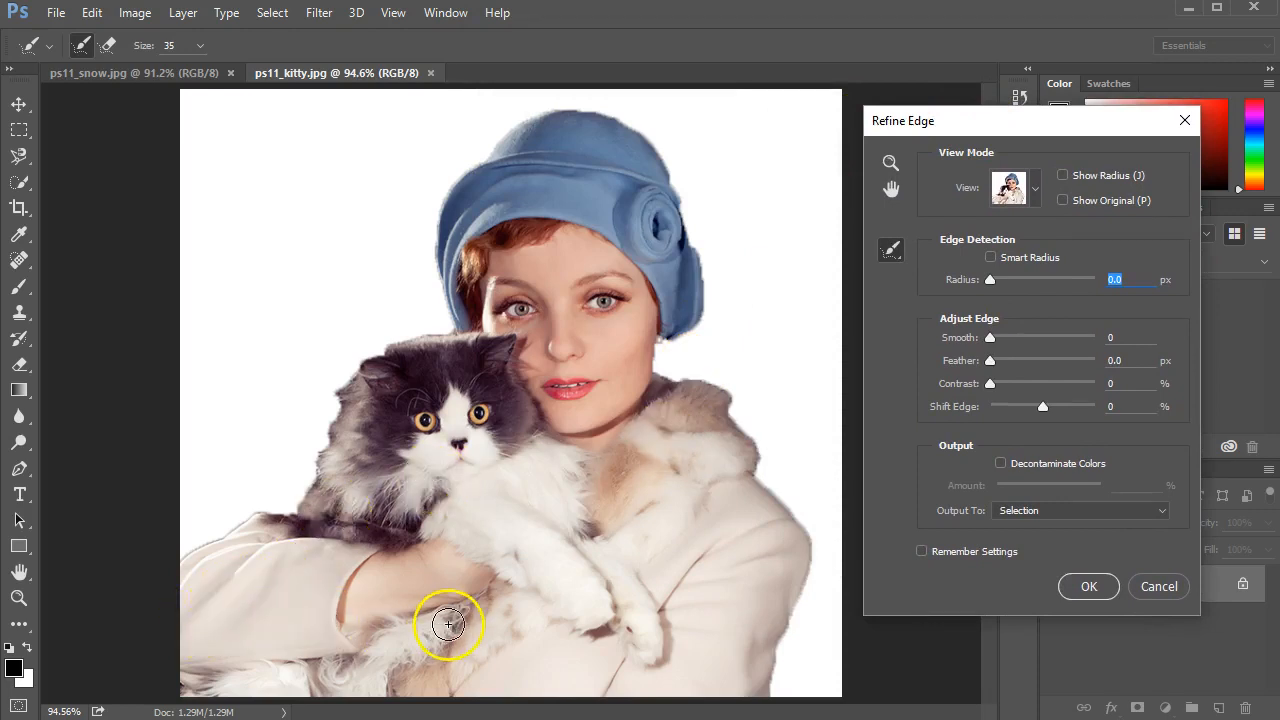
pyautogui.moveTo(736, 628)
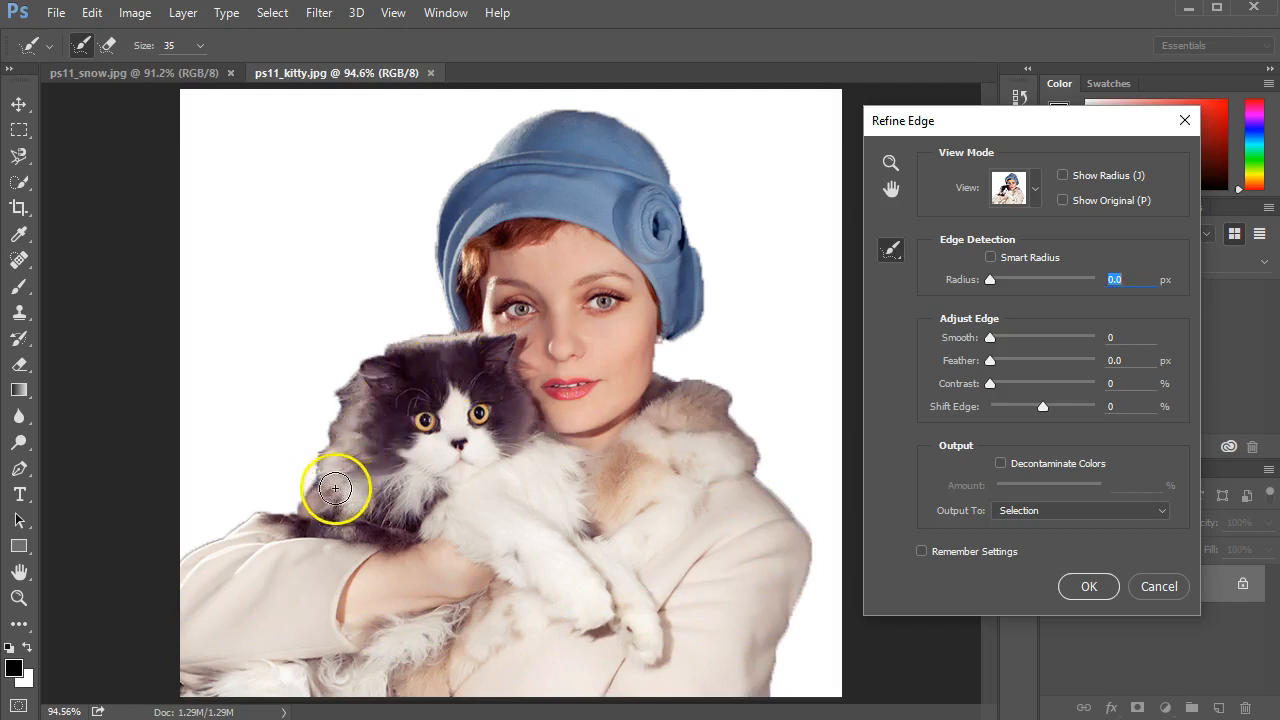
pyautogui.moveTo(910, 336)
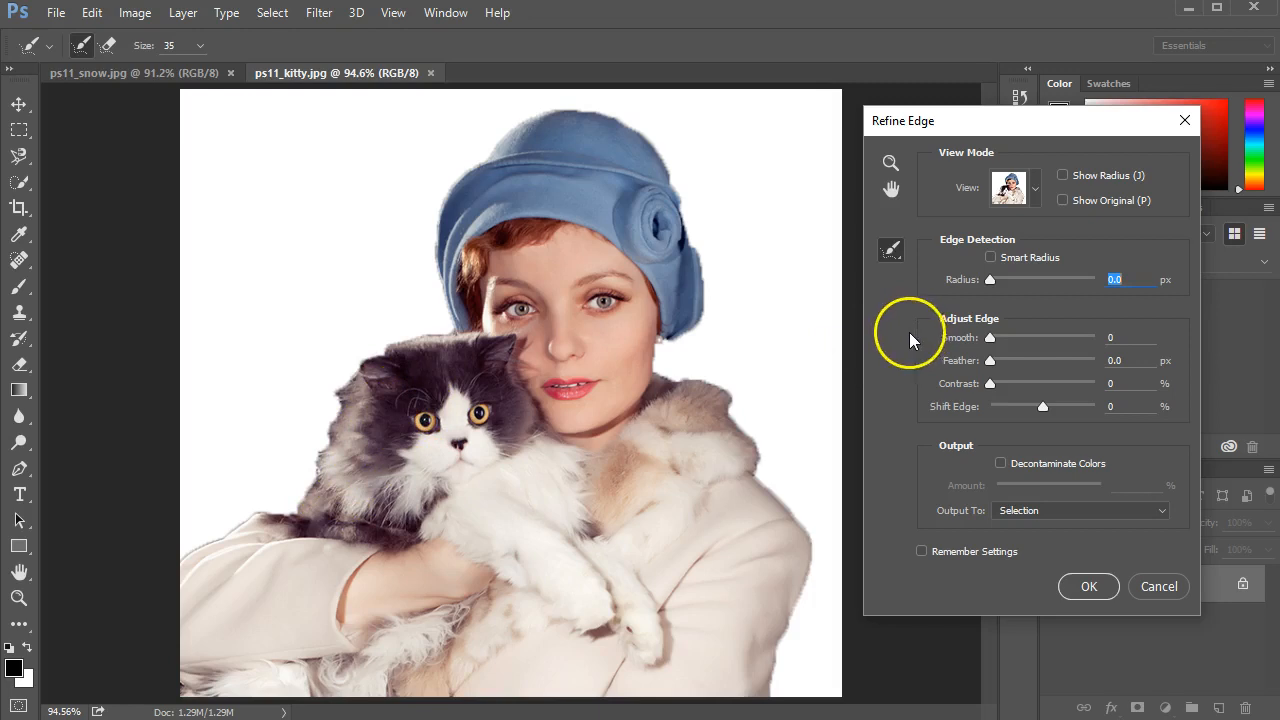
pyautogui.moveTo(1044, 200)
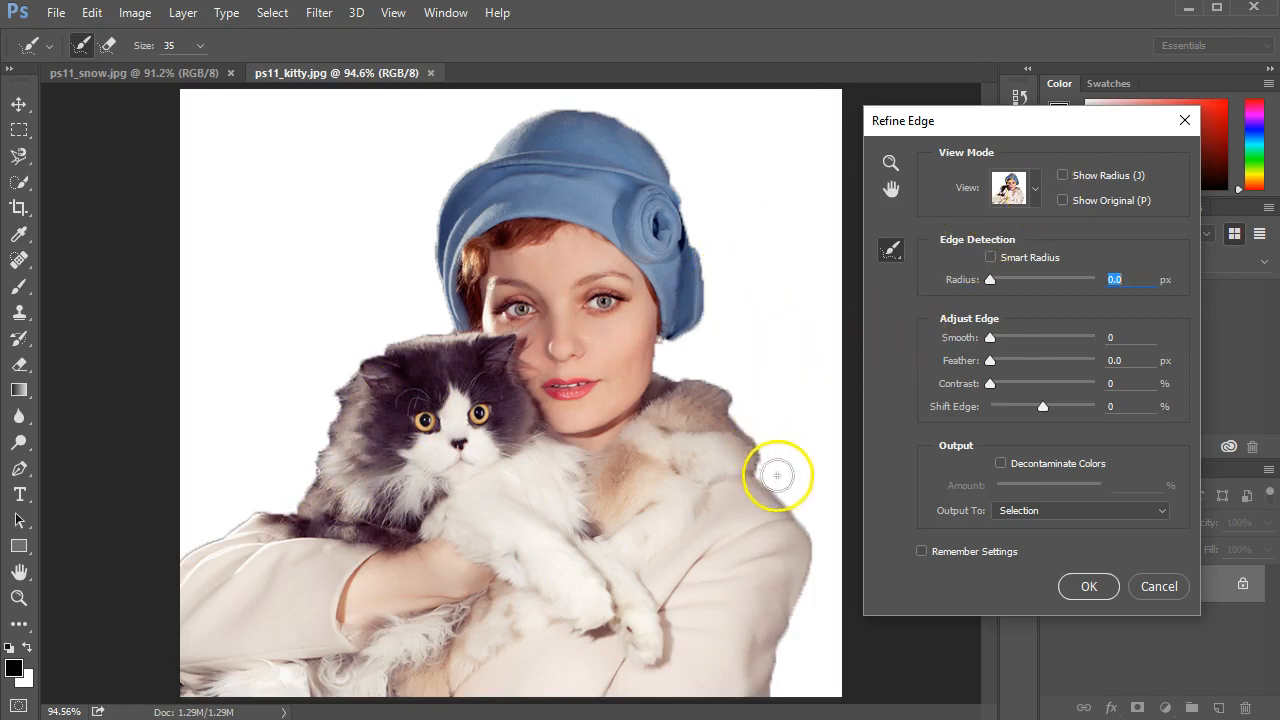
pyautogui.moveTo(702, 432)
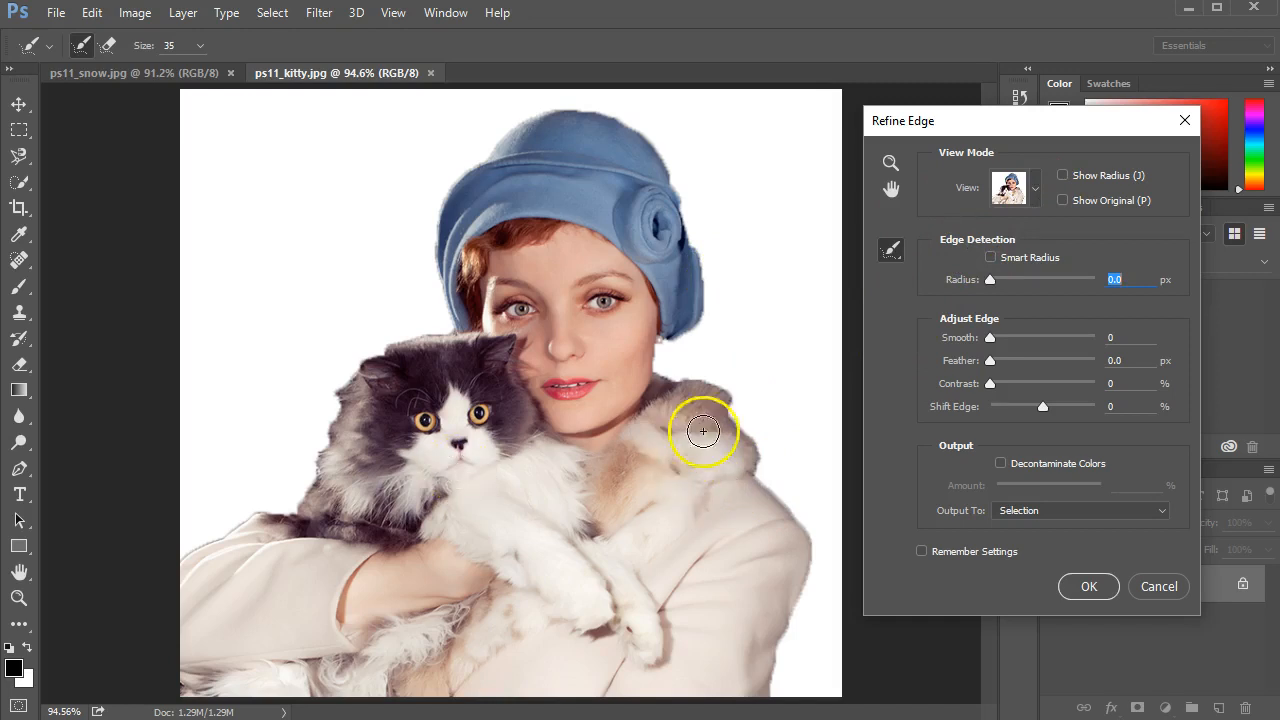
pyautogui.moveTo(1036, 190)
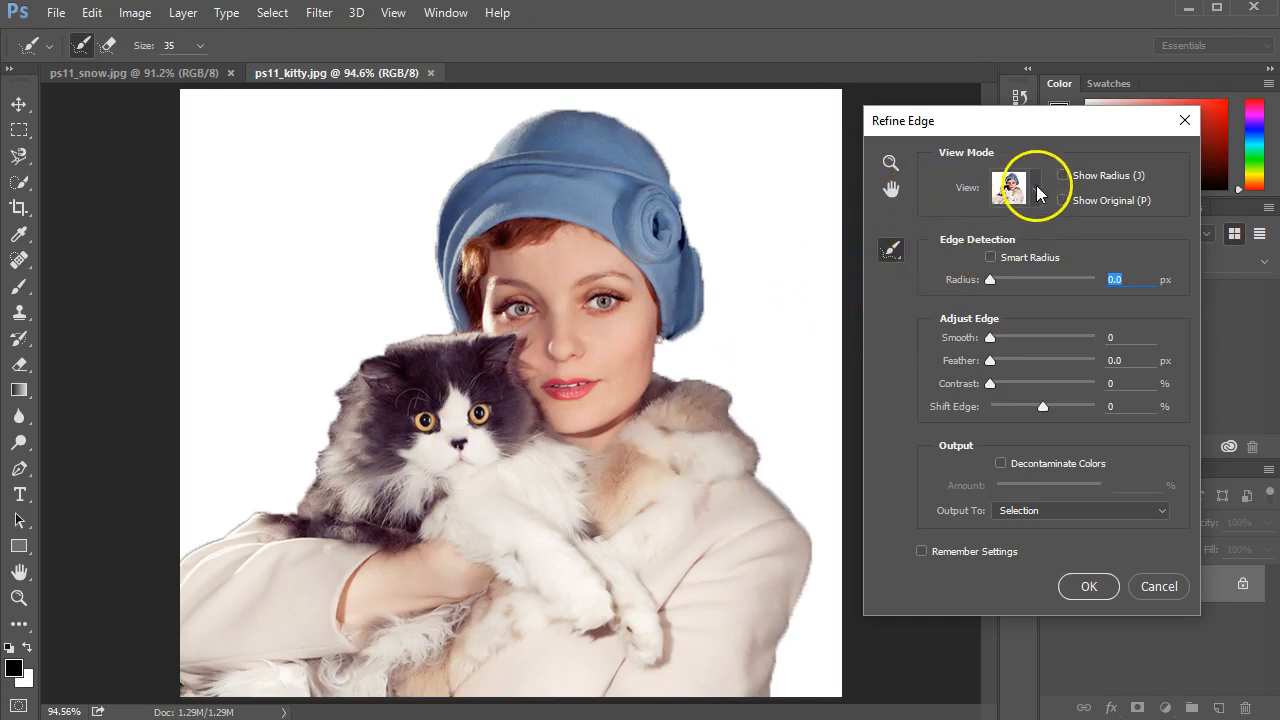
# Preview the Refine Edge cutout On Black, then switch the view to the red Overlay
pyautogui.click(1012, 188)
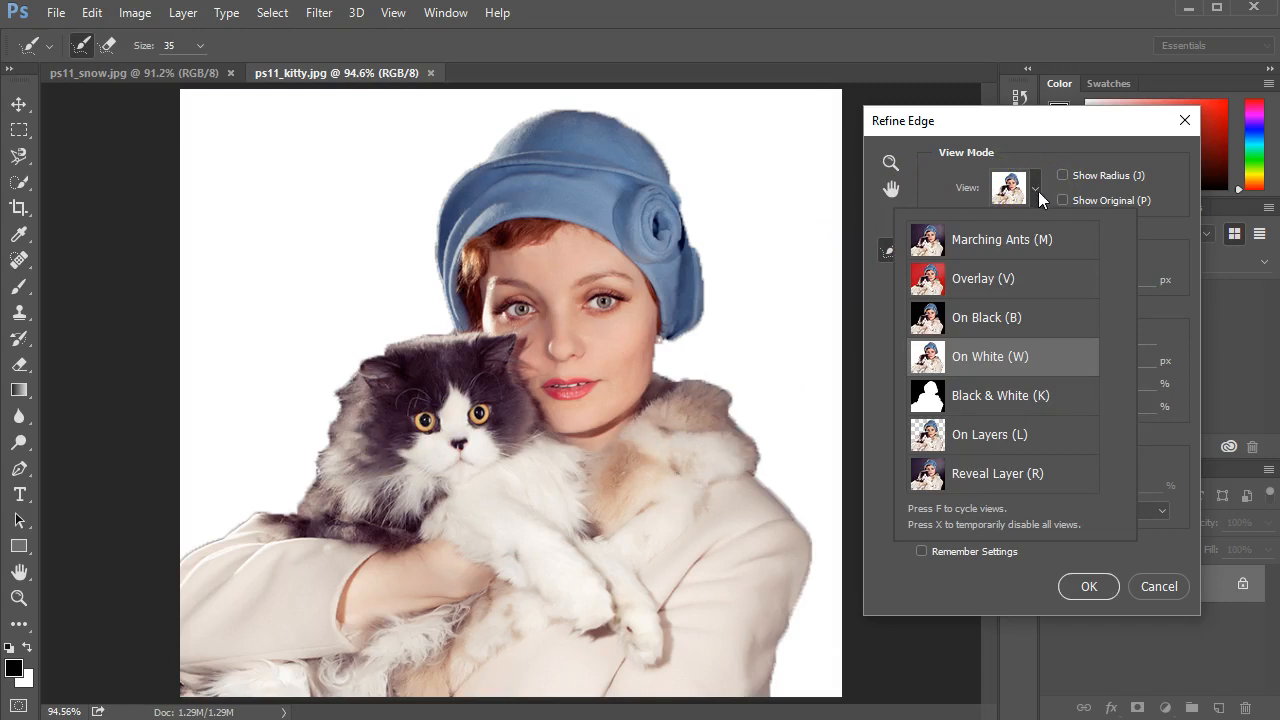
pyautogui.moveTo(996, 278)
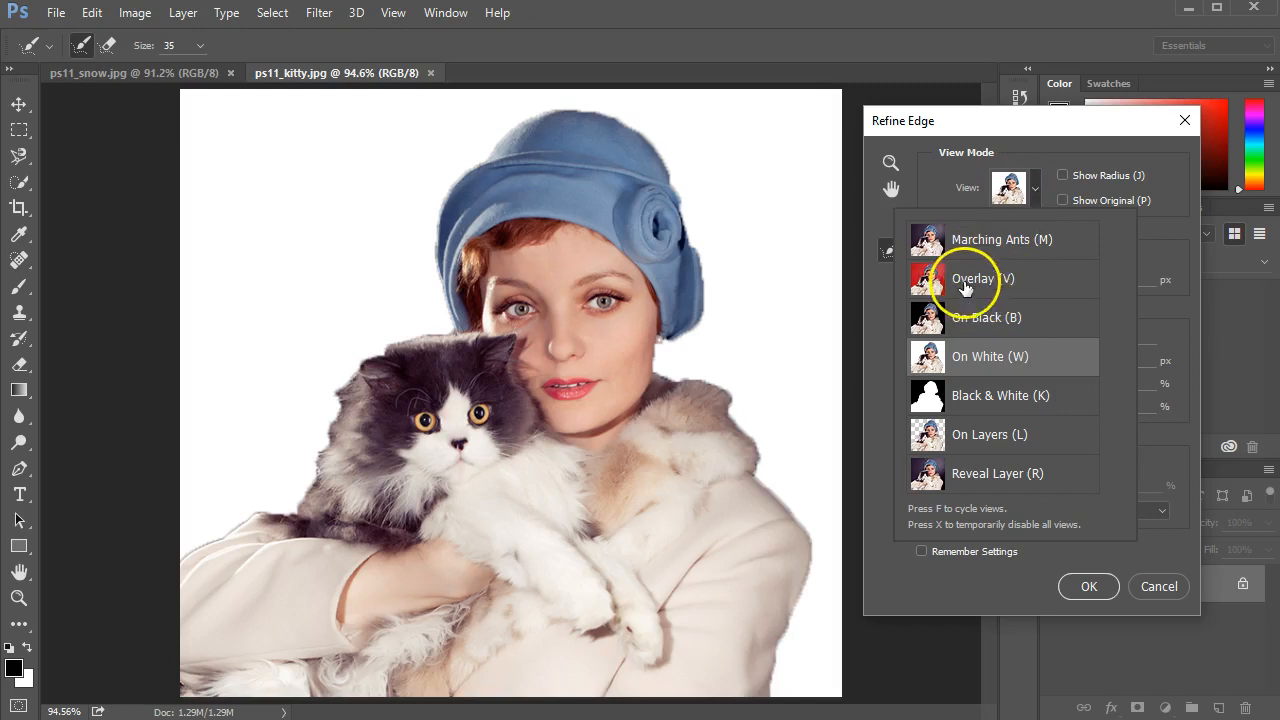
pyautogui.click(988, 316)
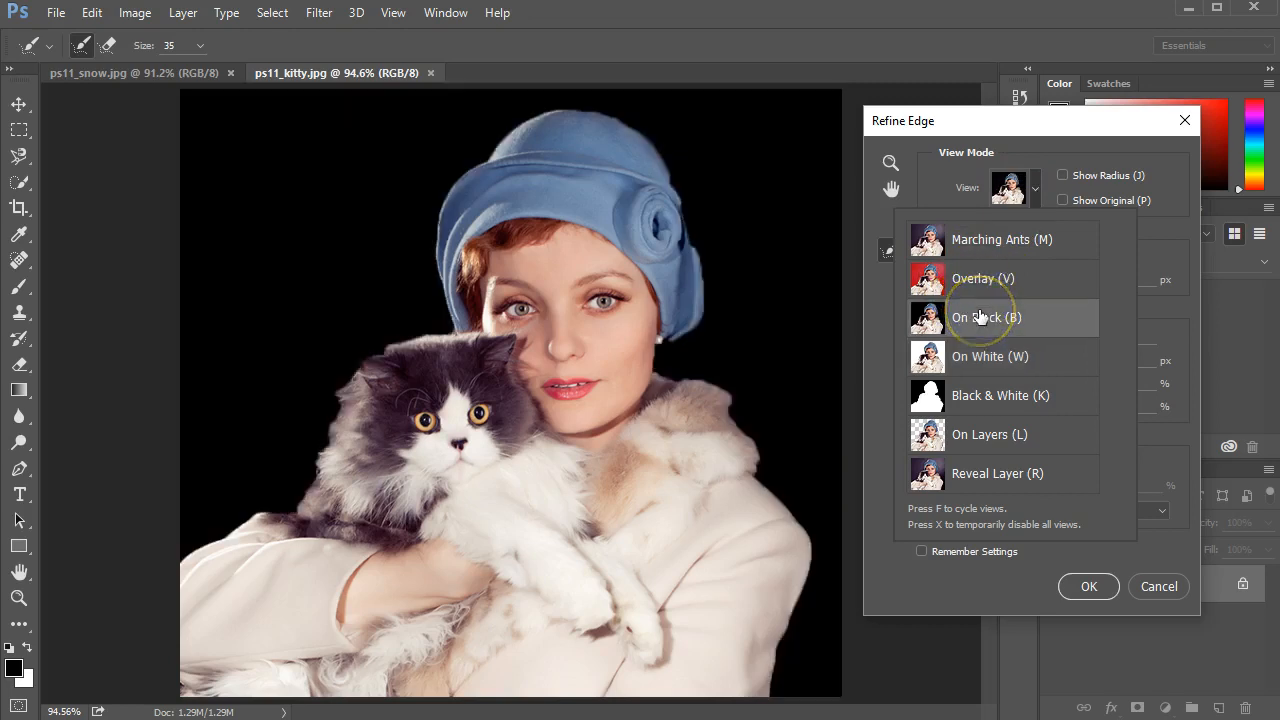
pyautogui.click(984, 278)
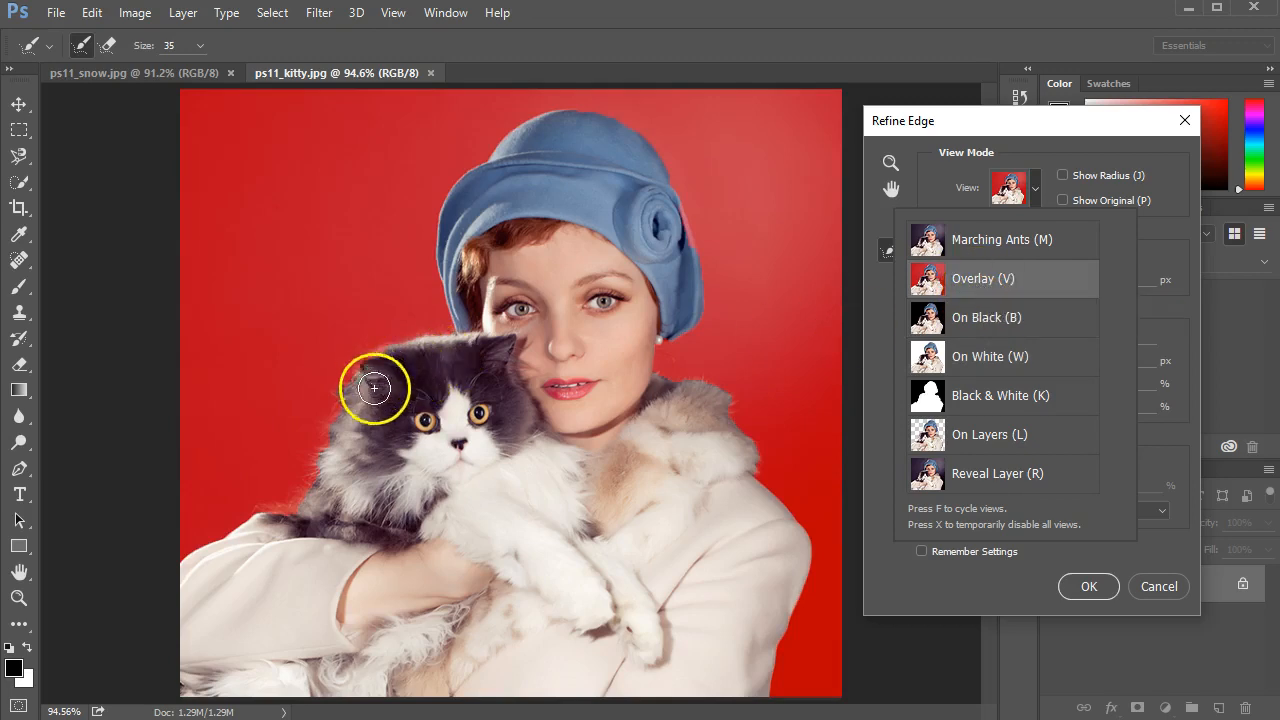
pyautogui.moveTo(372, 388); pyautogui.dragTo(332, 472)
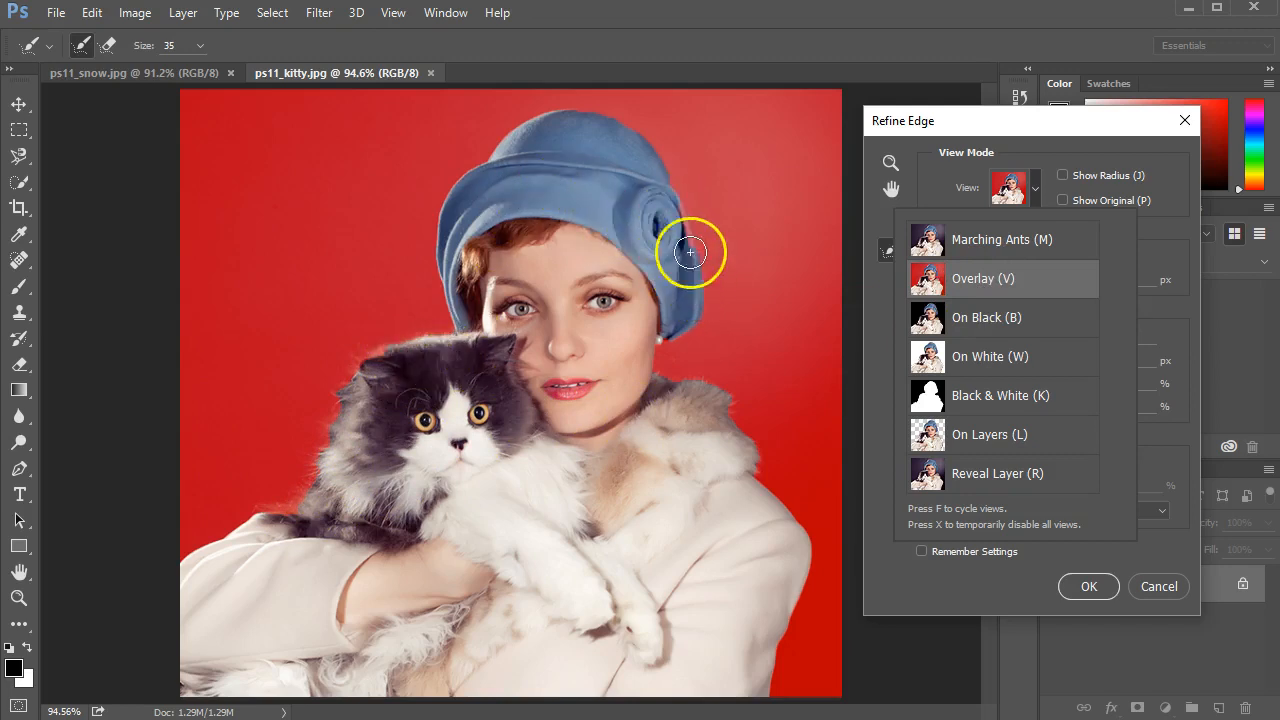
pyautogui.moveTo(1128, 600)
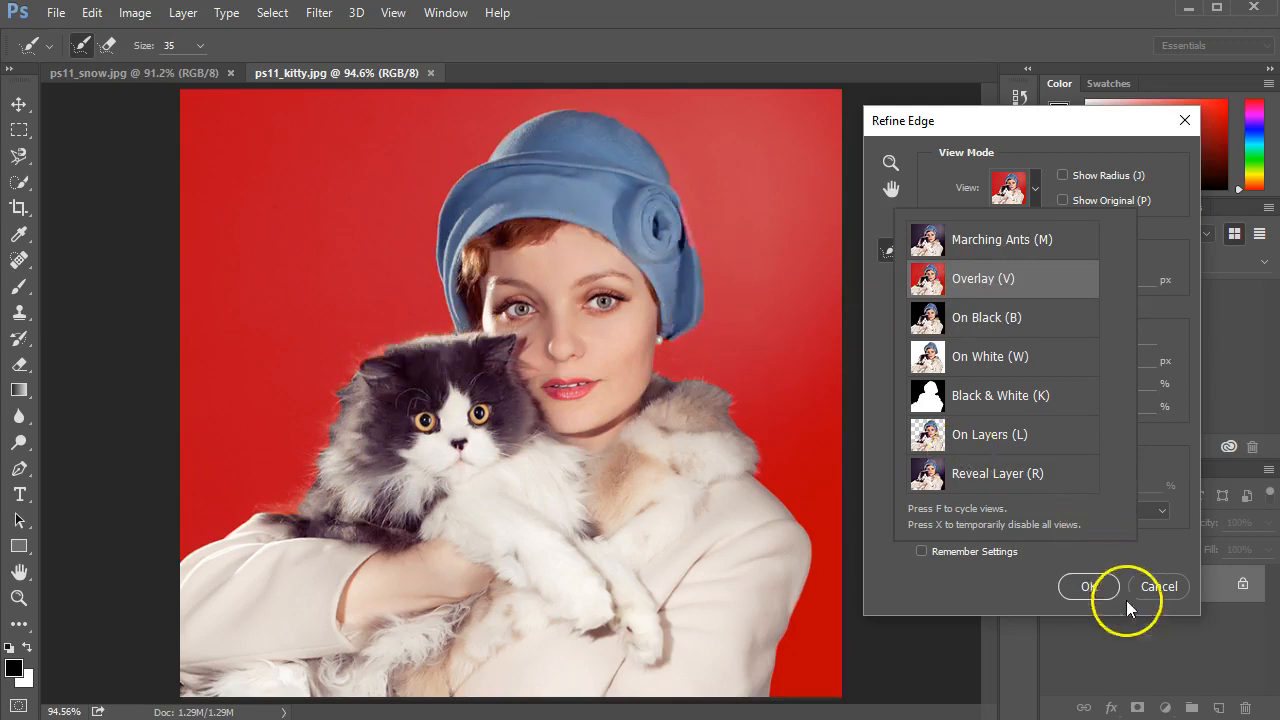
pyautogui.moveTo(990, 278)
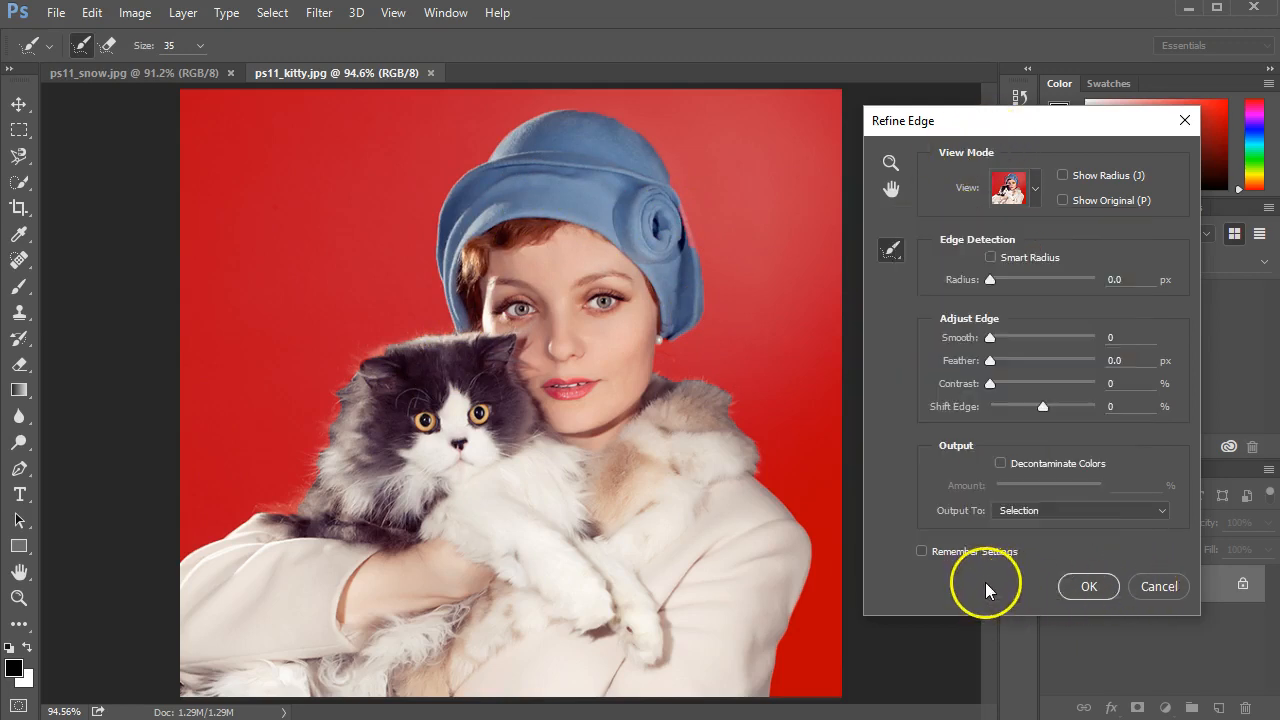
pyautogui.moveTo(1022, 190)
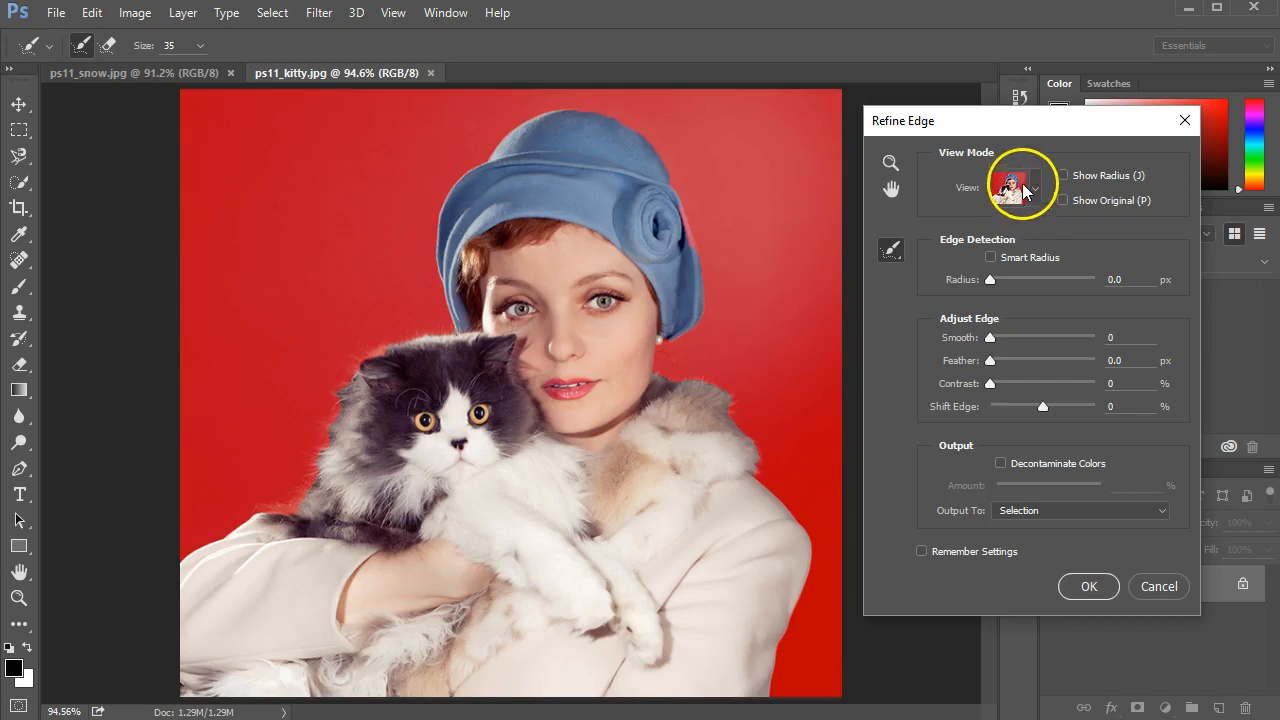
pyautogui.moveTo(1004, 264)
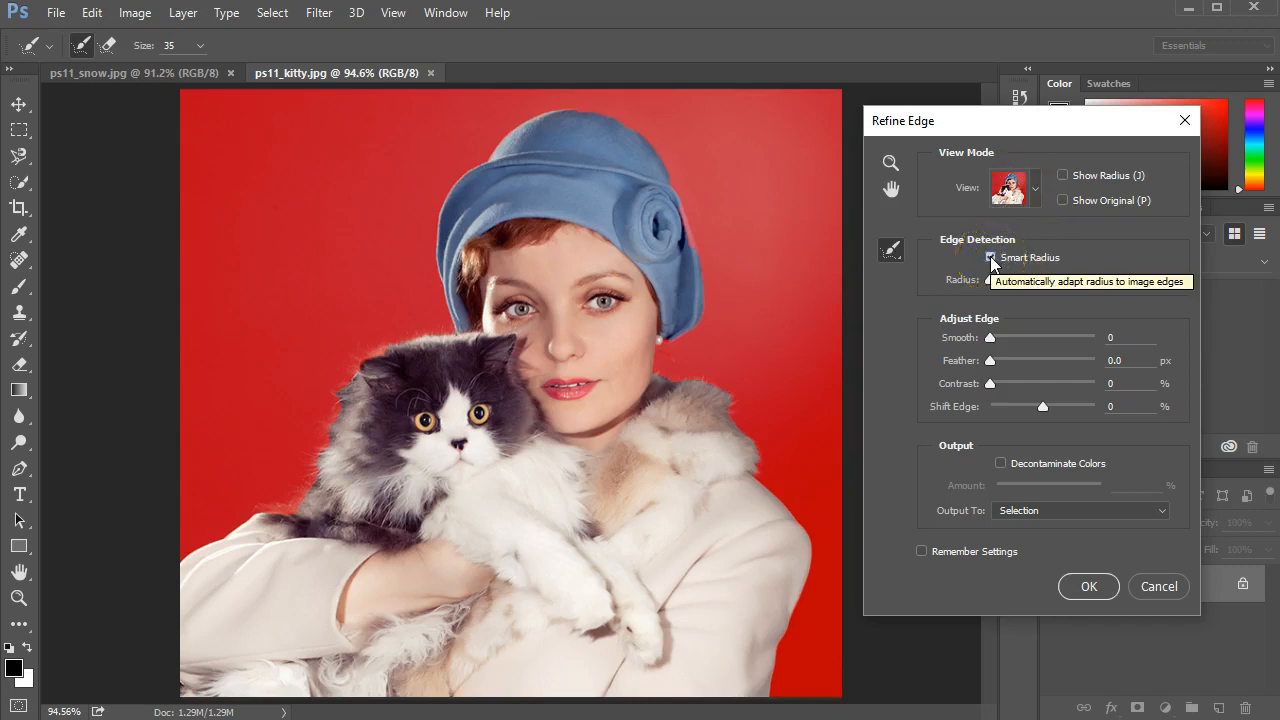
# Enable Smart Radius and raise the edge detection radius to about 16 px
pyautogui.click(992, 256)
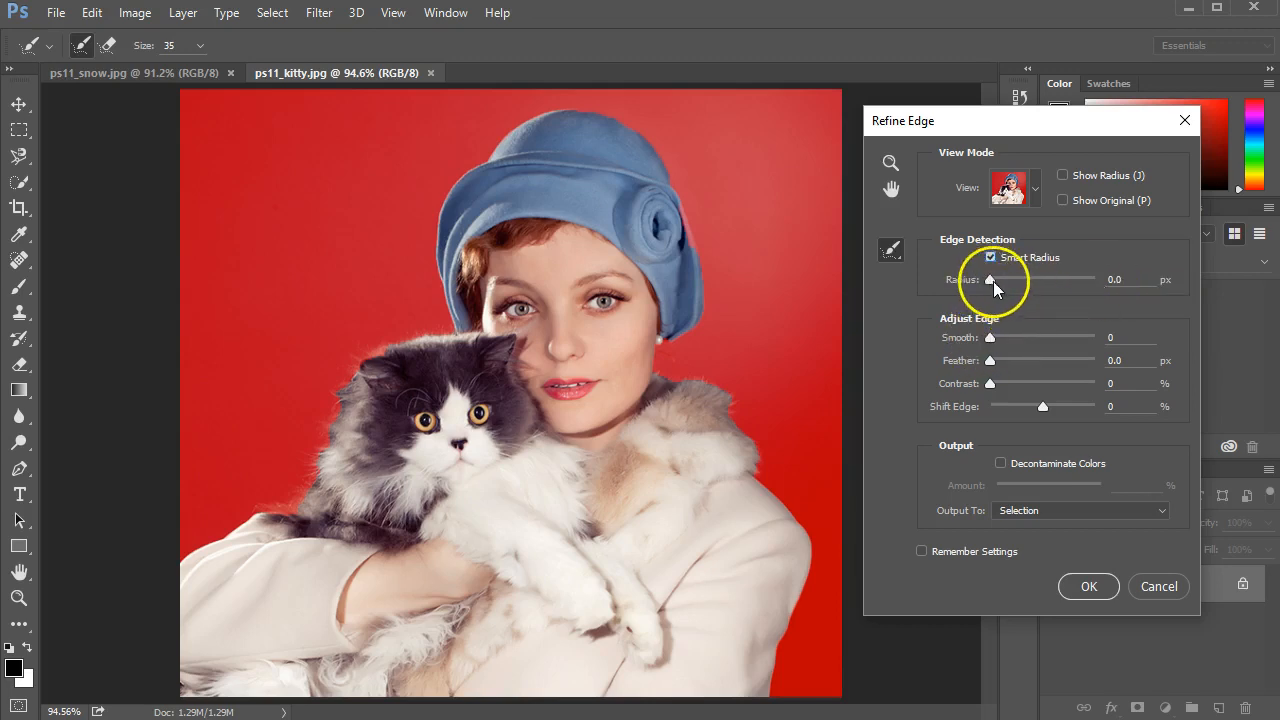
pyautogui.moveTo(990, 280); pyautogui.dragTo(1016, 280)
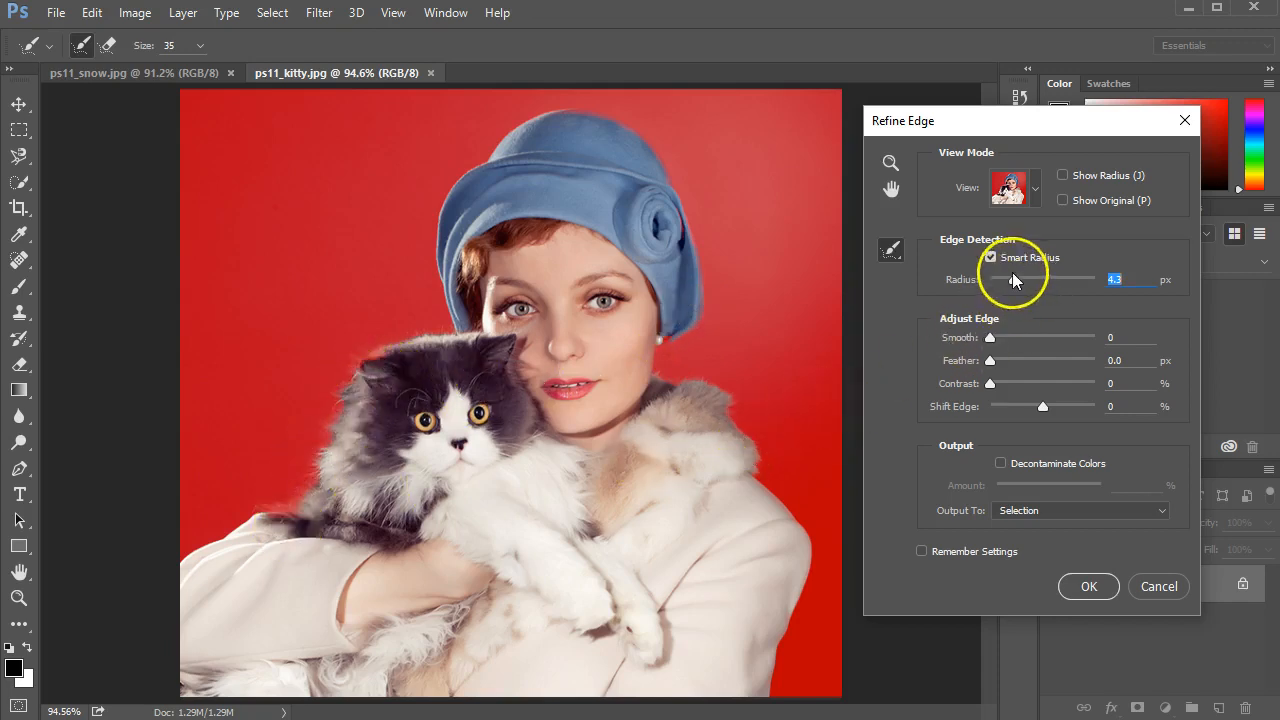
pyautogui.moveTo(1004, 280); pyautogui.dragTo(1024, 280)
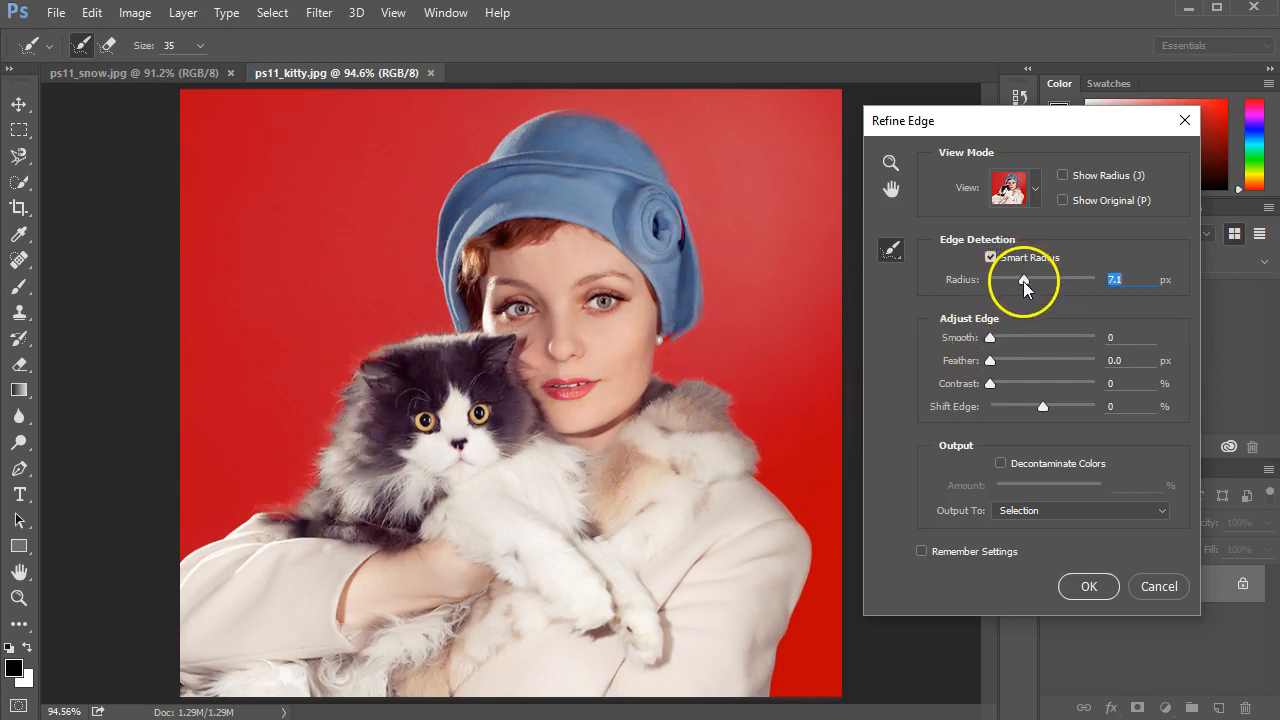
pyautogui.moveTo(1024, 280); pyautogui.dragTo(1036, 280)
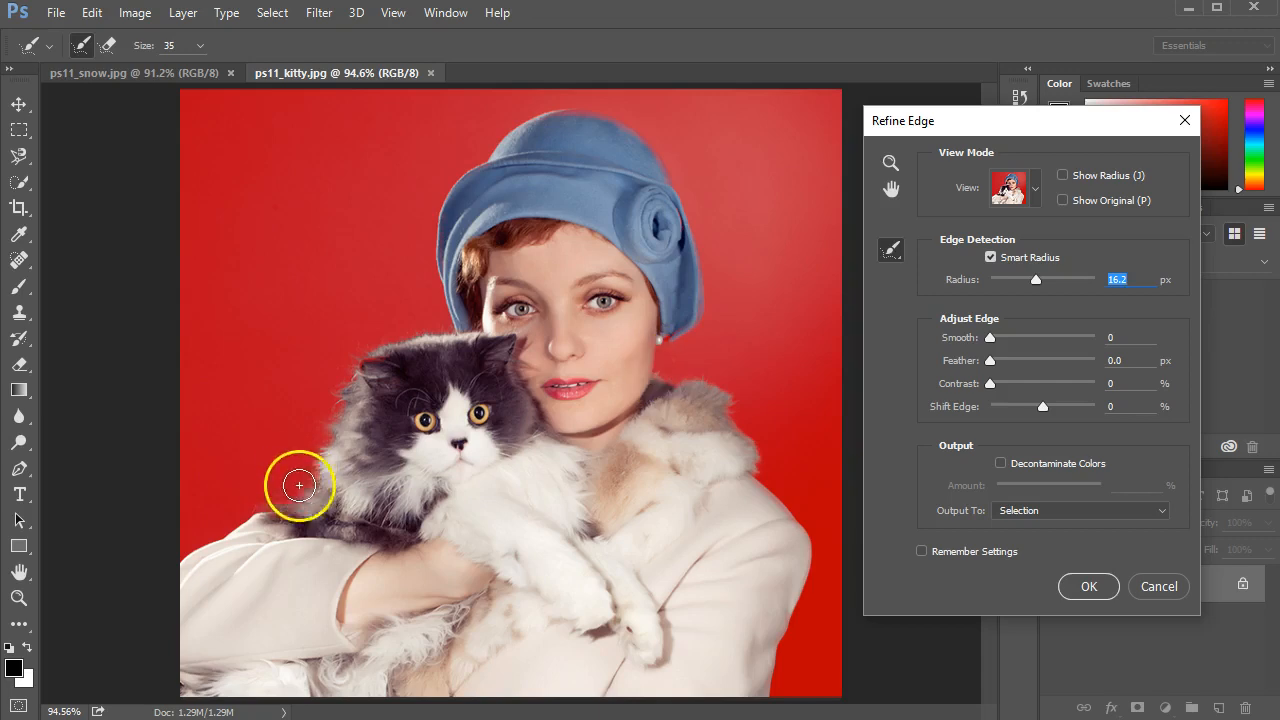
pyautogui.moveTo(298, 486); pyautogui.dragTo(716, 438)
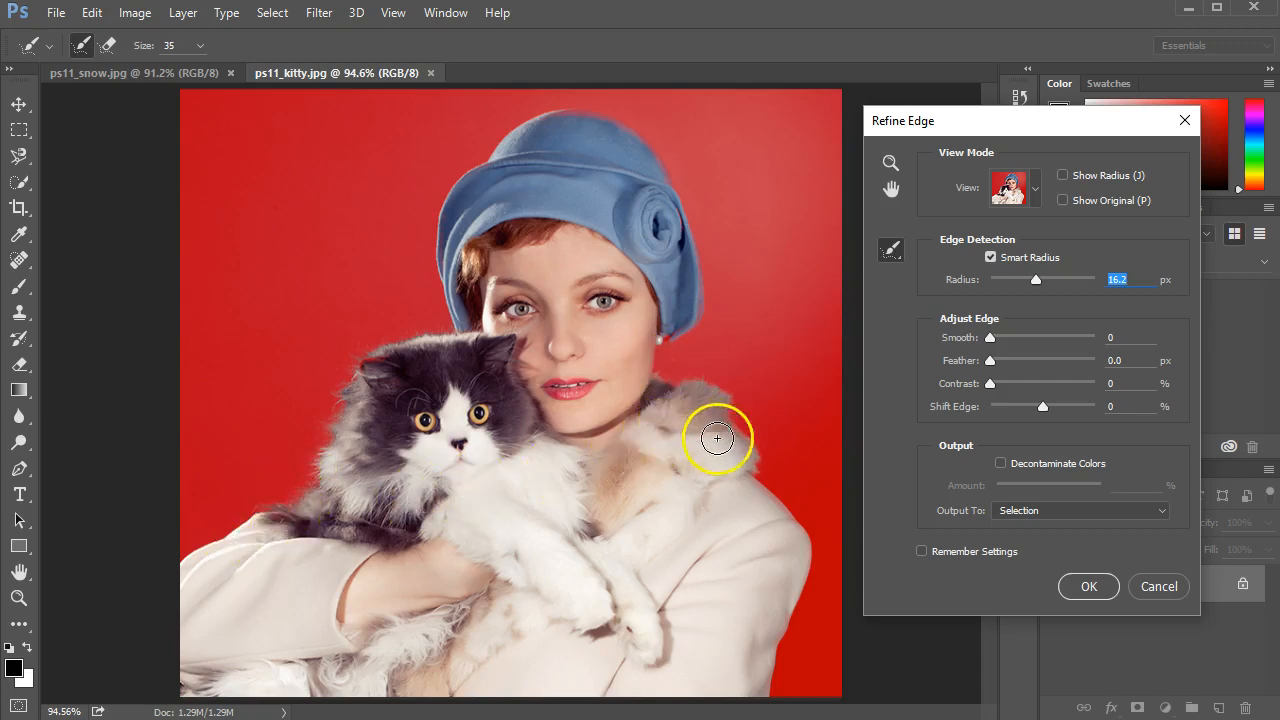
# Try radius values around 37, 34 and 25 px, then settle on about 6.4 px
pyautogui.moveTo(1036, 280); pyautogui.dragTo(1044, 280)
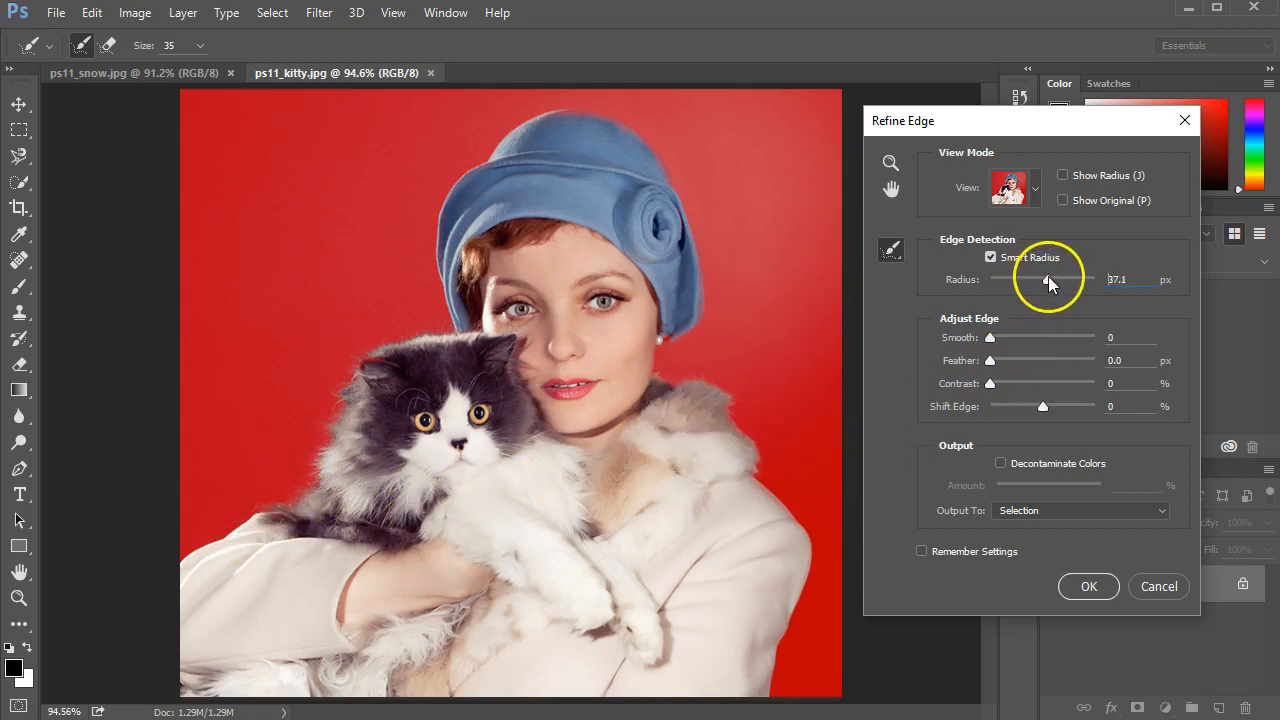
pyautogui.moveTo(1040, 280); pyautogui.dragTo(1056, 280)
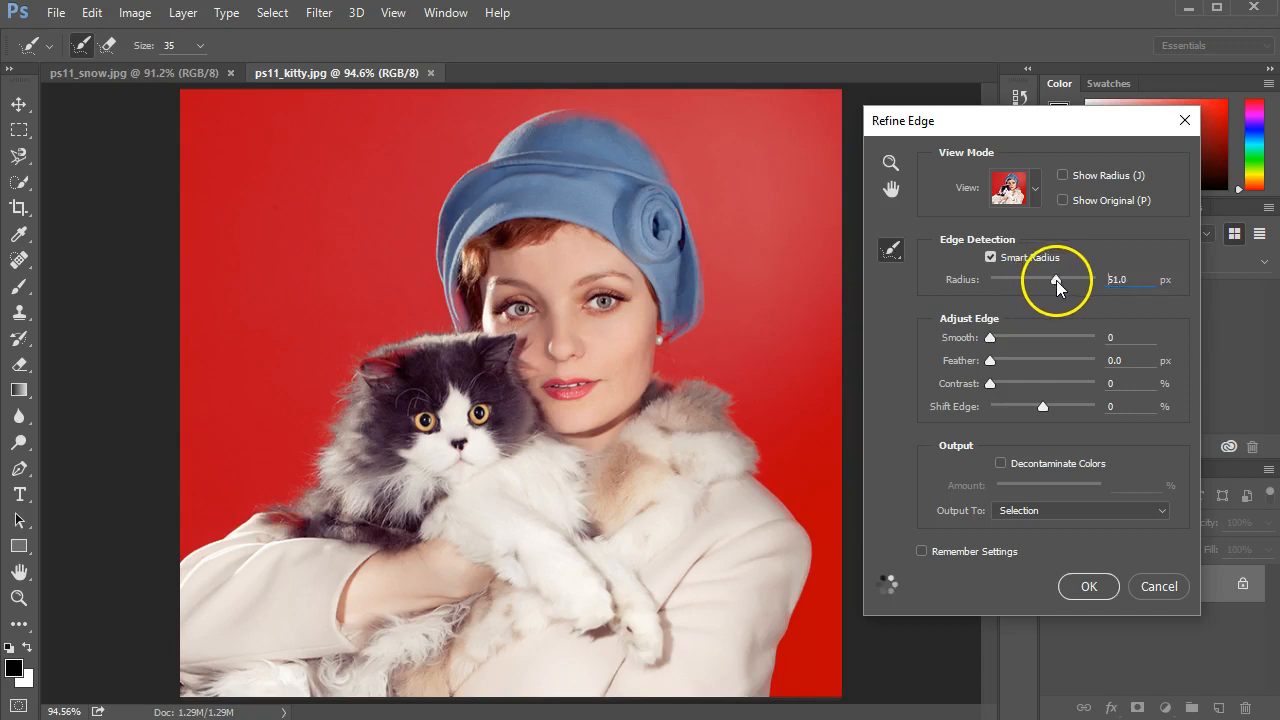
pyautogui.moveTo(1056, 280); pyautogui.dragTo(1042, 280)
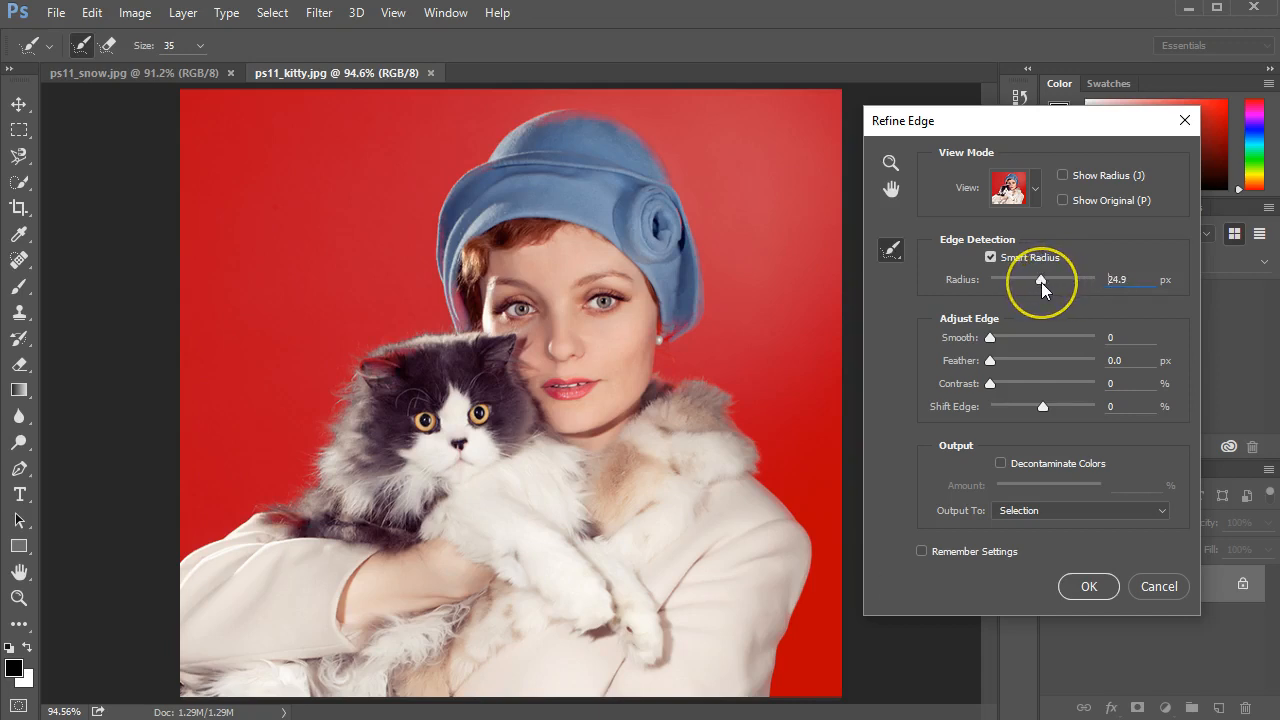
pyautogui.tripleClick(1118, 280)
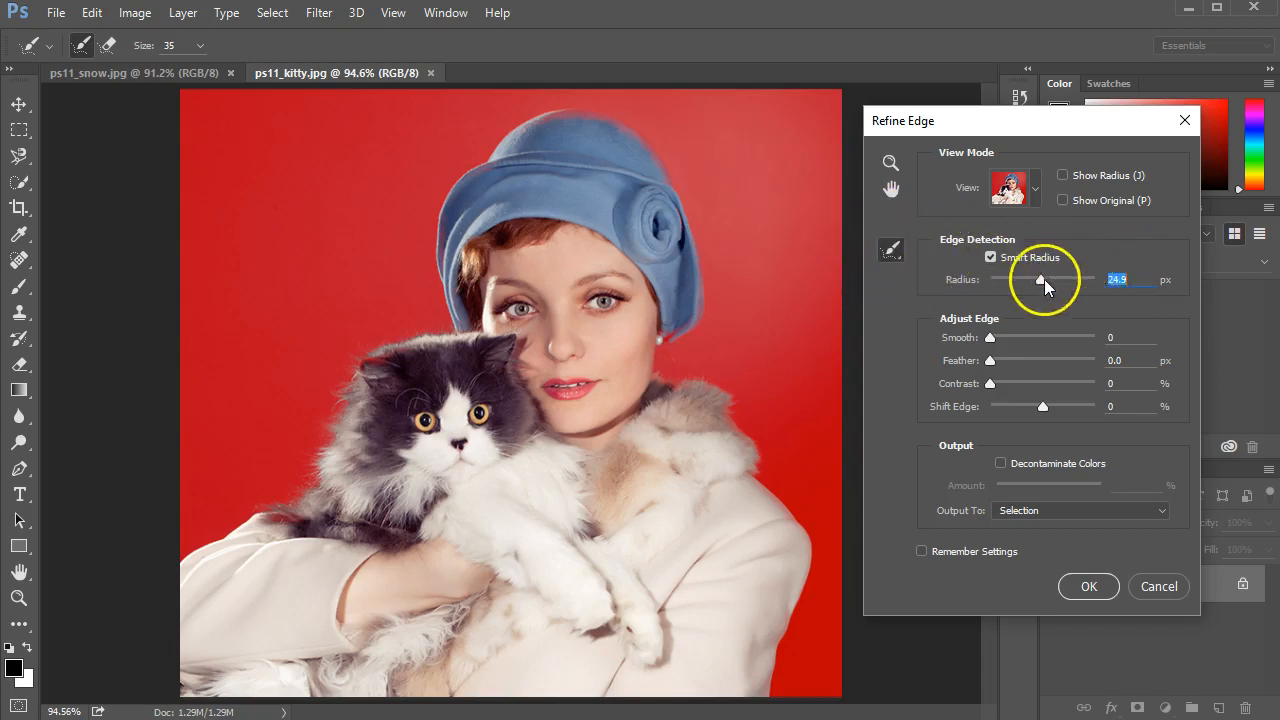
pyautogui.moveTo(1040, 280); pyautogui.dragTo(1028, 280)
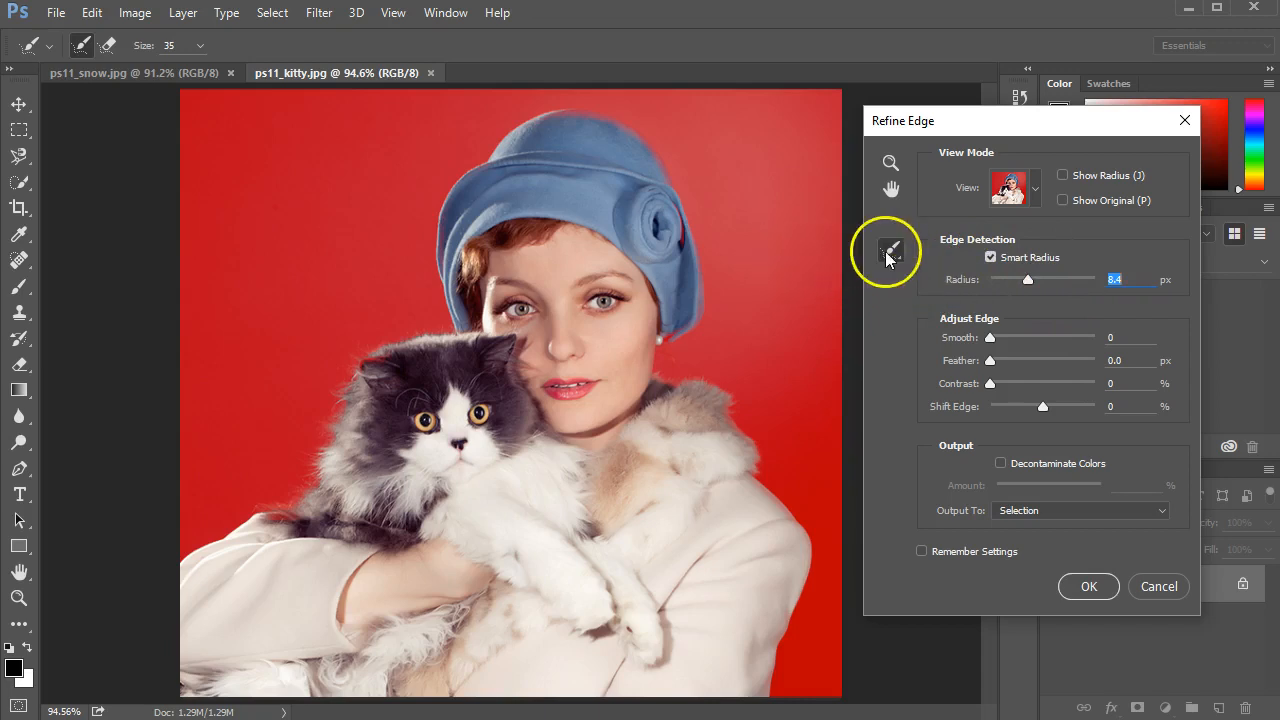
pyautogui.moveTo(890, 250)
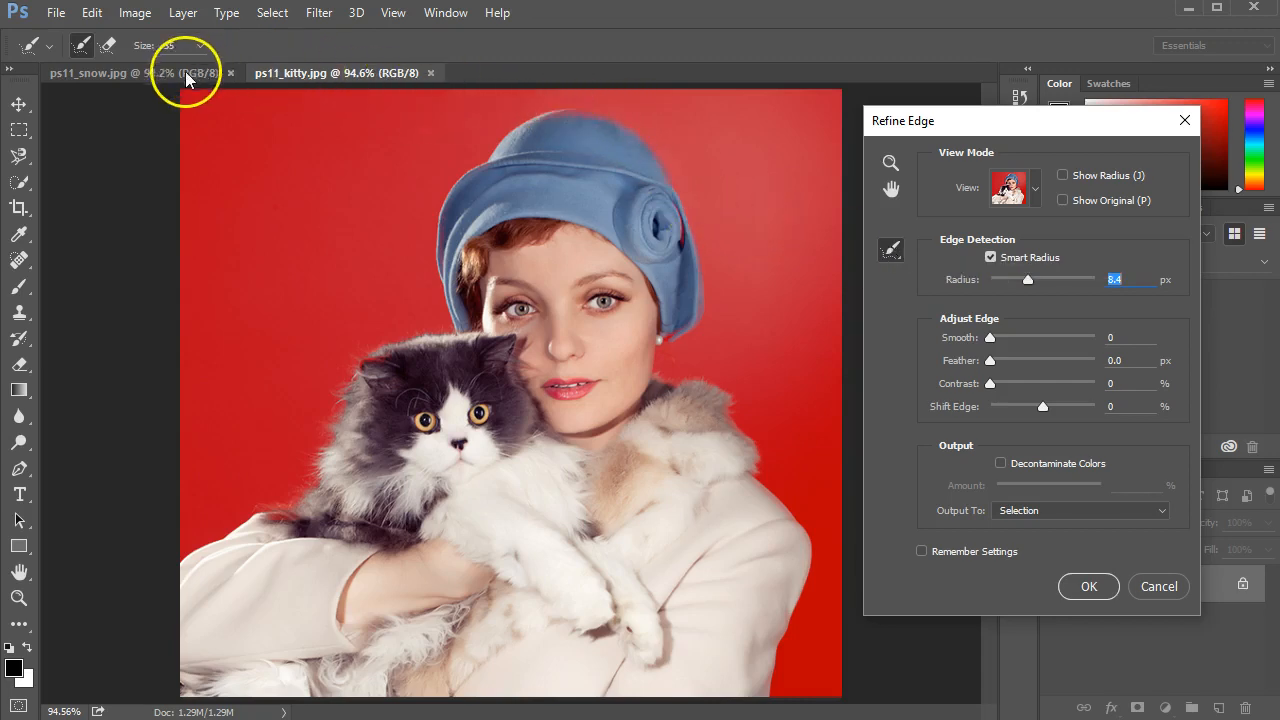
pyautogui.moveTo(456, 296)
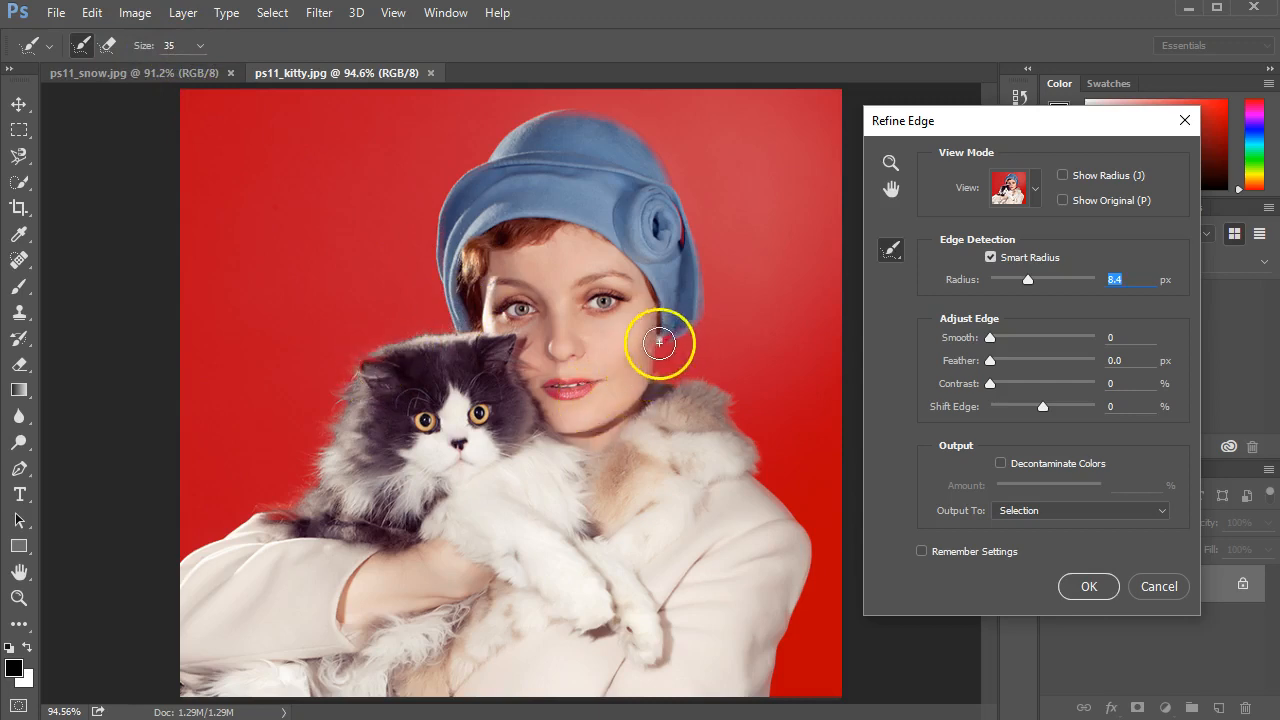
pyautogui.moveTo(660, 358)
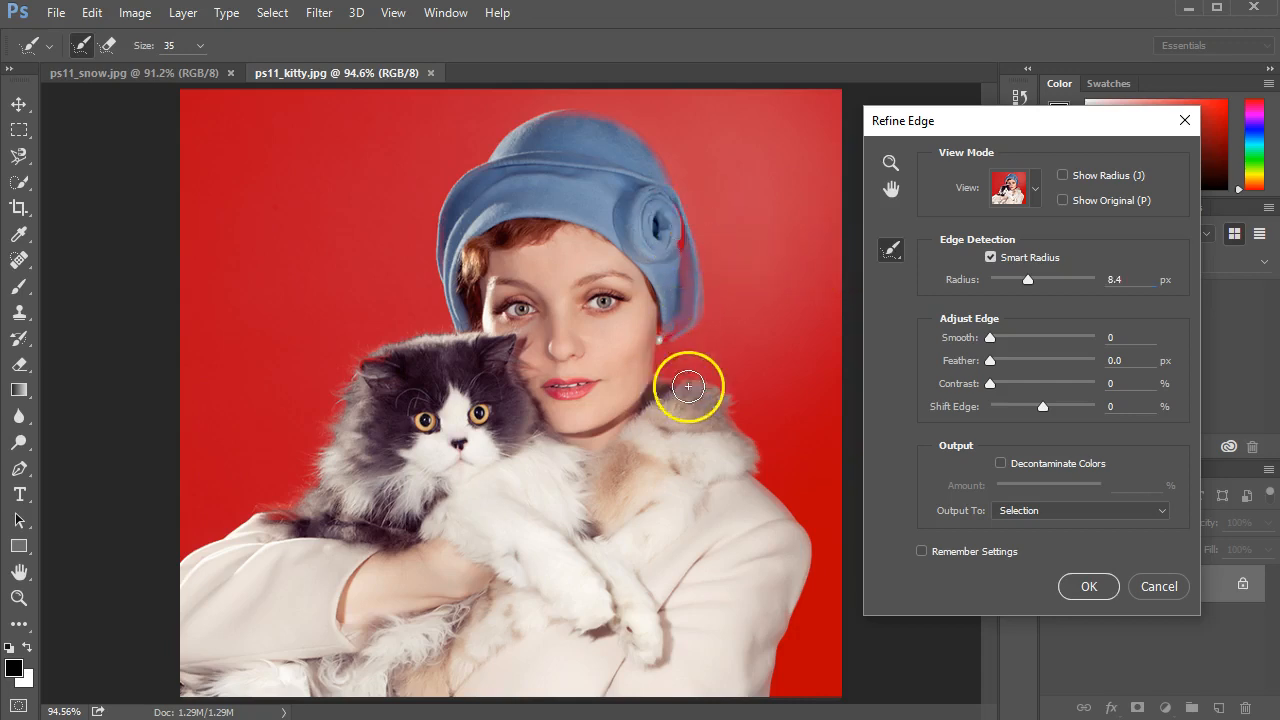
pyautogui.moveTo(748, 450)
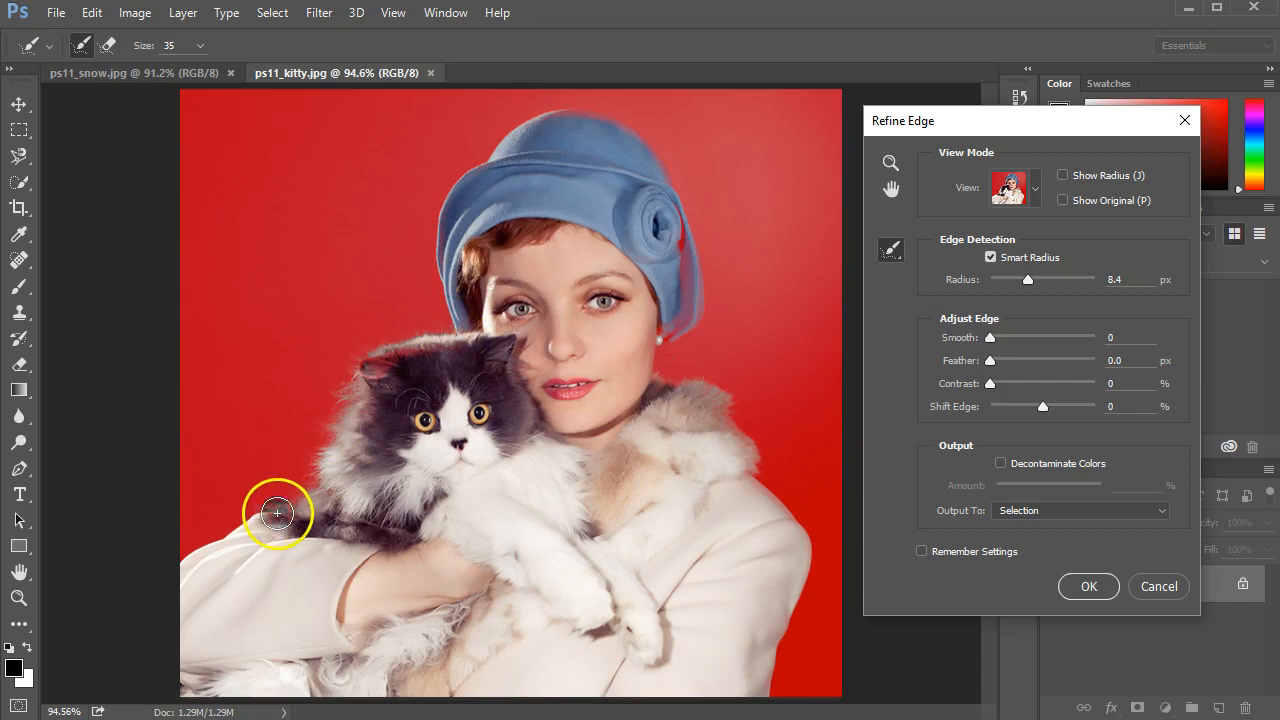
pyautogui.moveTo(778, 668)
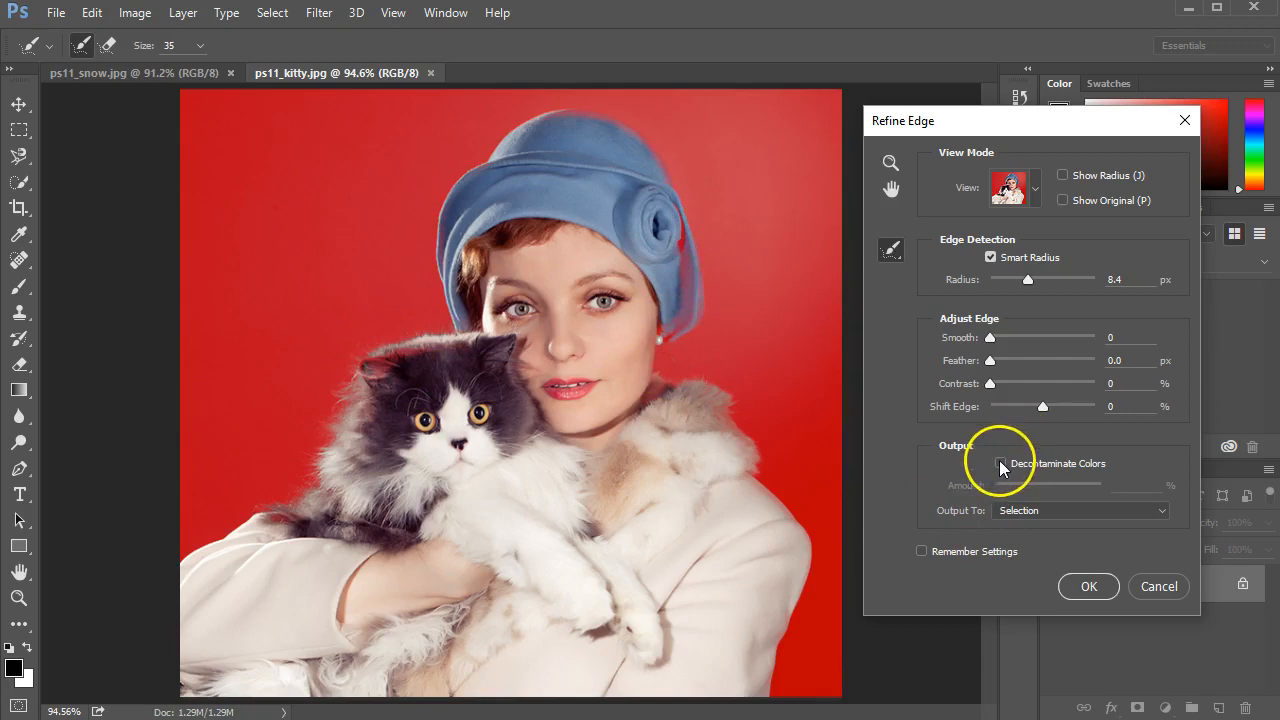
# Apply Refine Edge with Decontaminate Colors, outputting to a New Layer with Layer Mask
pyautogui.click(1000, 464)
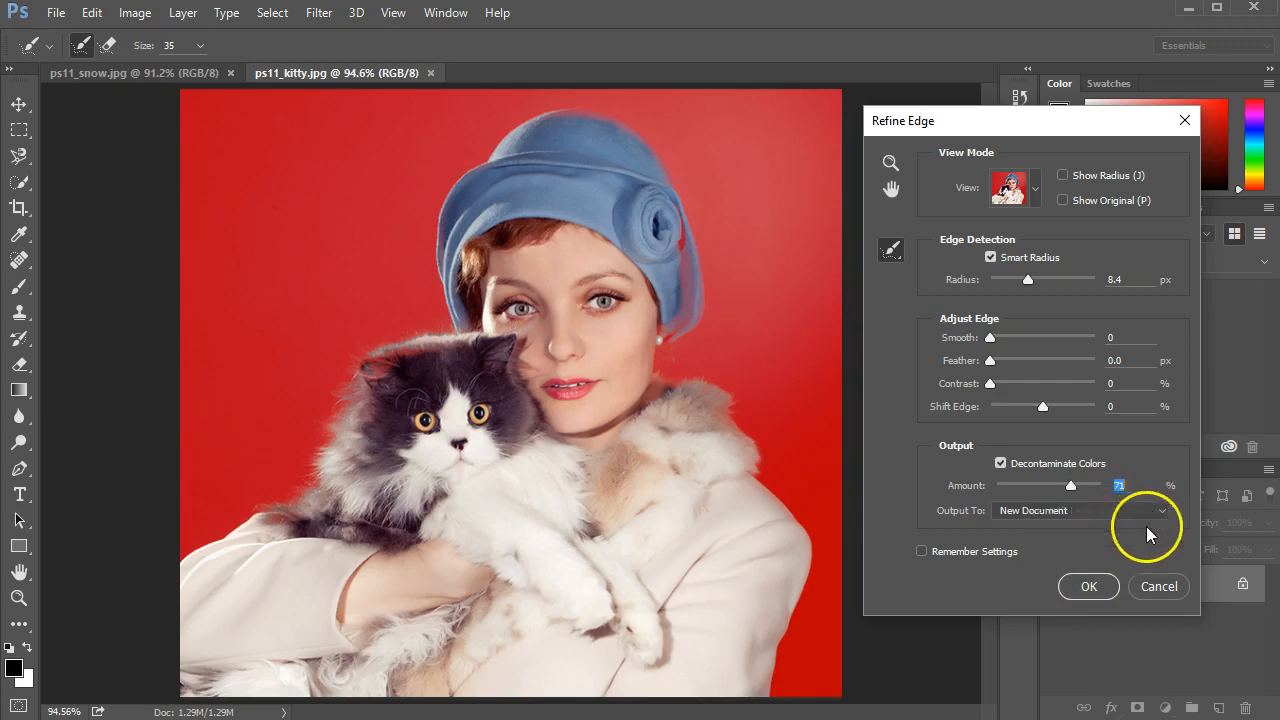
pyautogui.click(1160, 510)
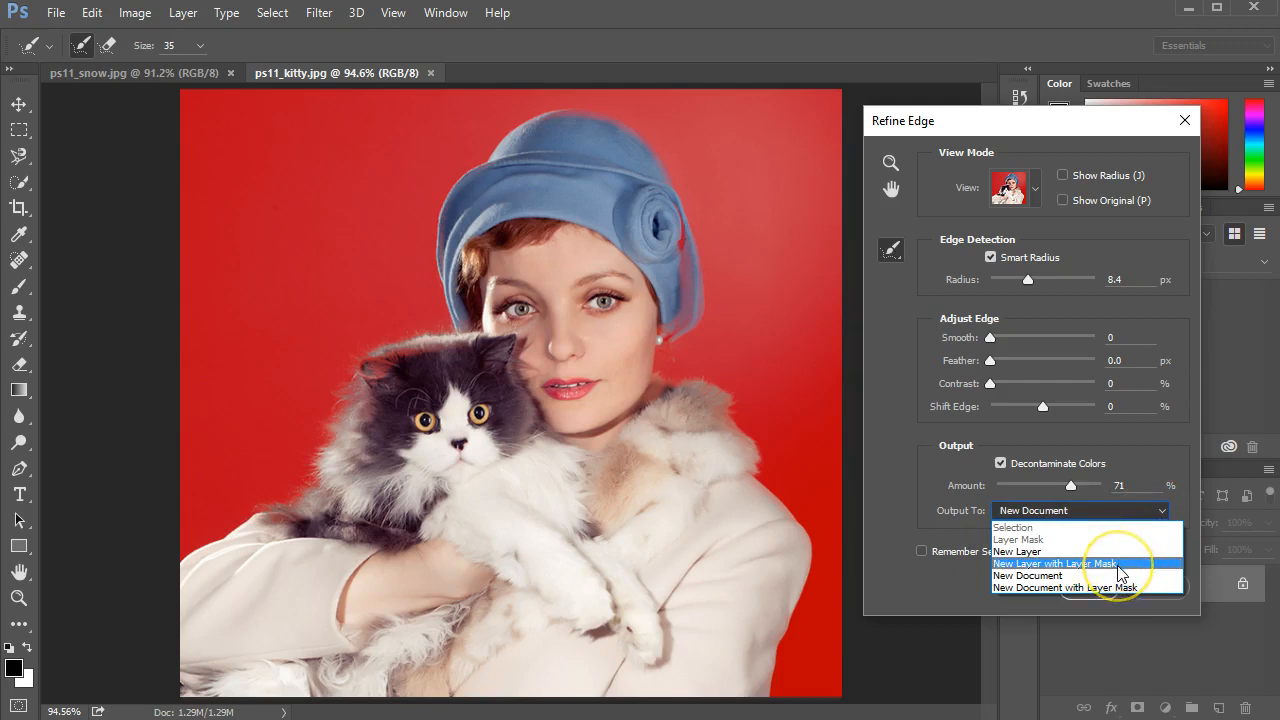
pyautogui.click(1056, 564)
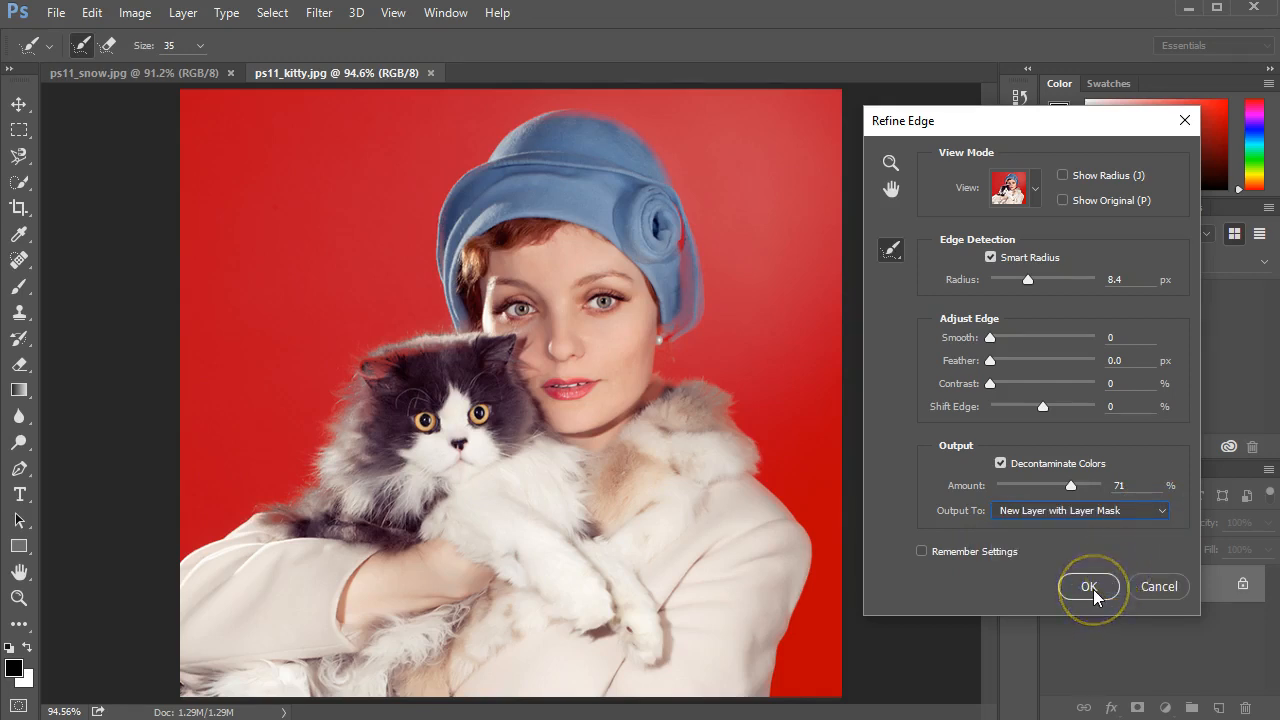
pyautogui.click(1088, 586)
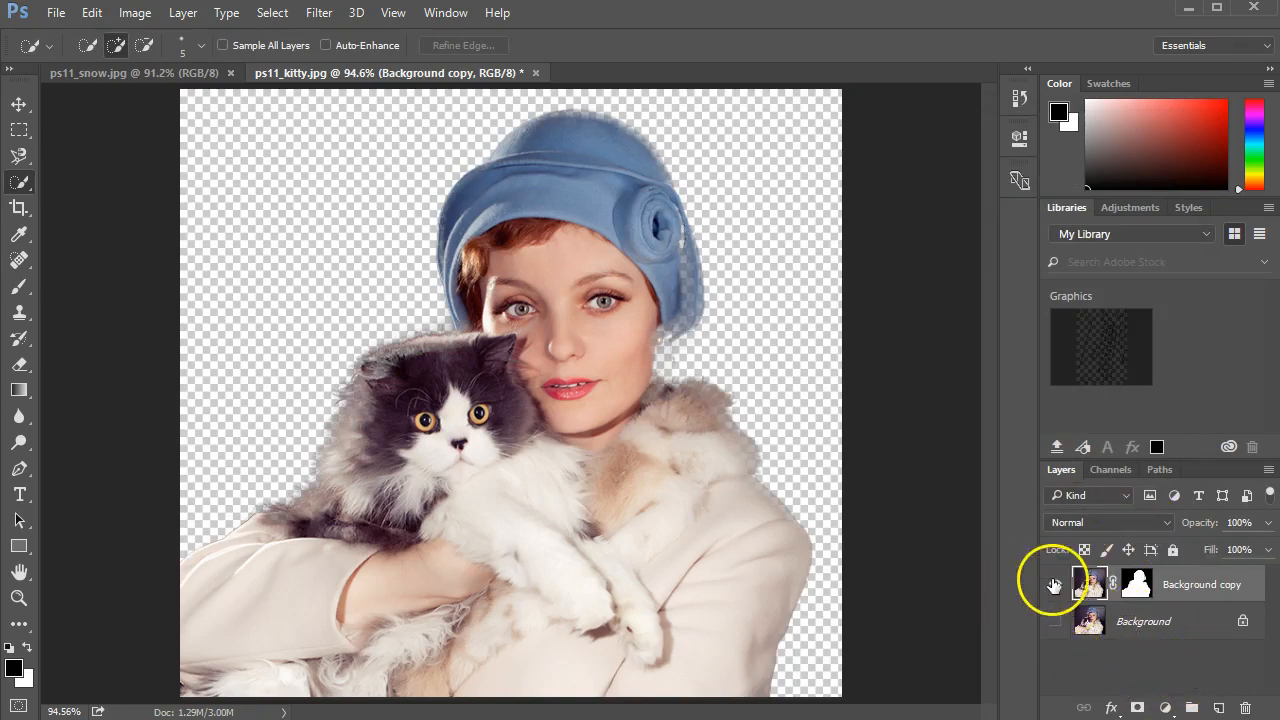
pyautogui.click(1056, 584)
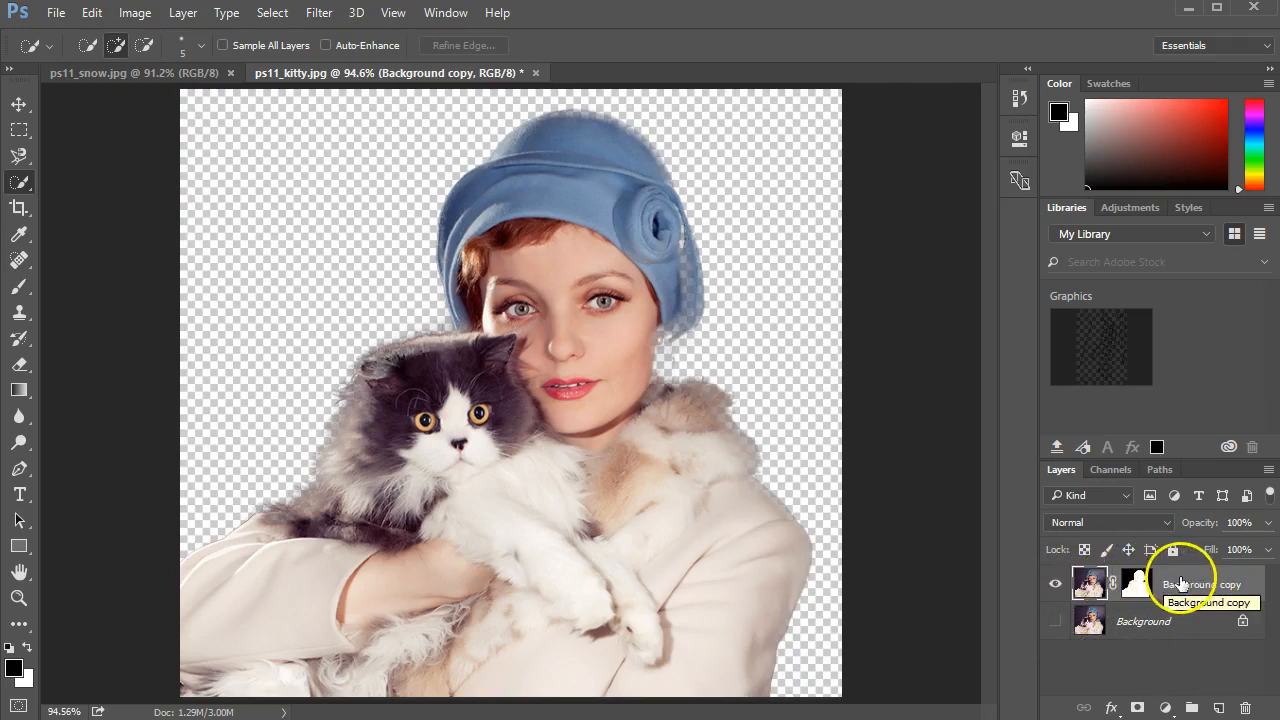
pyautogui.click(130, 72)
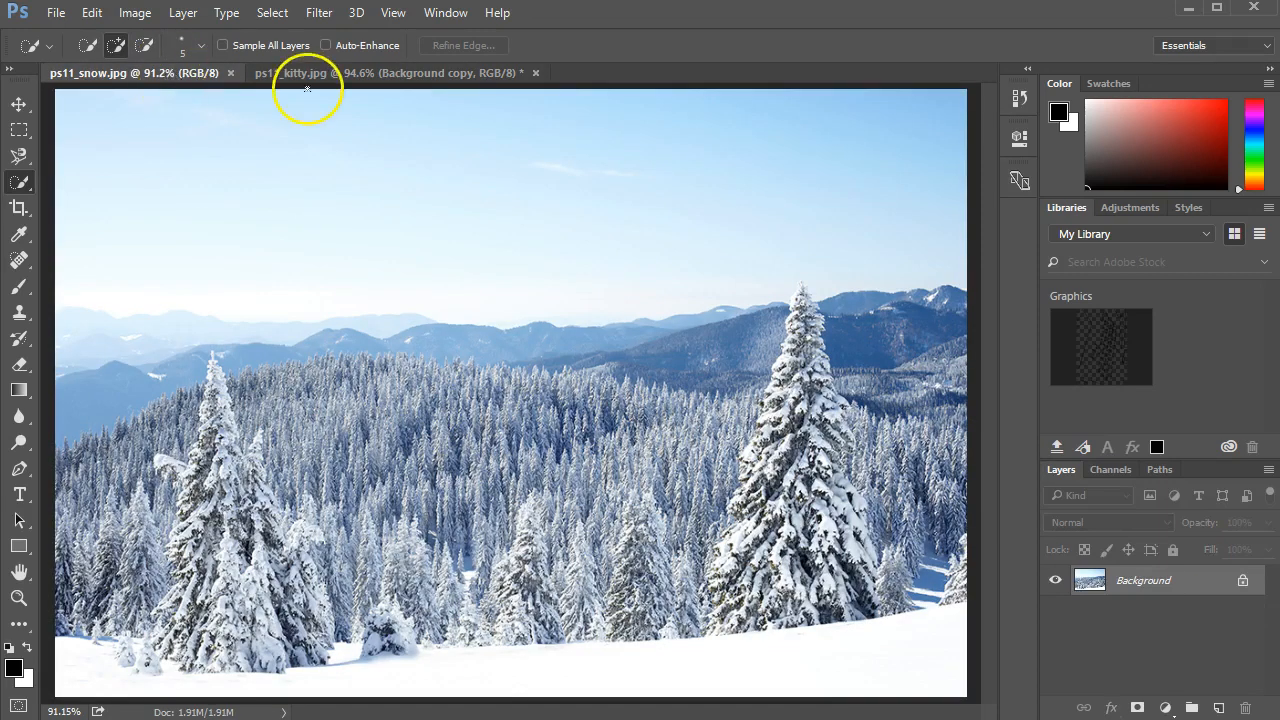
pyautogui.click(396, 72)
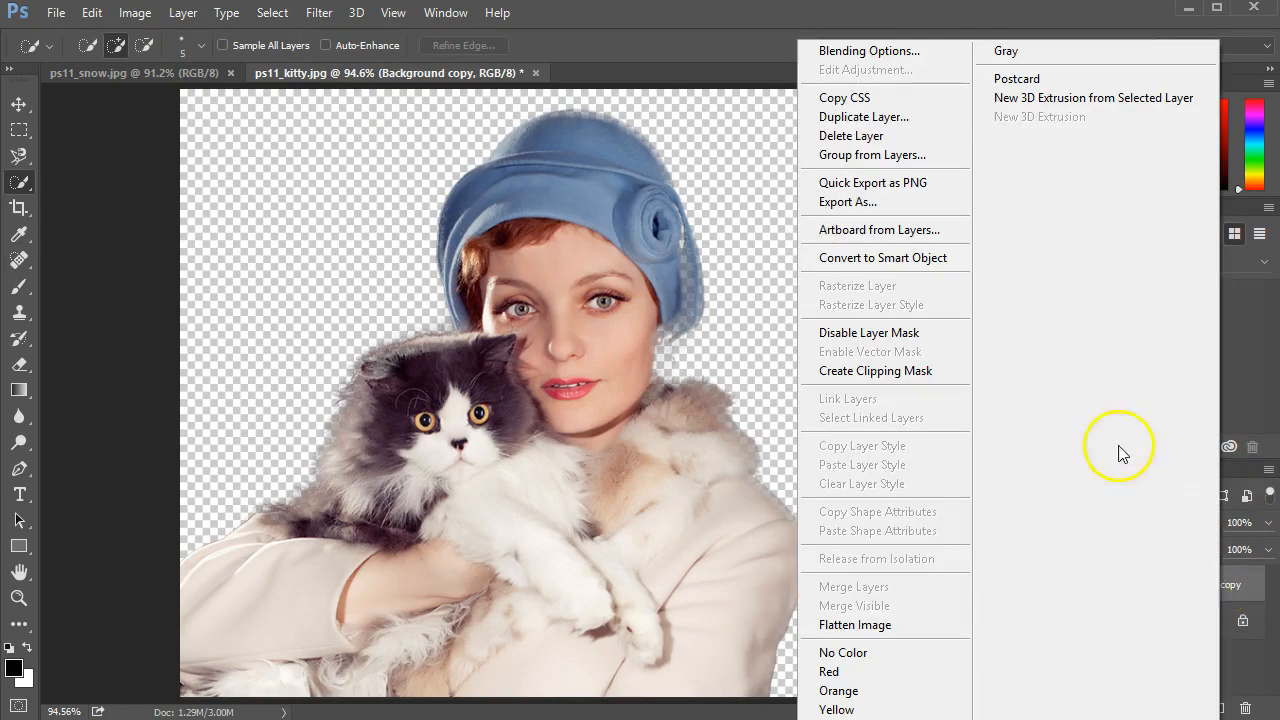
pyautogui.moveTo(864, 116)
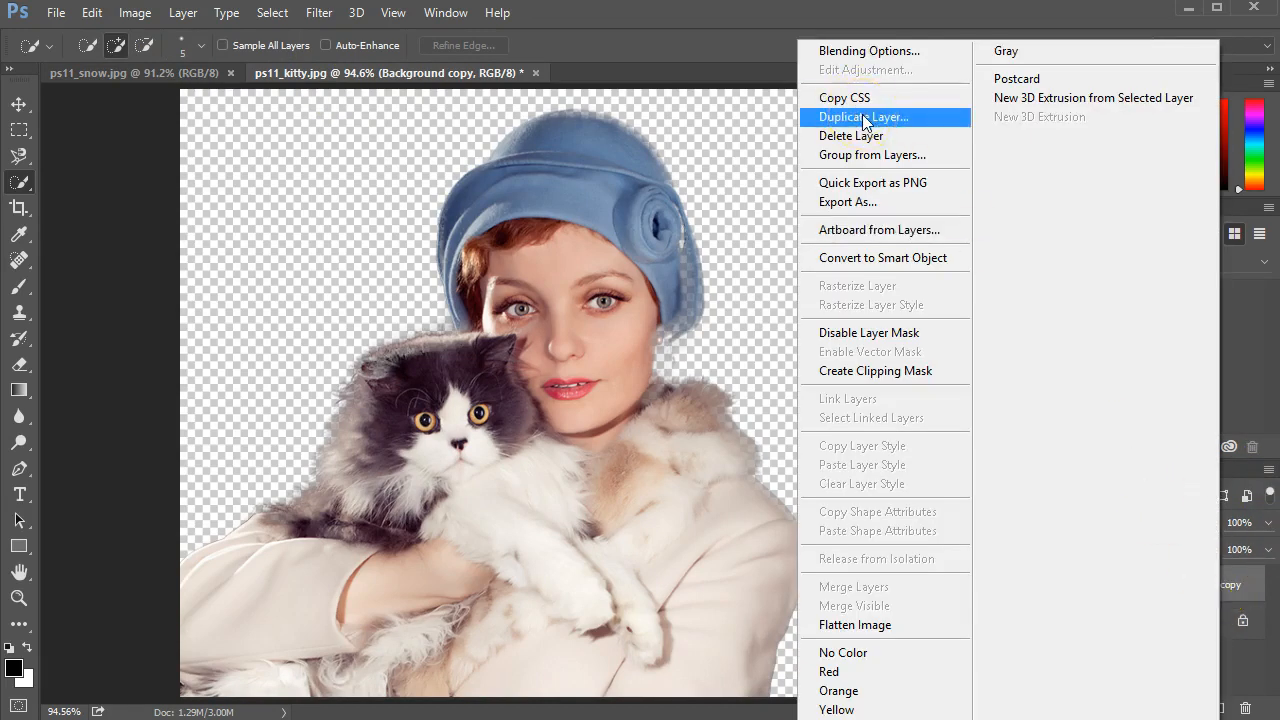
# Duplicate the masked Background copy layer into the ps11_snow.jpg document
pyautogui.click(862, 116)
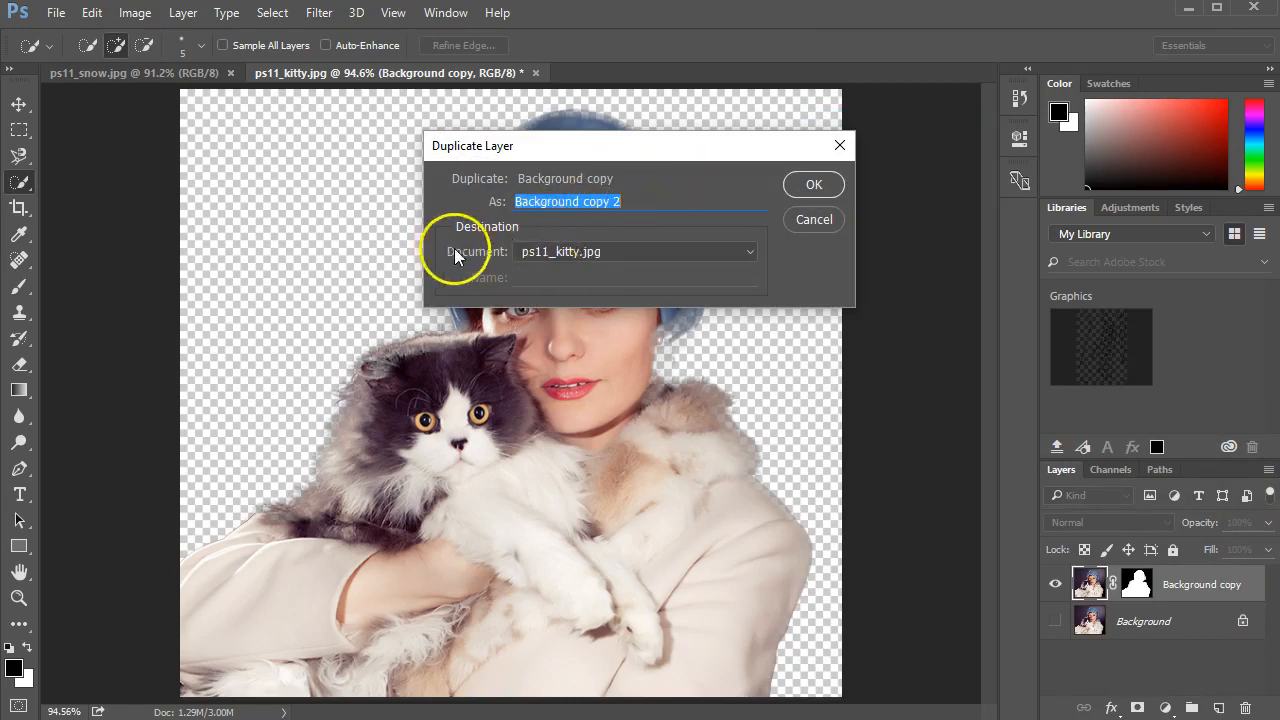
pyautogui.moveTo(600, 252)
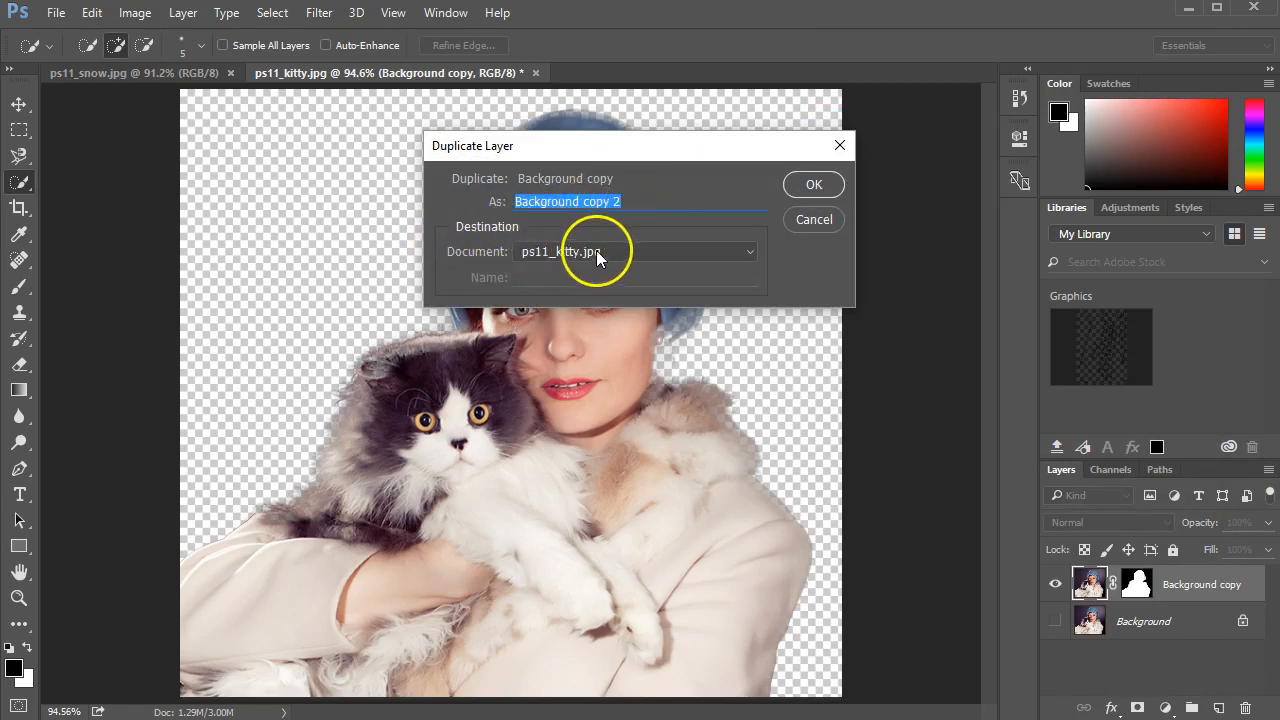
pyautogui.moveTo(750, 256)
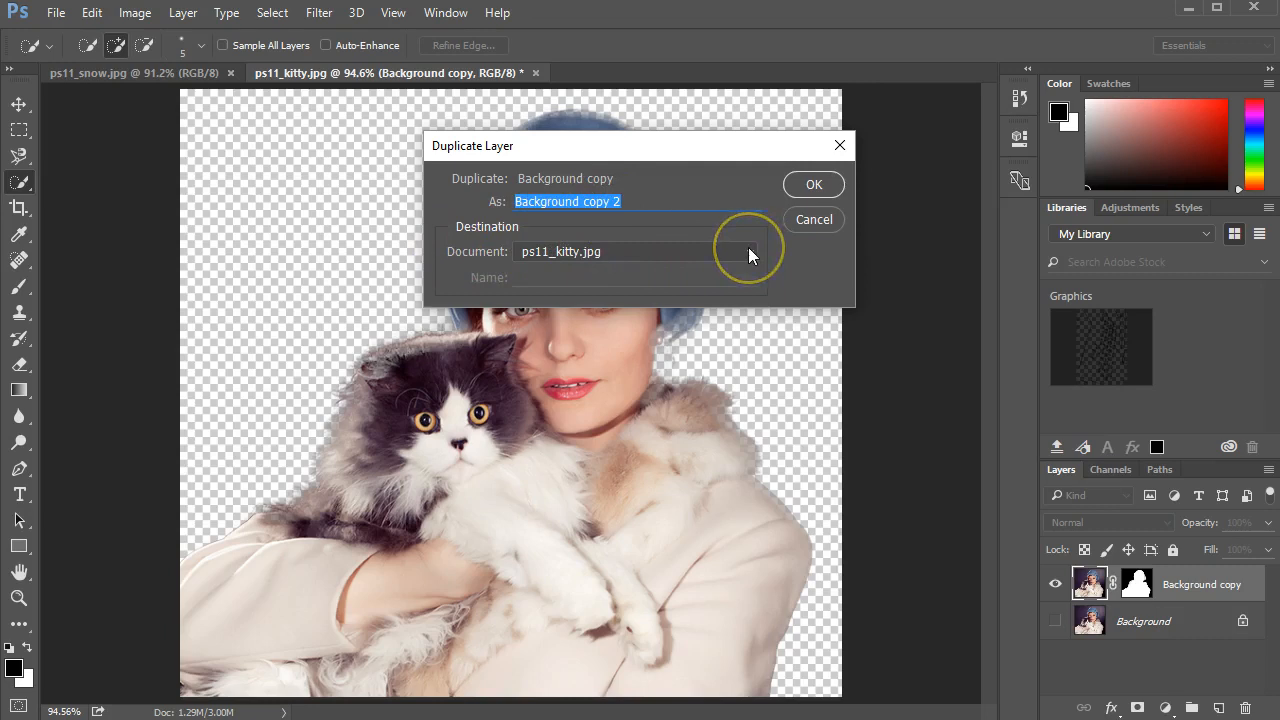
pyautogui.click(744, 252)
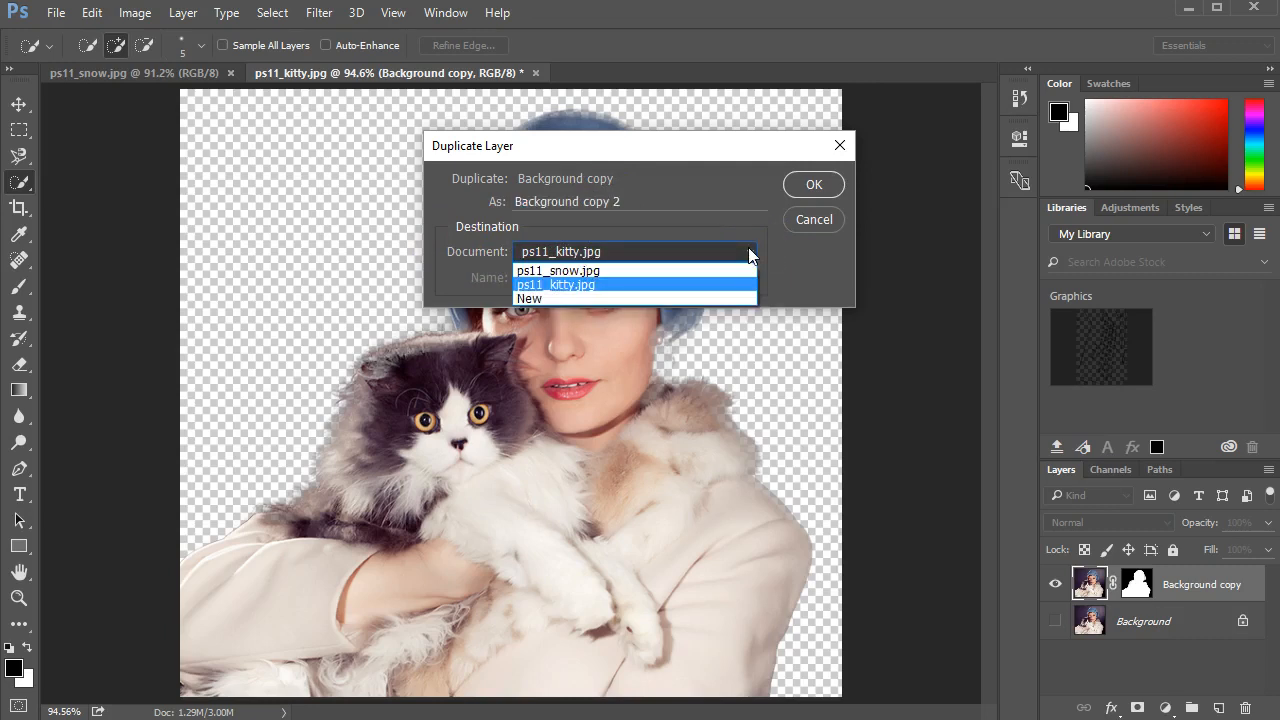
pyautogui.click(556, 270)
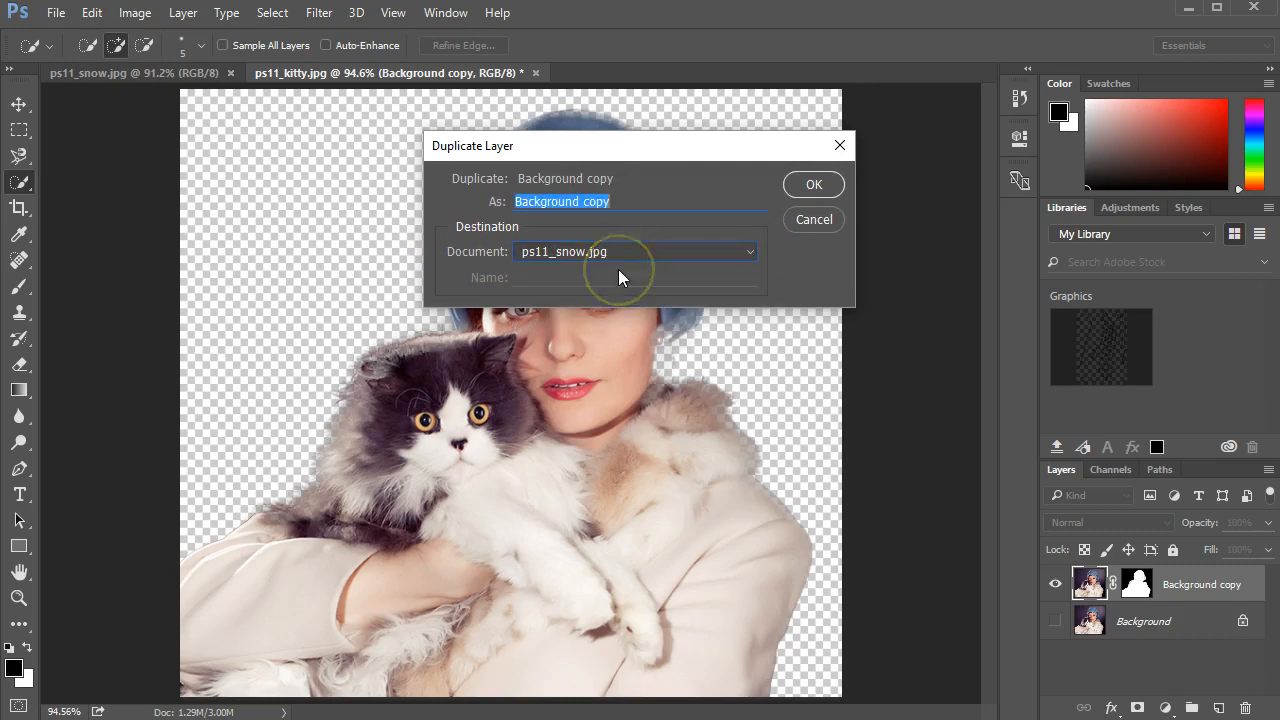
pyautogui.moveTo(812, 184)
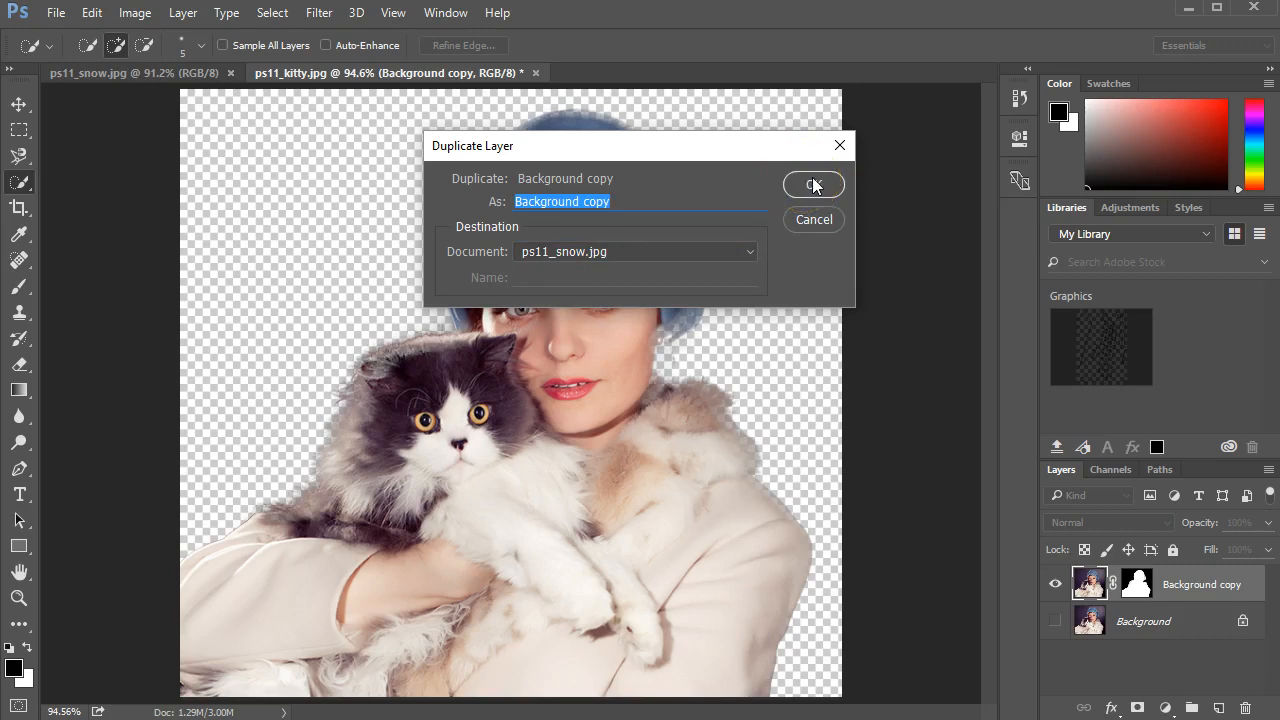
pyautogui.click(814, 184)
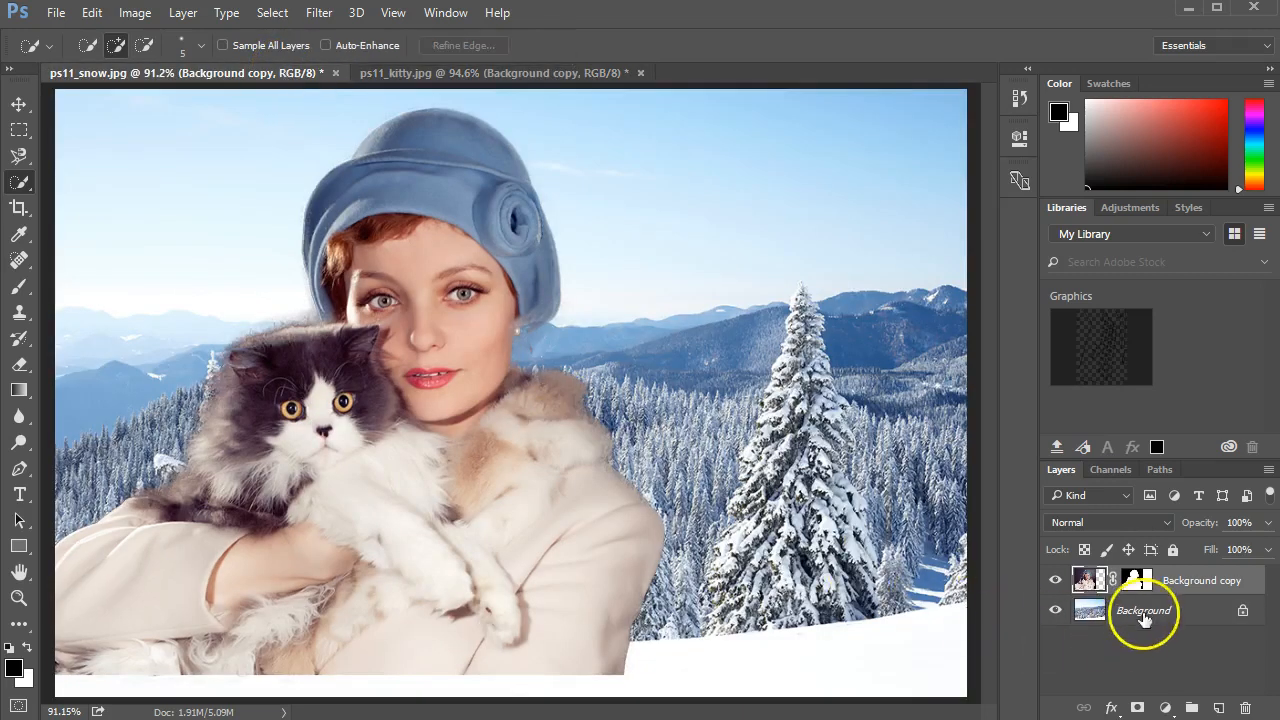
pyautogui.click(1144, 580)
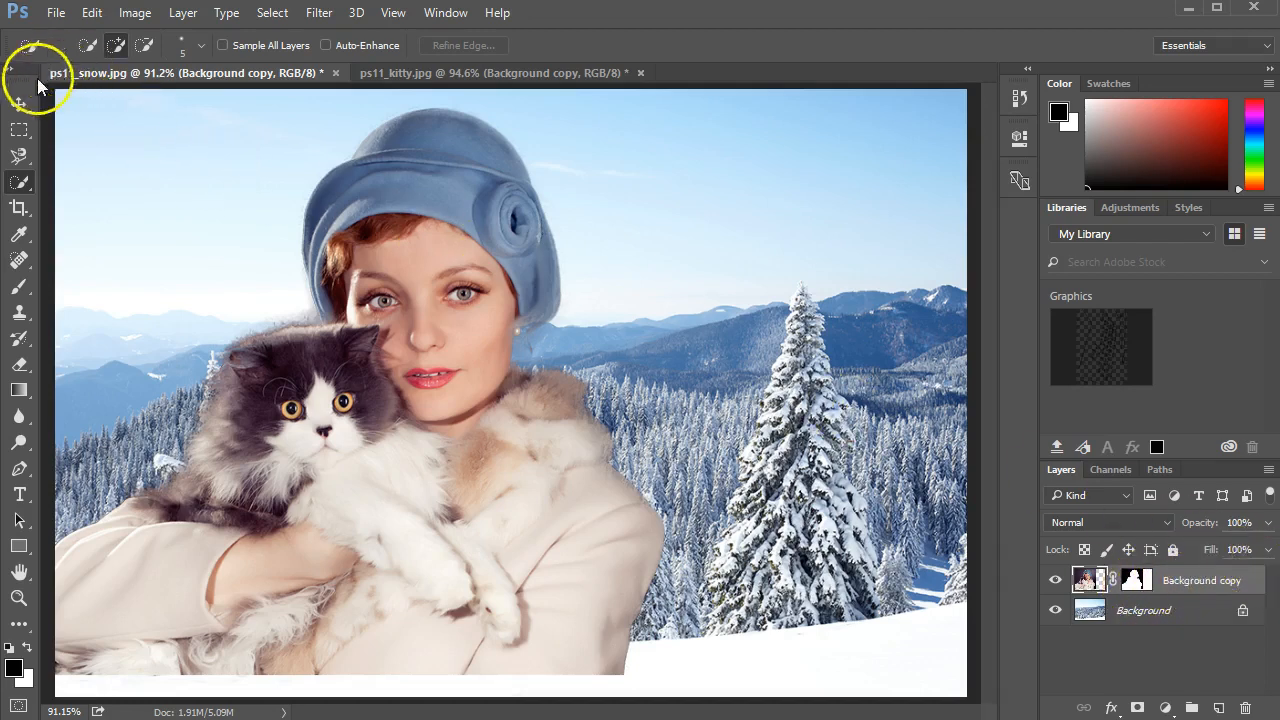
pyautogui.click(20, 104)
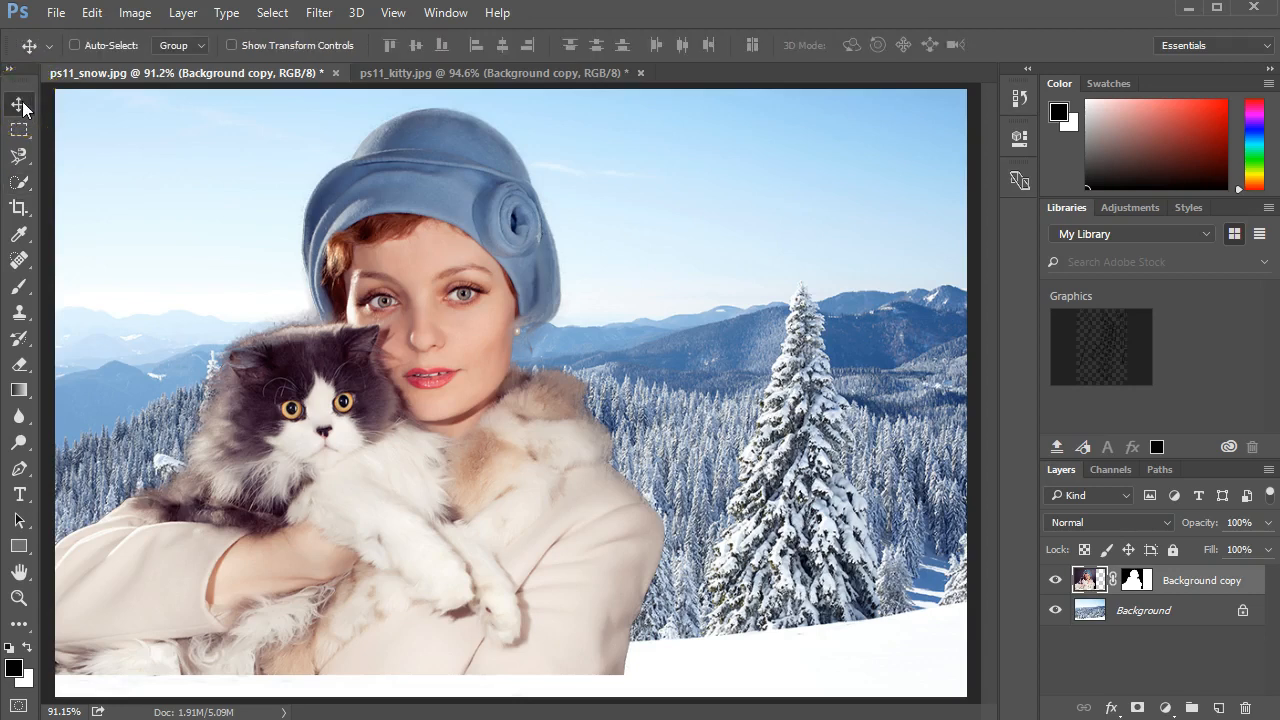
pyautogui.moveTo(410, 452)
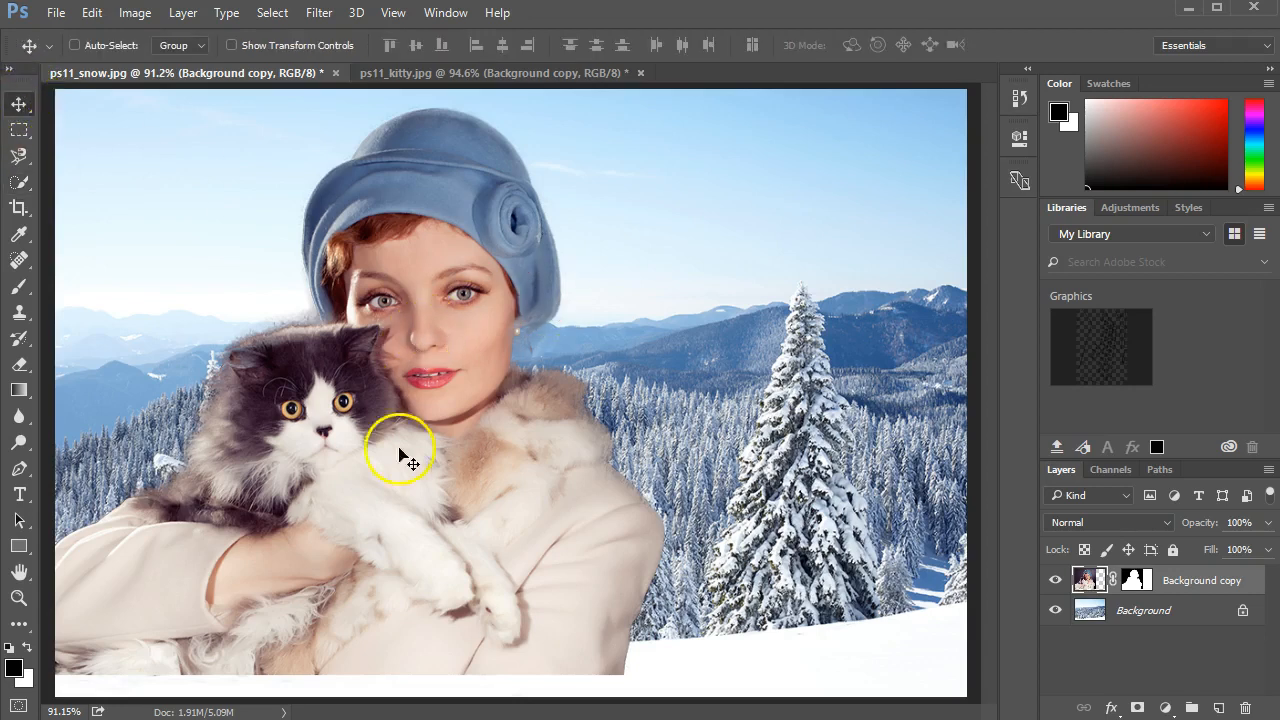
pyautogui.moveTo(410, 460); pyautogui.dragTo(464, 500)
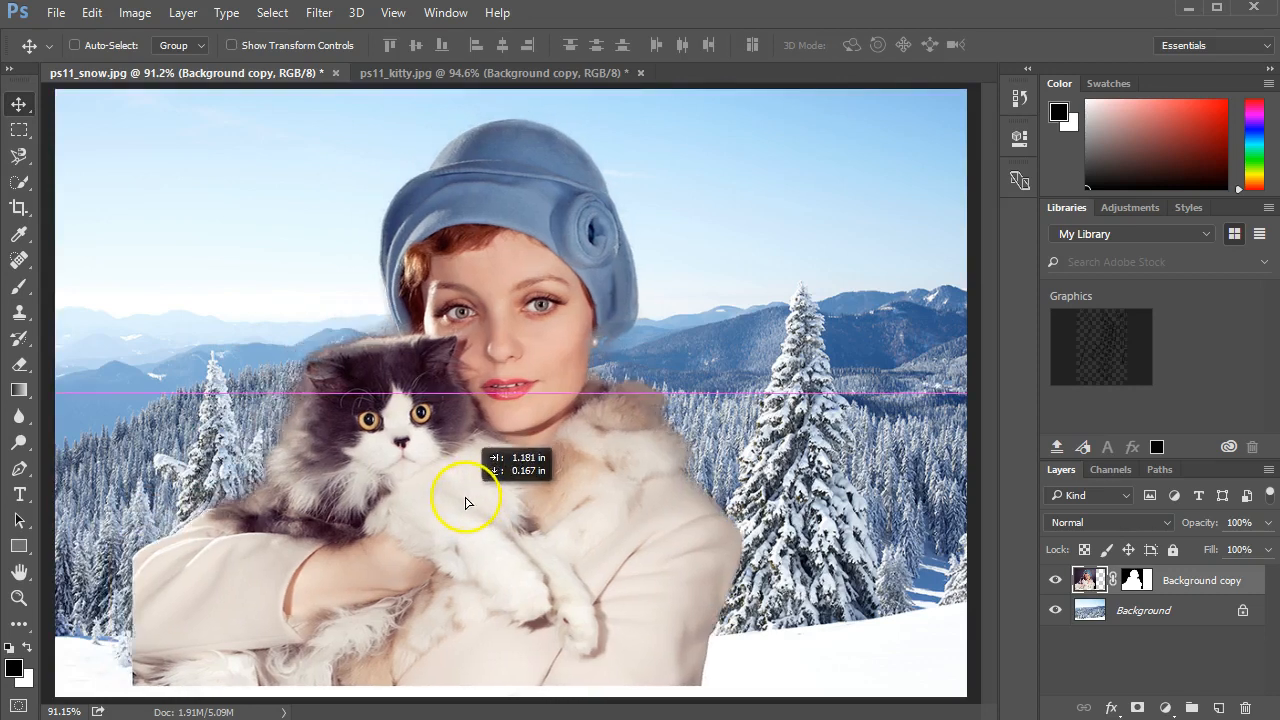
pyautogui.moveTo(464, 502); pyautogui.dragTo(390, 516)
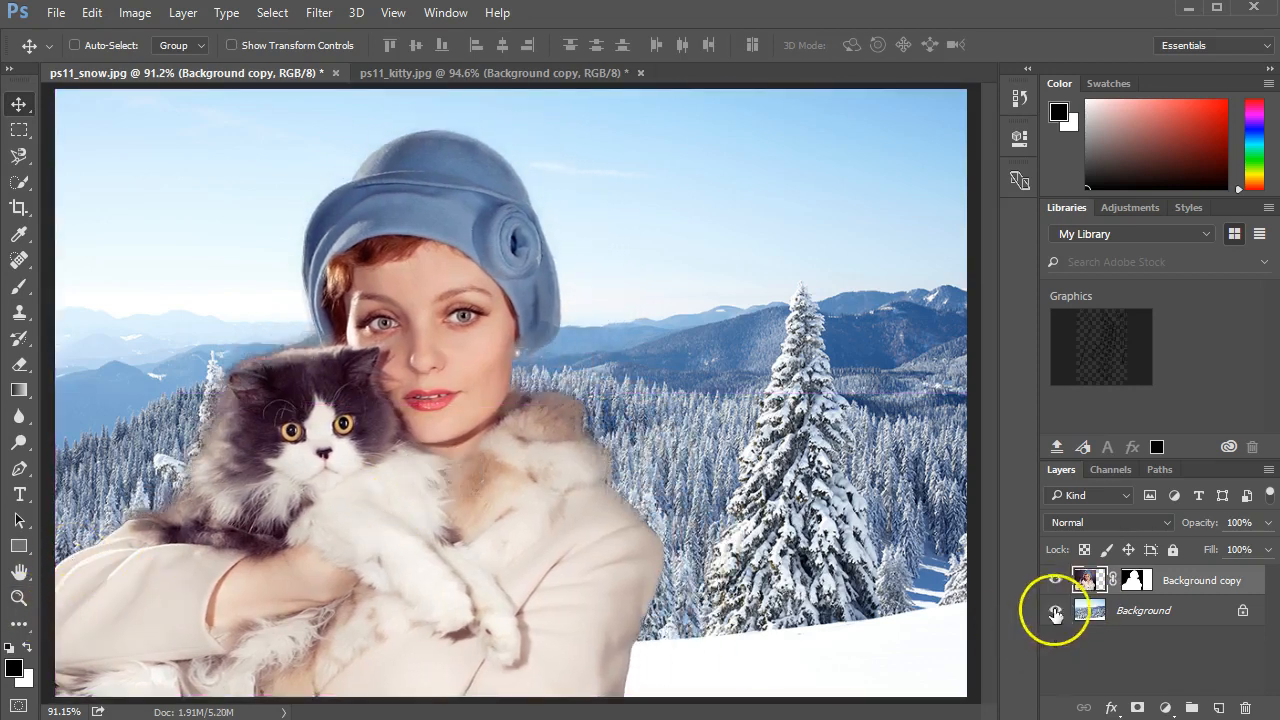
pyautogui.click(1056, 610)
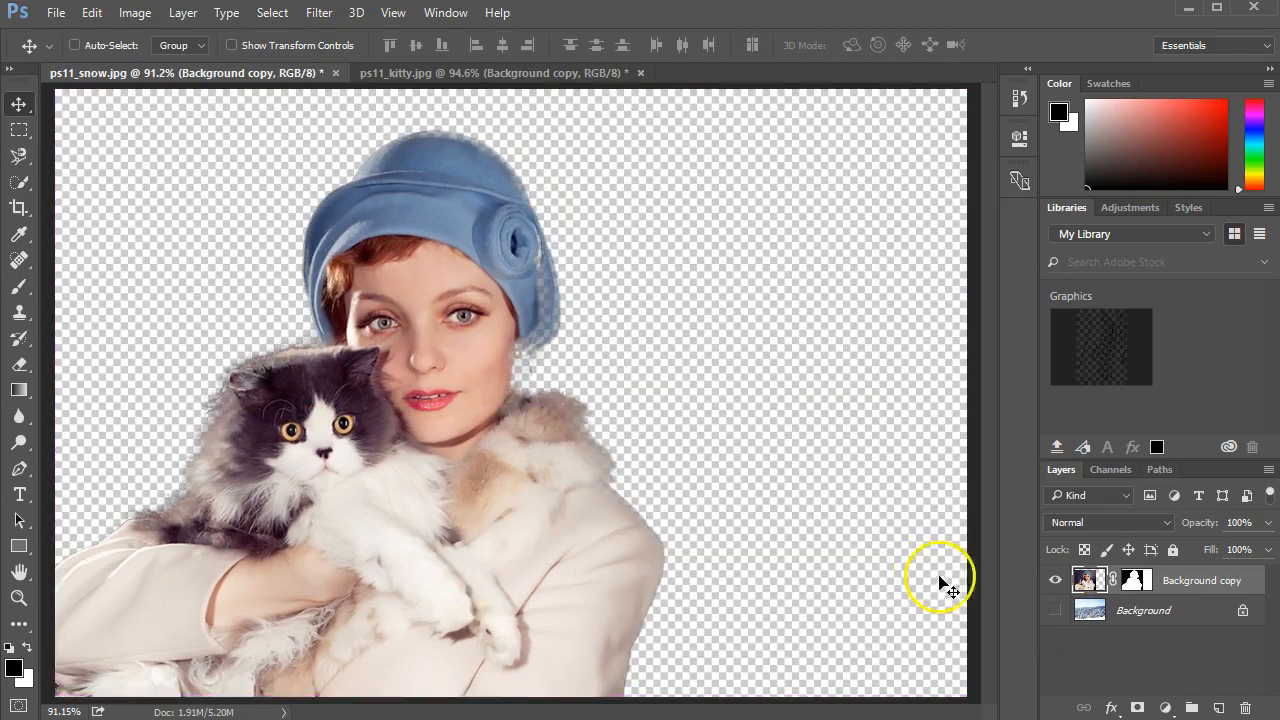
pyautogui.click(1056, 610)
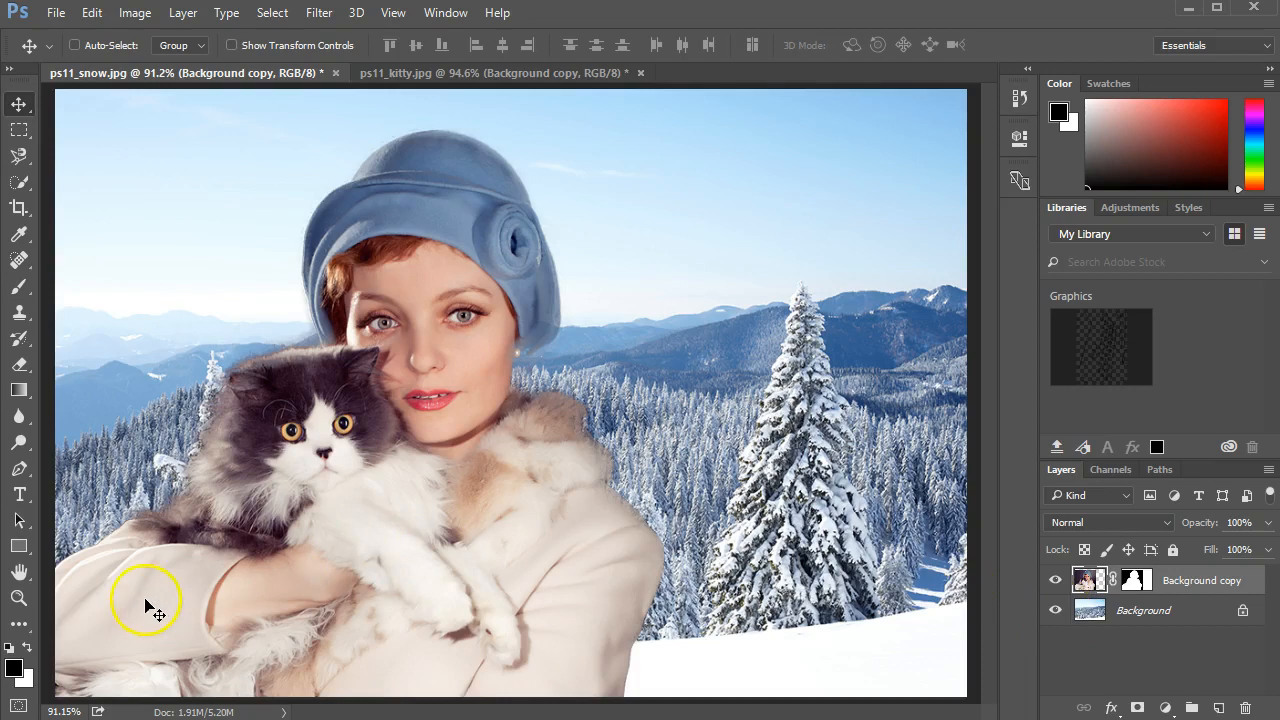
pyautogui.moveTo(556, 460)
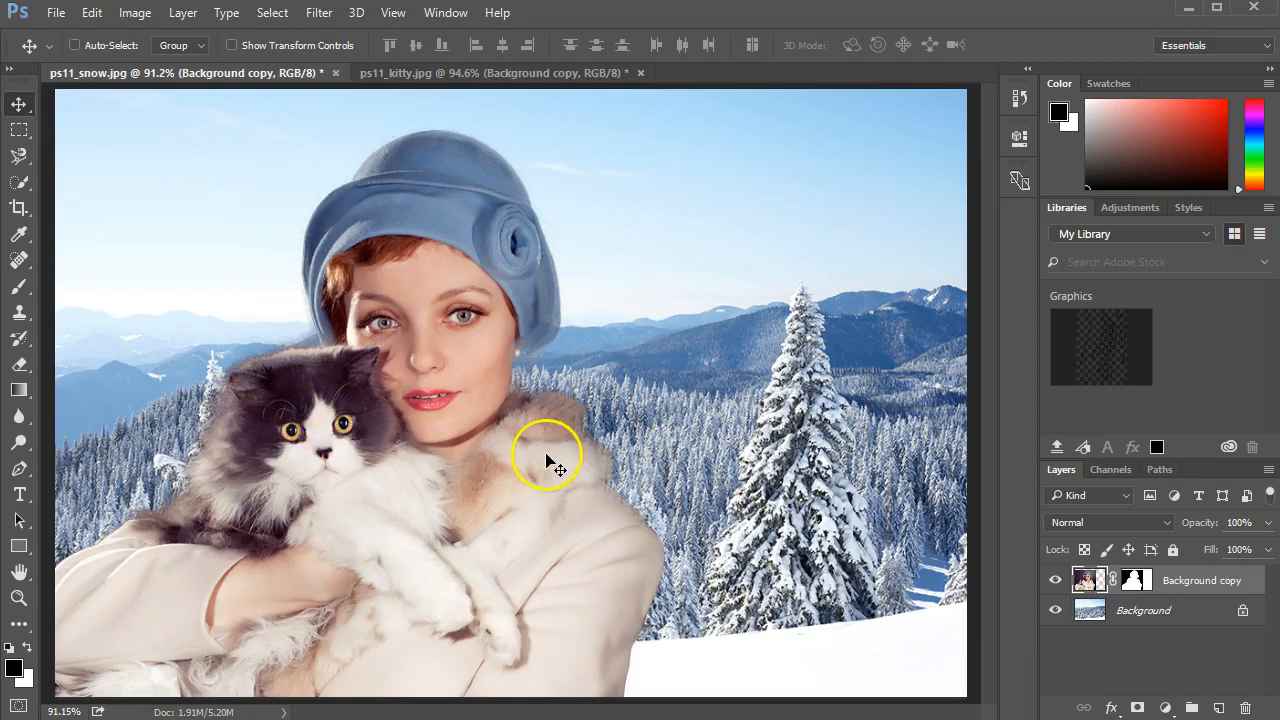
pyautogui.moveTo(600, 486)
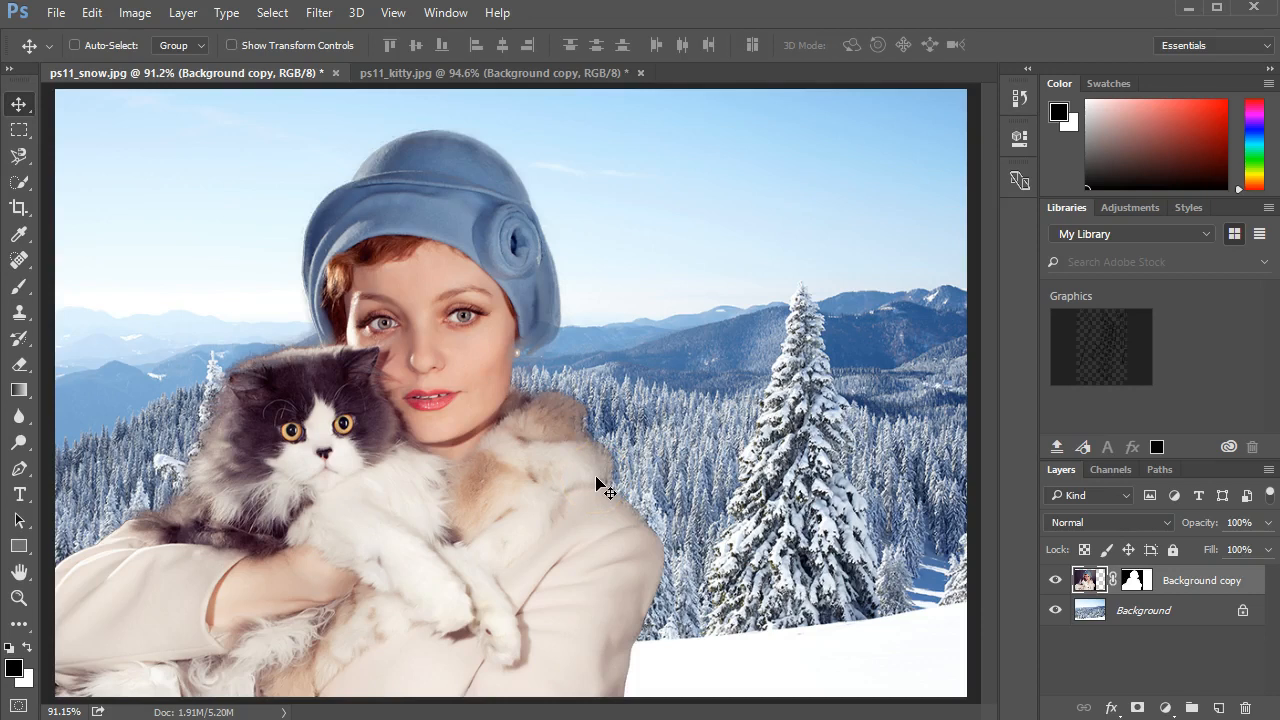
pyautogui.moveTo(836, 482)
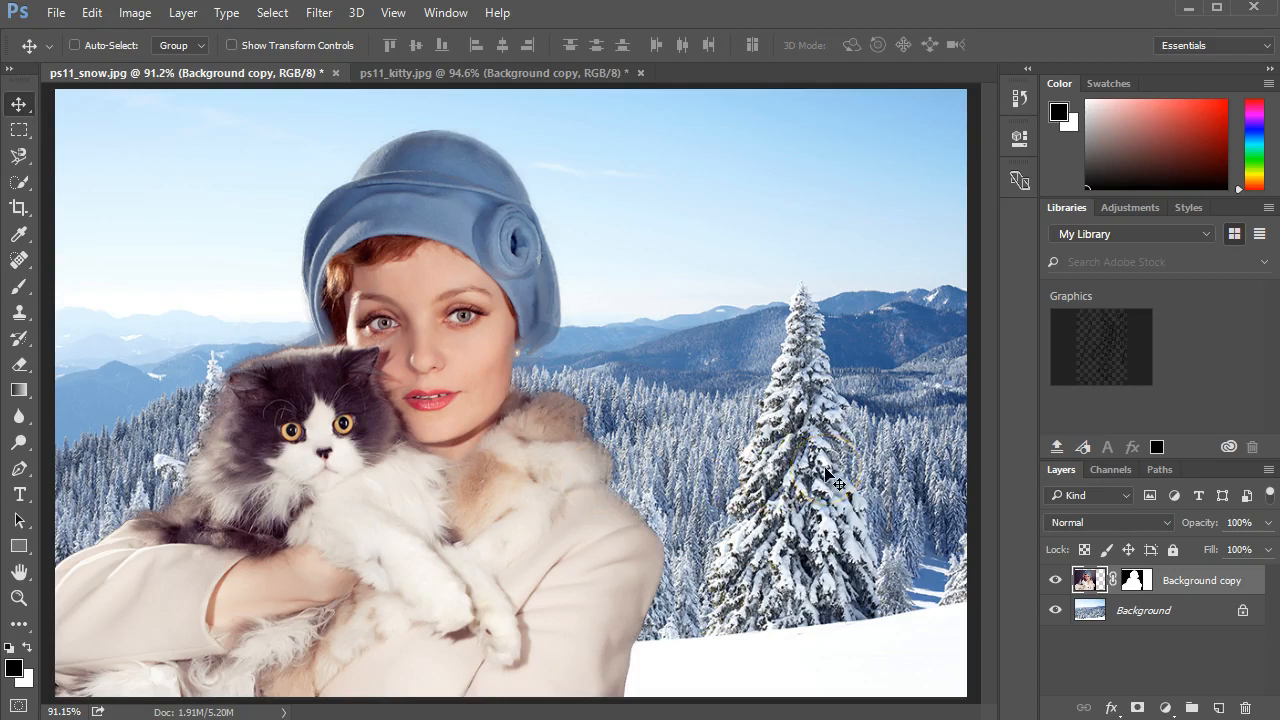